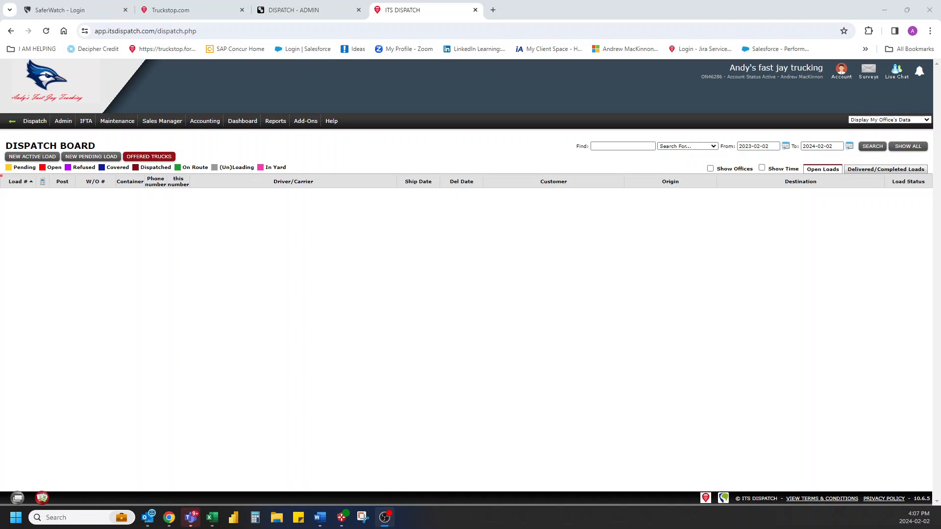
pyautogui.moveTo(225, 365)
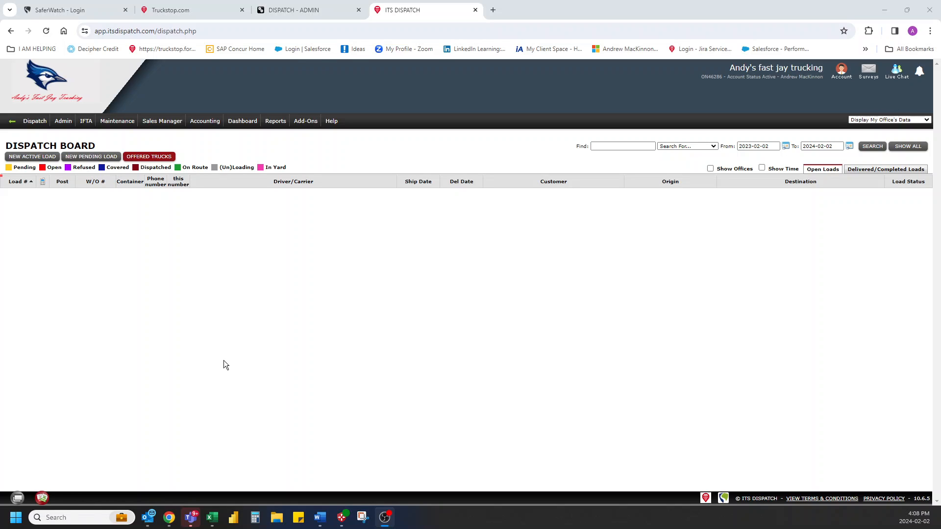
pyautogui.moveTo(141, 310)
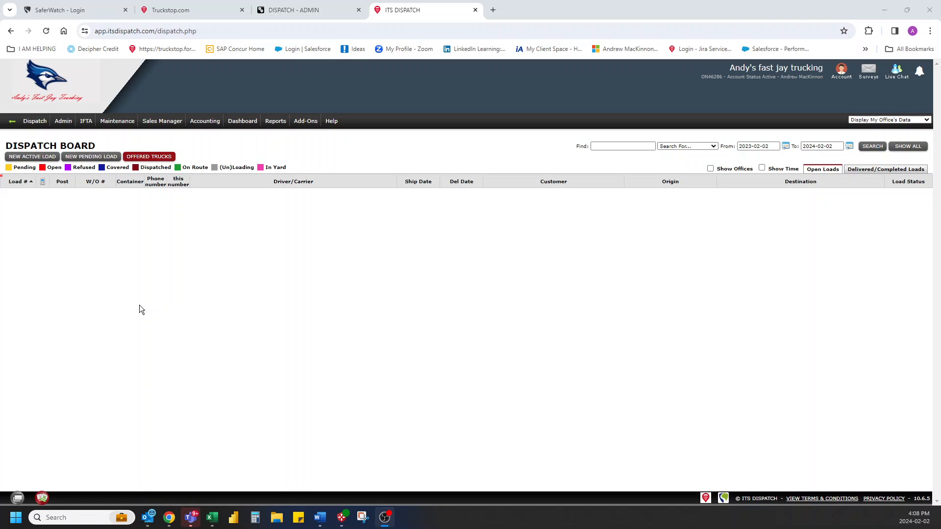
pyautogui.moveTo(112, 317)
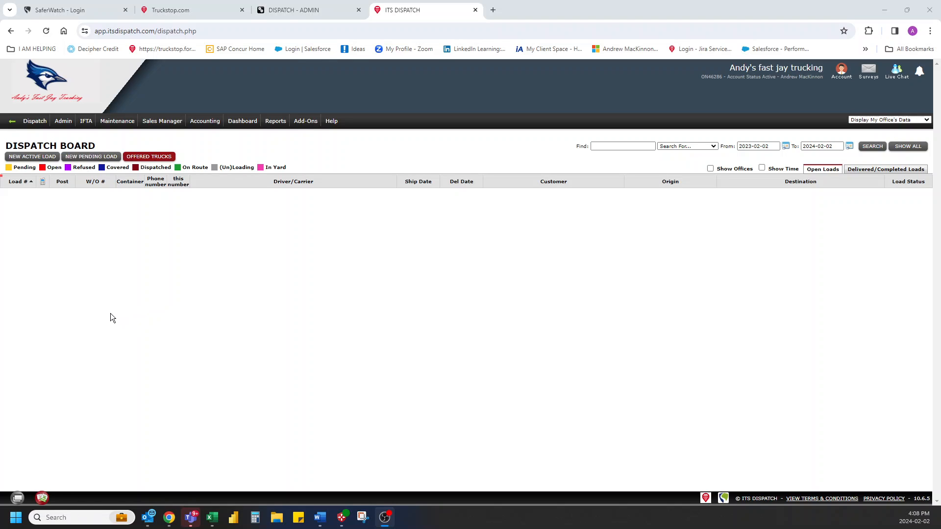
pyautogui.moveTo(126, 325)
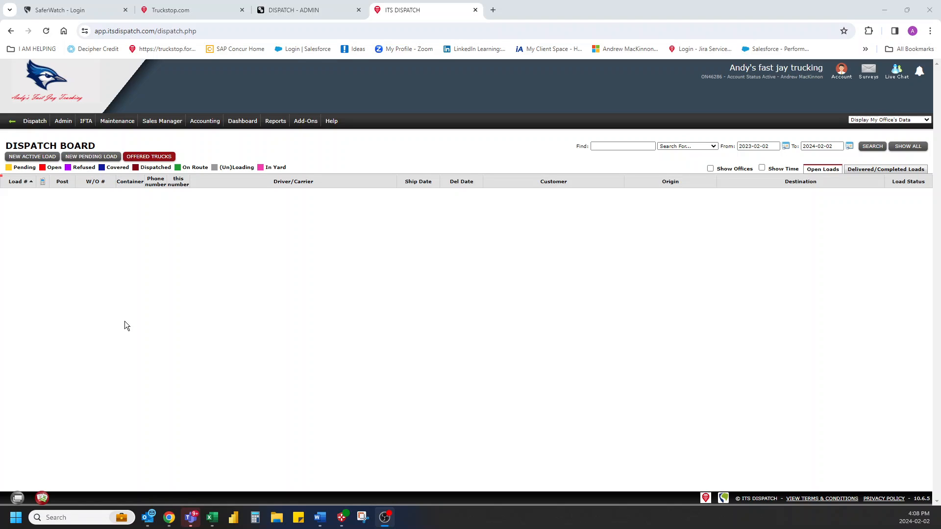
# - Start a Truckstop truck search with origin San Diego, CA and Van equipment
pyautogui.click(34, 120)
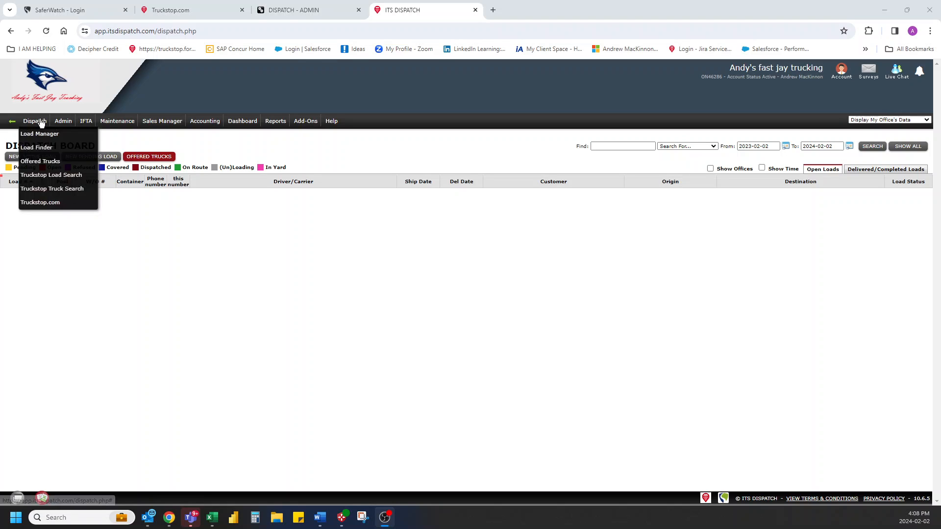
pyautogui.moveTo(53, 188)
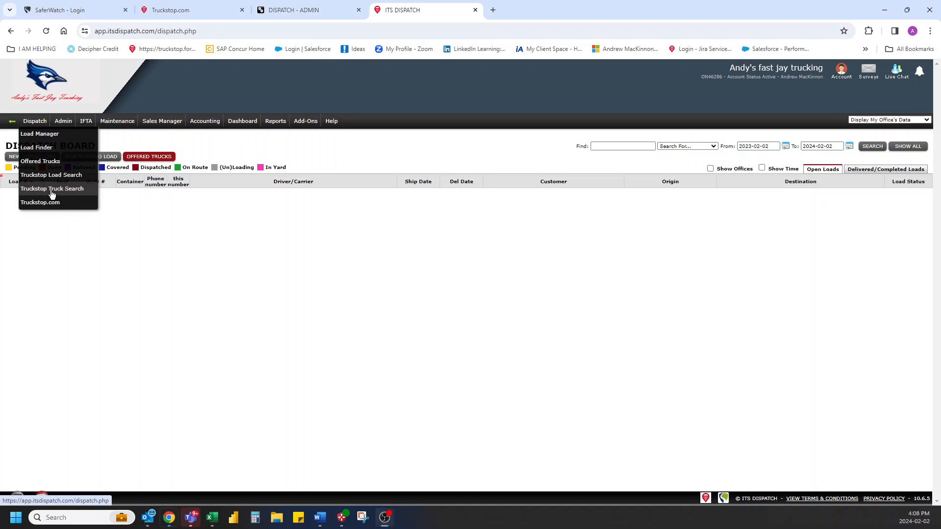
pyautogui.click(52, 188)
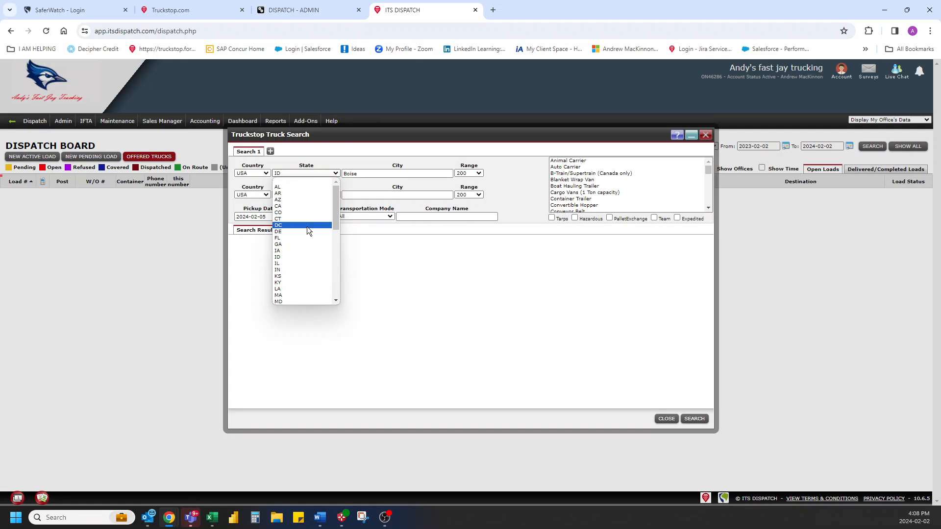
pyautogui.click(278, 206)
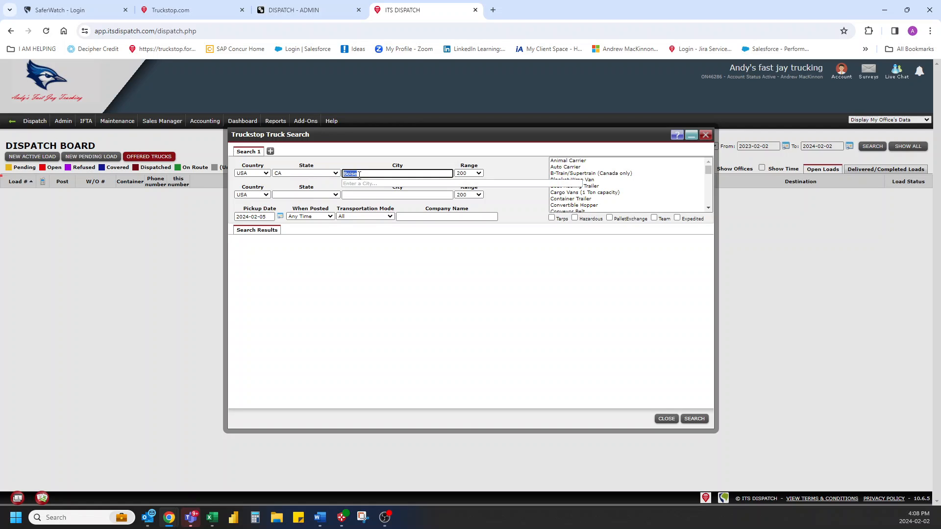
pyautogui.write('san d')
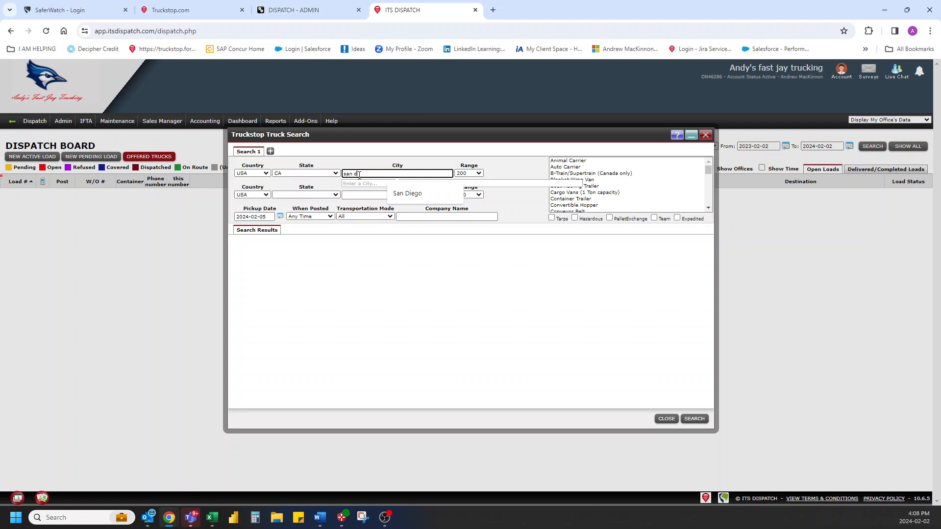
pyautogui.write('San Diego')
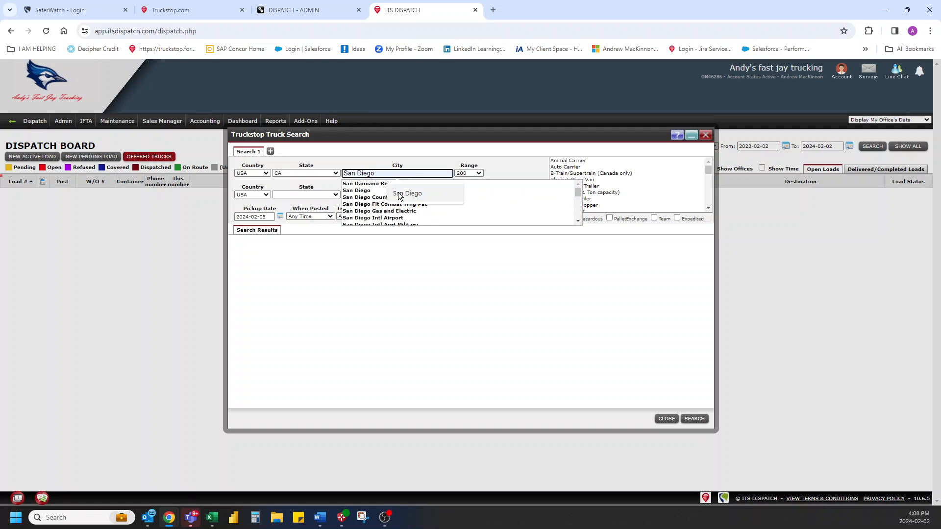
pyautogui.click(356, 190)
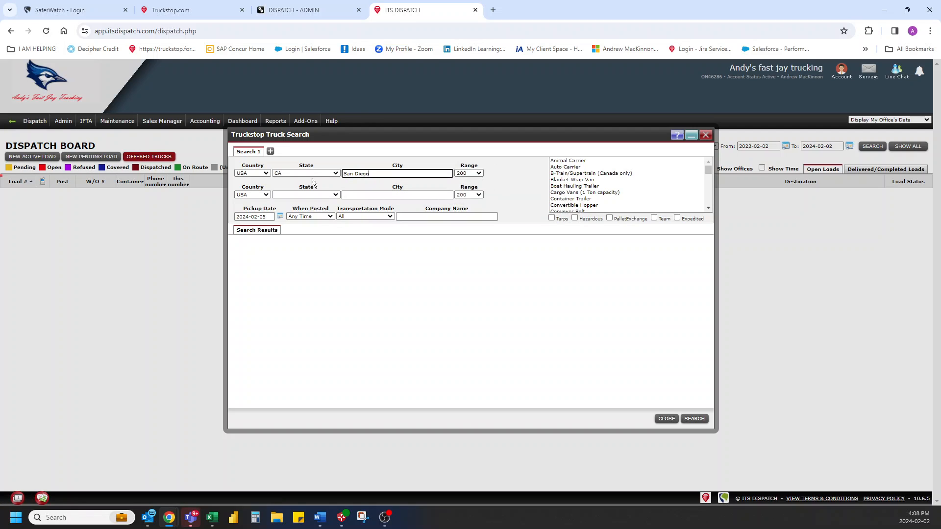
pyautogui.moveTo(350, 183)
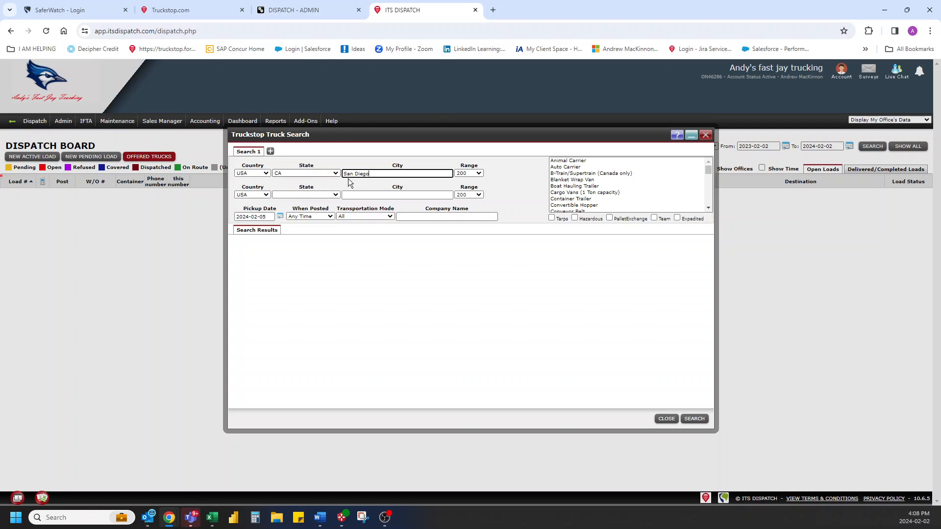
pyautogui.scroll(-3)
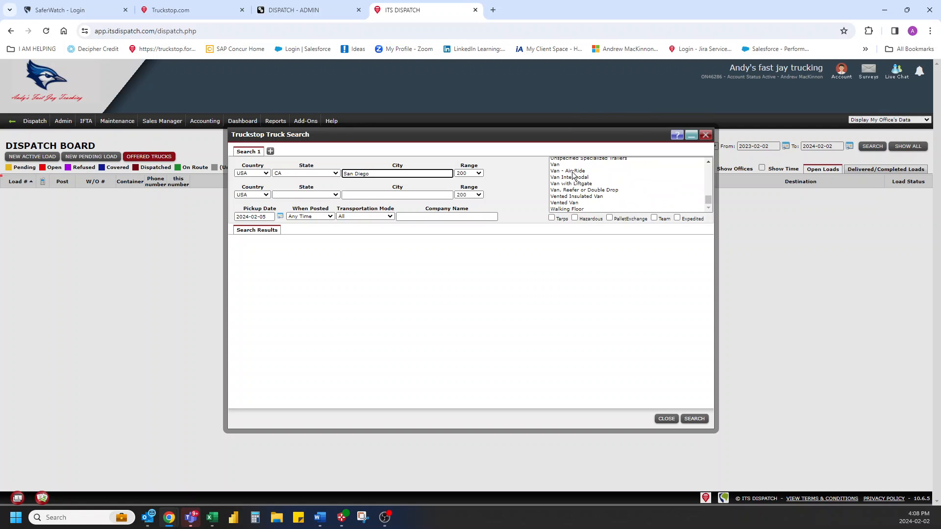
pyautogui.click(556, 164)
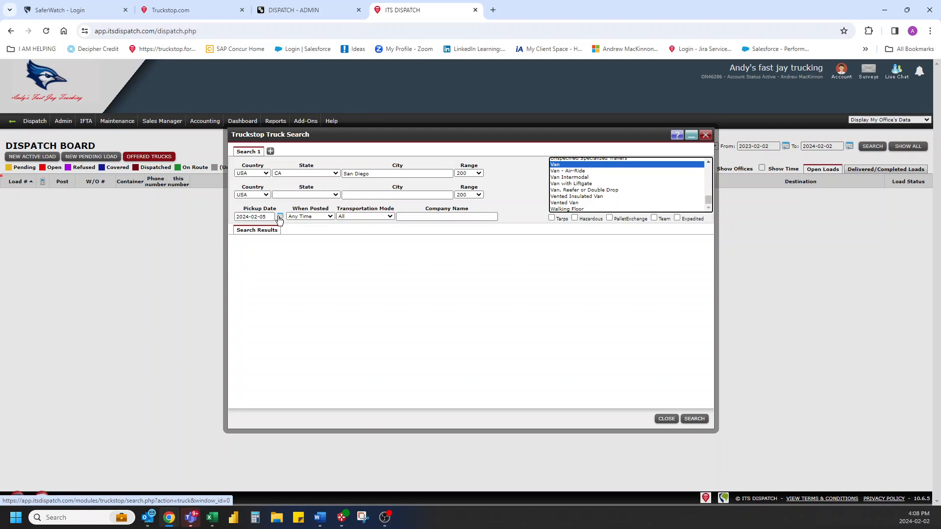
pyautogui.moveTo(293, 222)
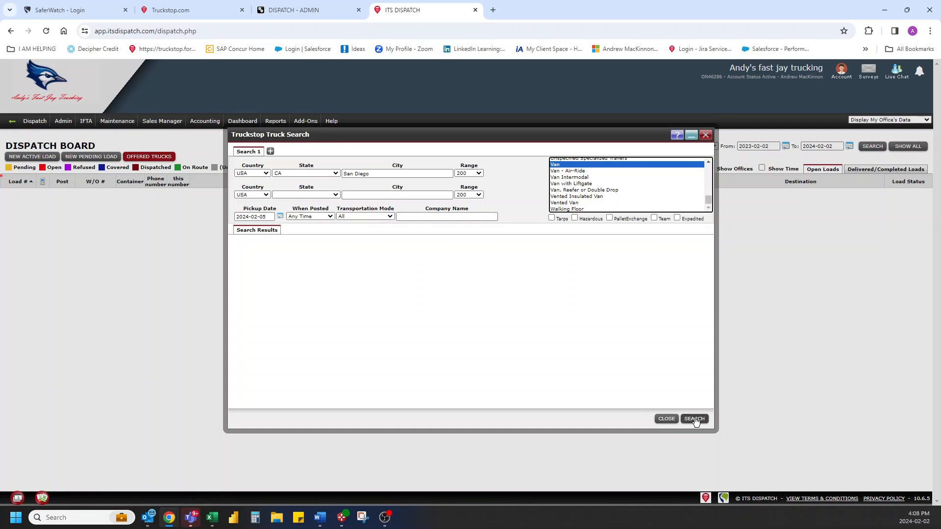
# - Run the van truck search, import a Sunset Pacific truck's carrier, and close the search
pyautogui.click(693, 418)
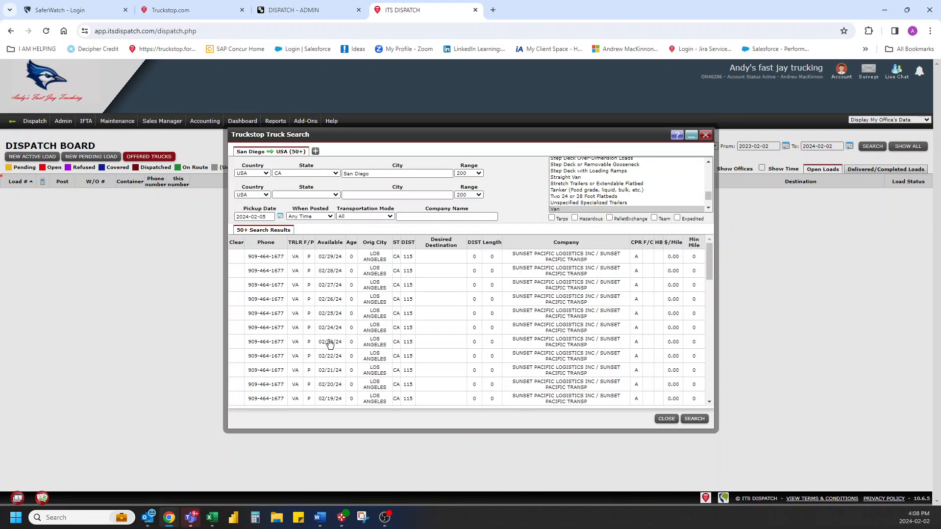
pyautogui.moveTo(341, 337)
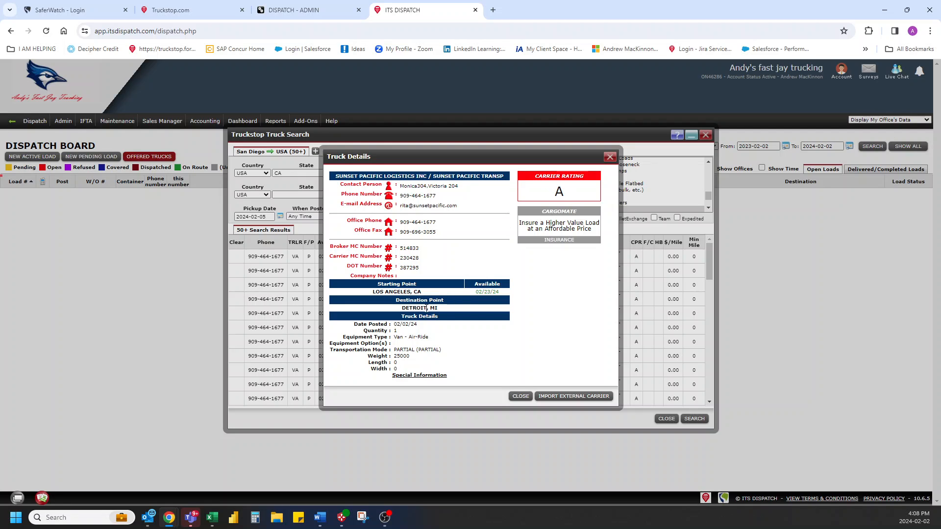
pyautogui.moveTo(554, 401)
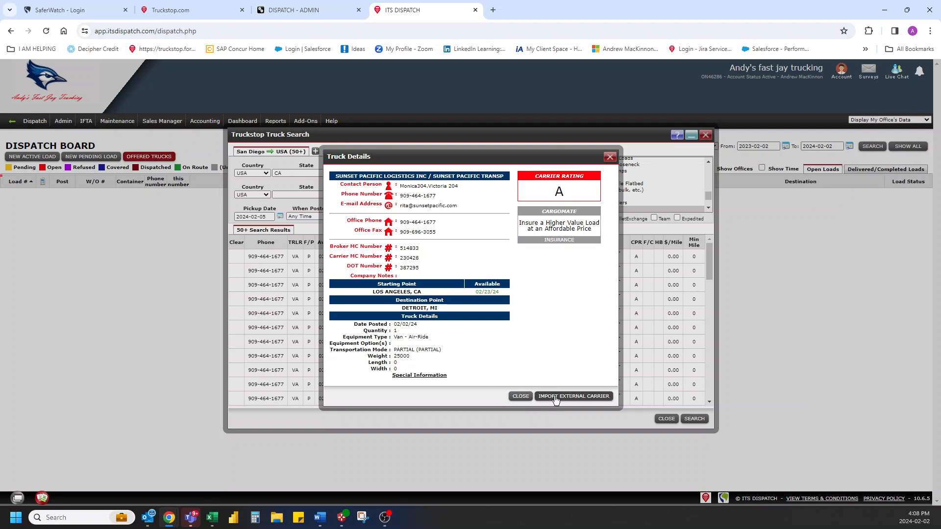
pyautogui.click(520, 396)
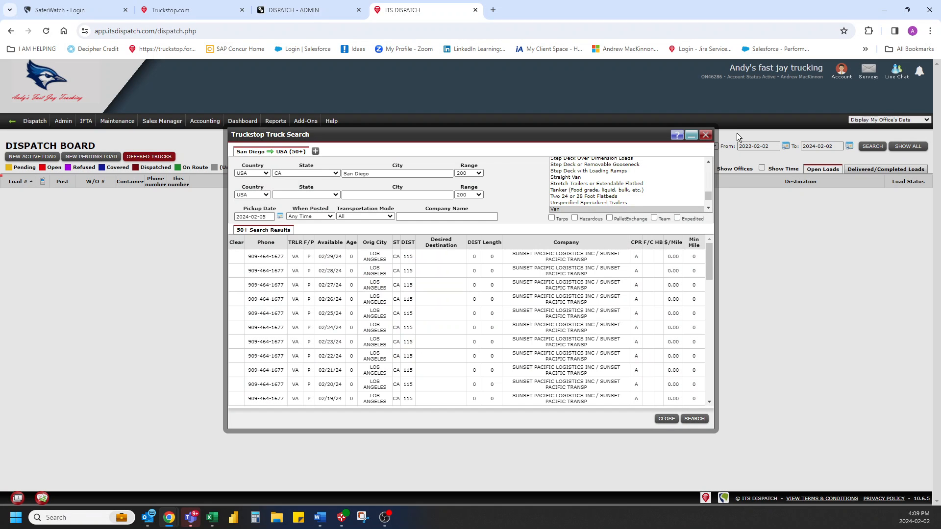
pyautogui.click(666, 418)
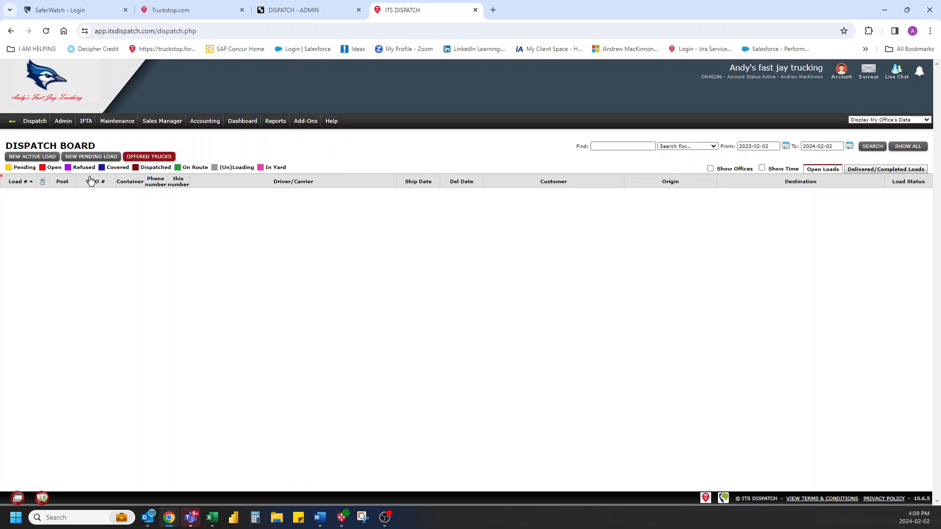
pyautogui.moveTo(91, 155)
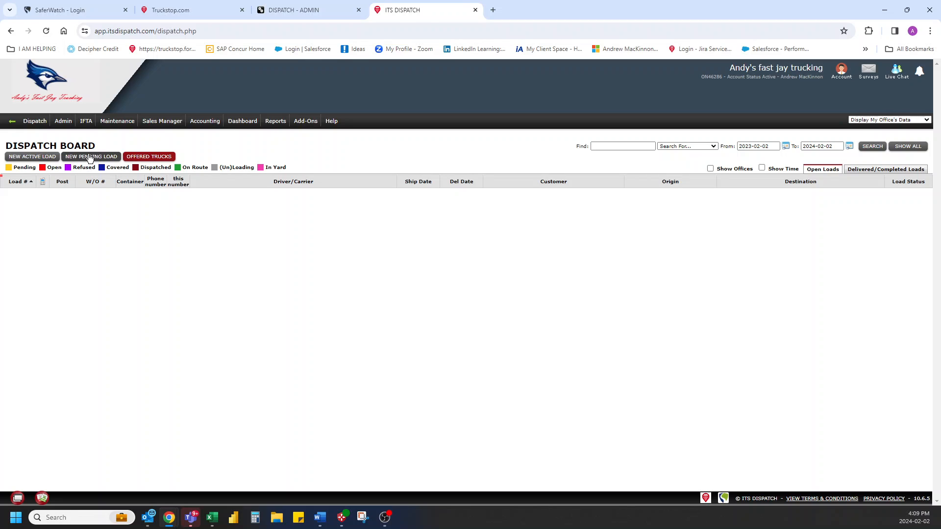
# - Create a new load billed to Truckstop Factoring, keeping the dispatcher and assigning sales reps
pyautogui.click(91, 157)
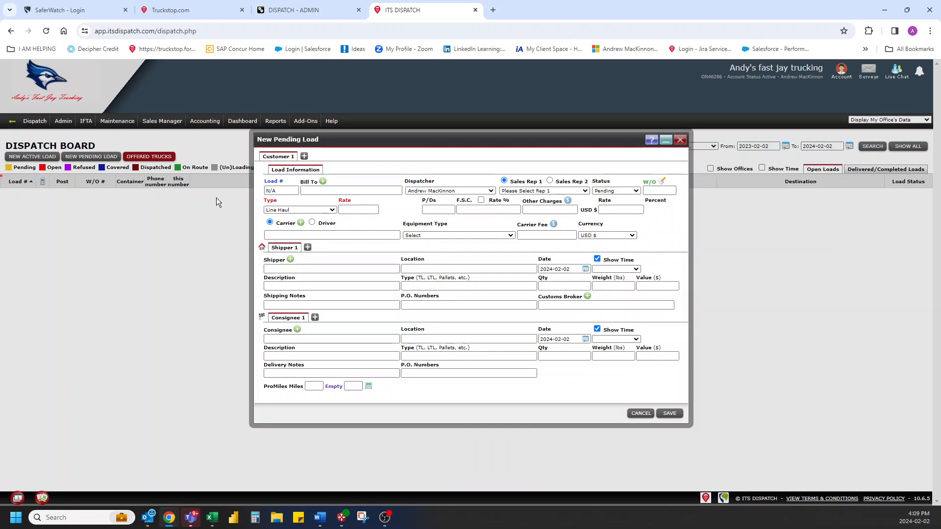
pyautogui.click(351, 190)
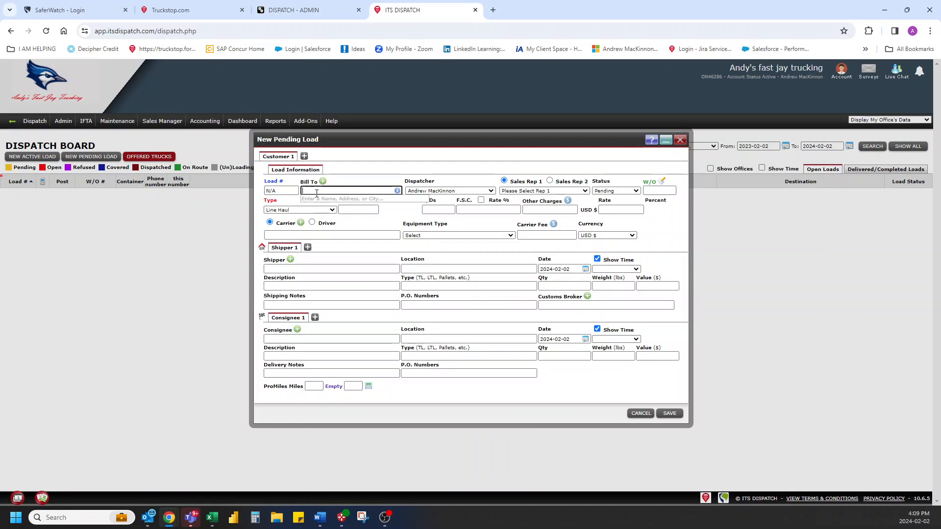
pyautogui.write('b')
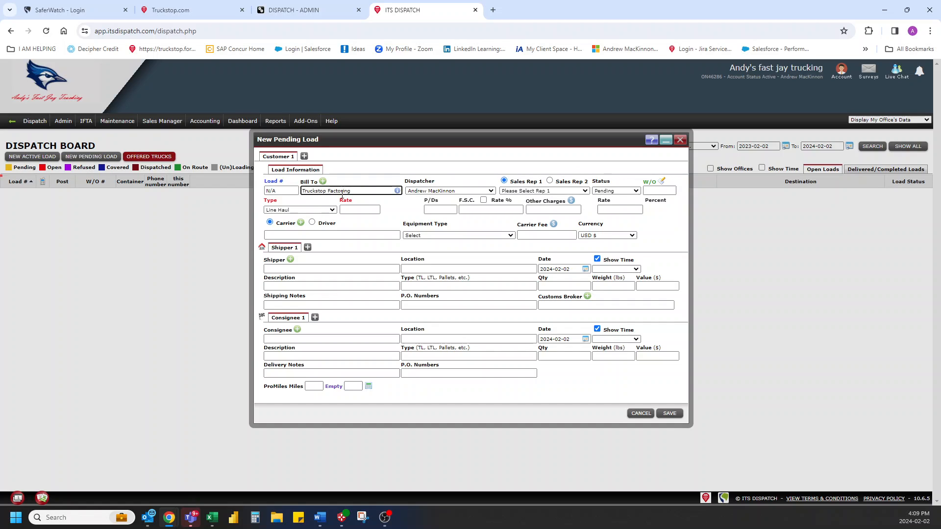
pyautogui.moveTo(450, 191)
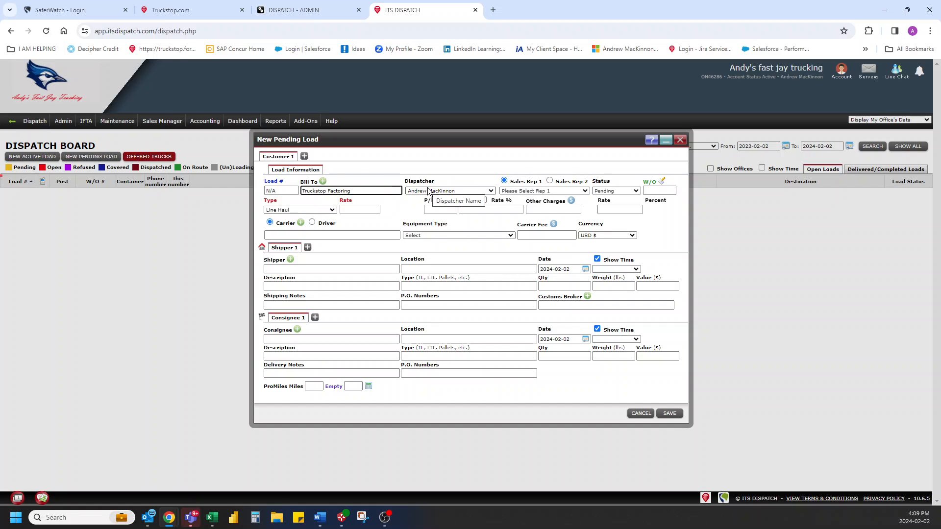
pyautogui.click(450, 191)
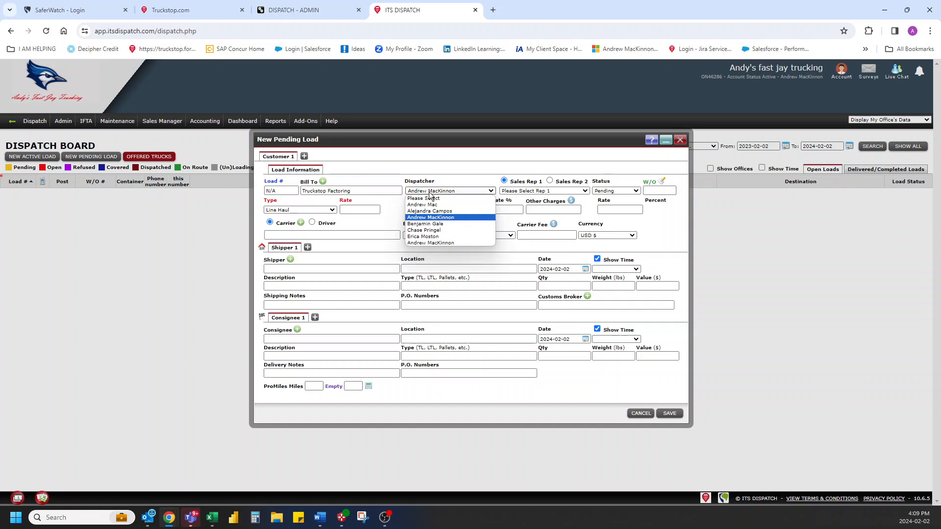
pyautogui.click(430, 217)
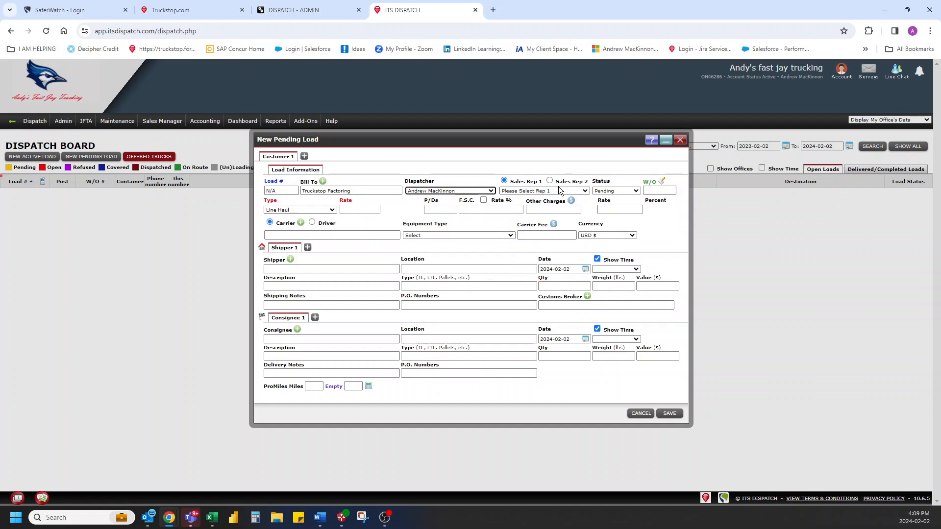
pyautogui.click(543, 190)
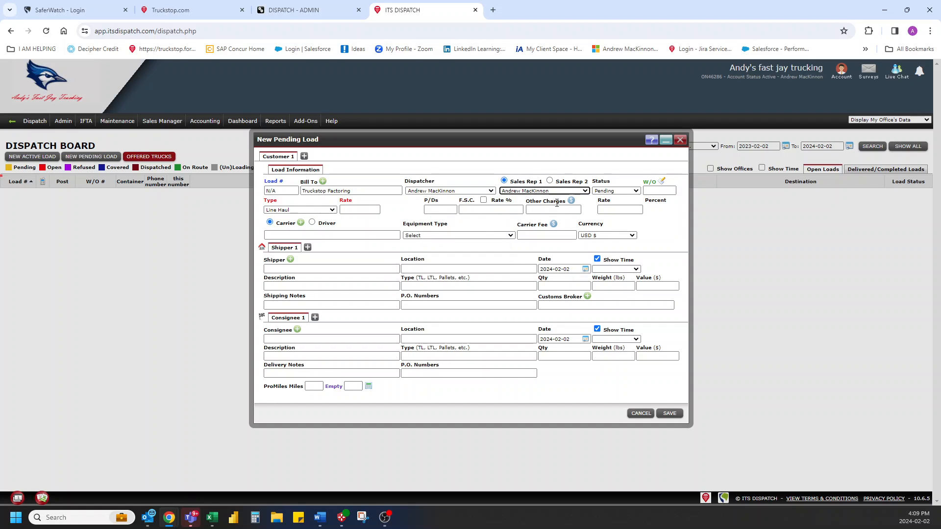
pyautogui.click(549, 181)
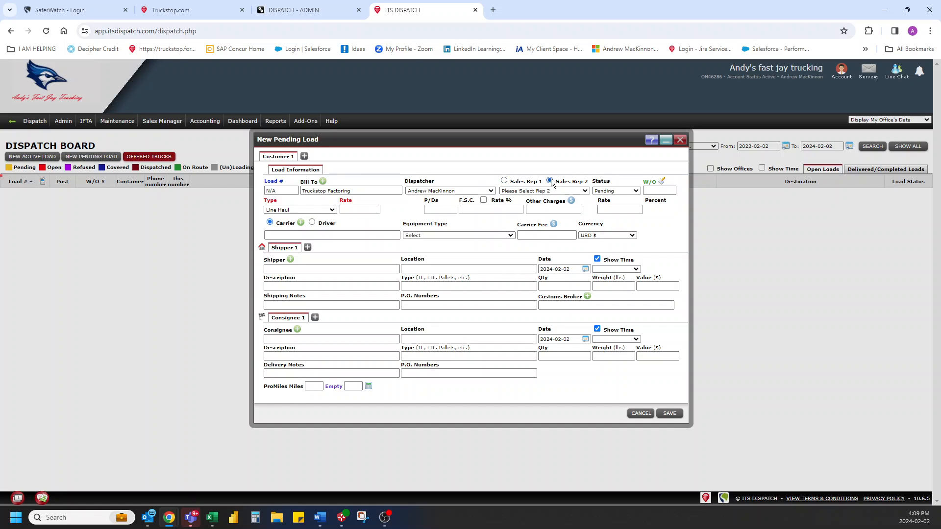
pyautogui.click(543, 190)
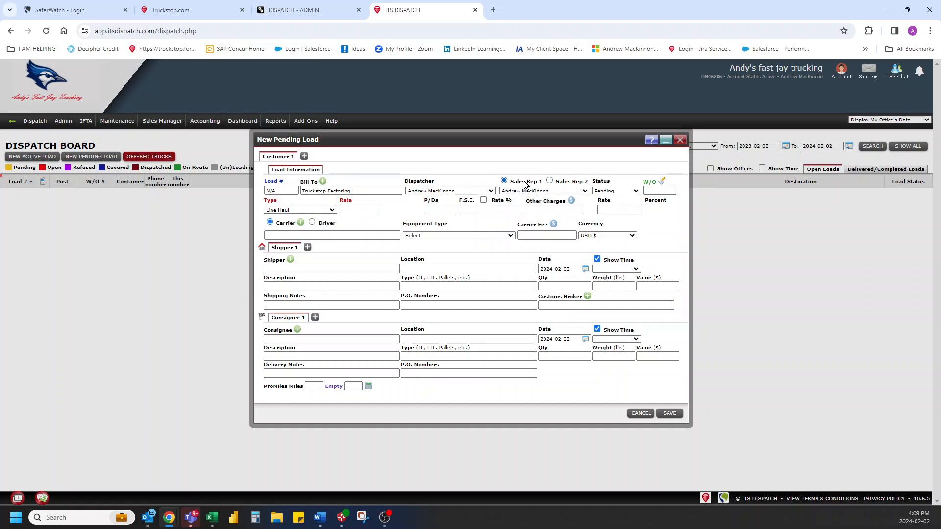
# - Keep the load status as Pending and set the W/O number to tf 458
pyautogui.click(615, 191)
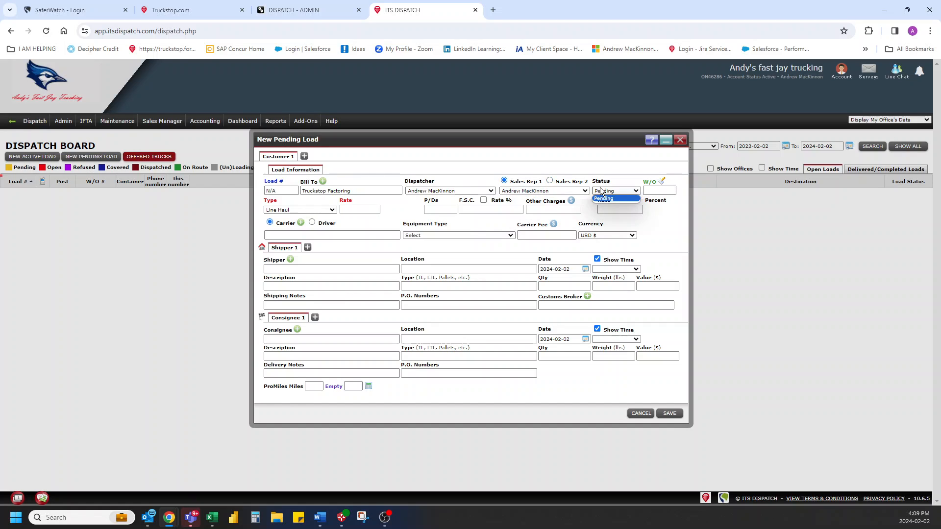
pyautogui.click(604, 198)
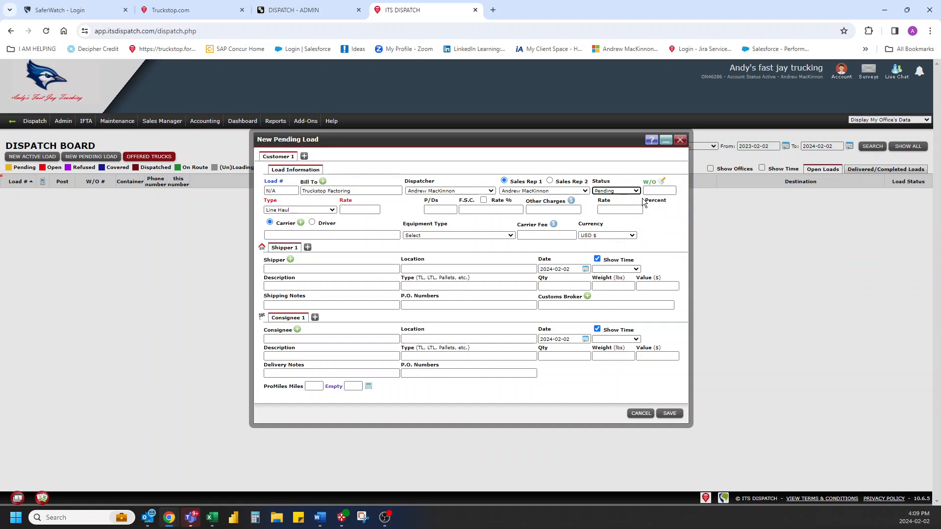
pyautogui.click(659, 190)
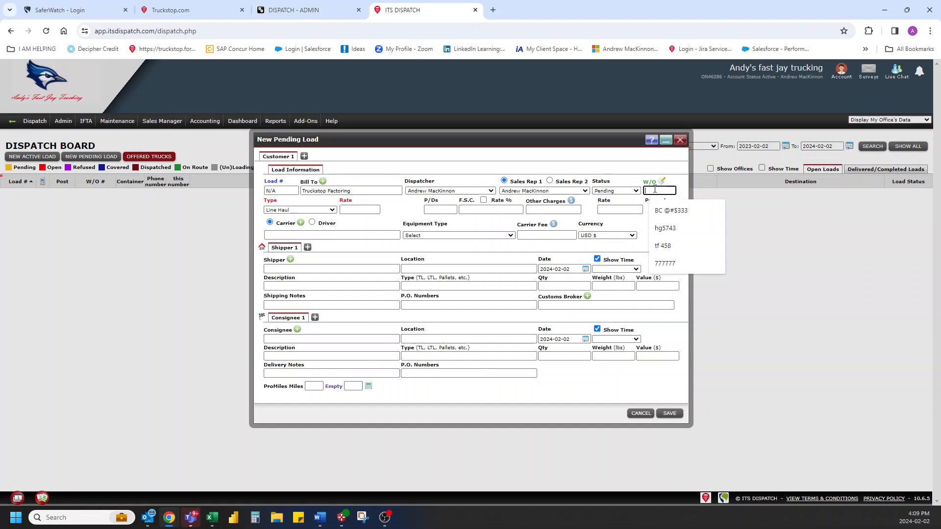
pyautogui.click(663, 245)
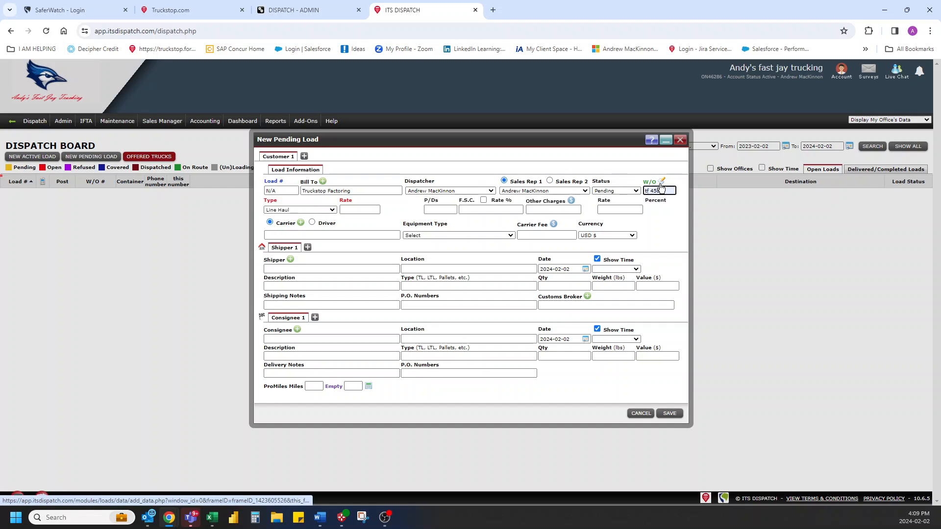
pyautogui.moveTo(661, 185)
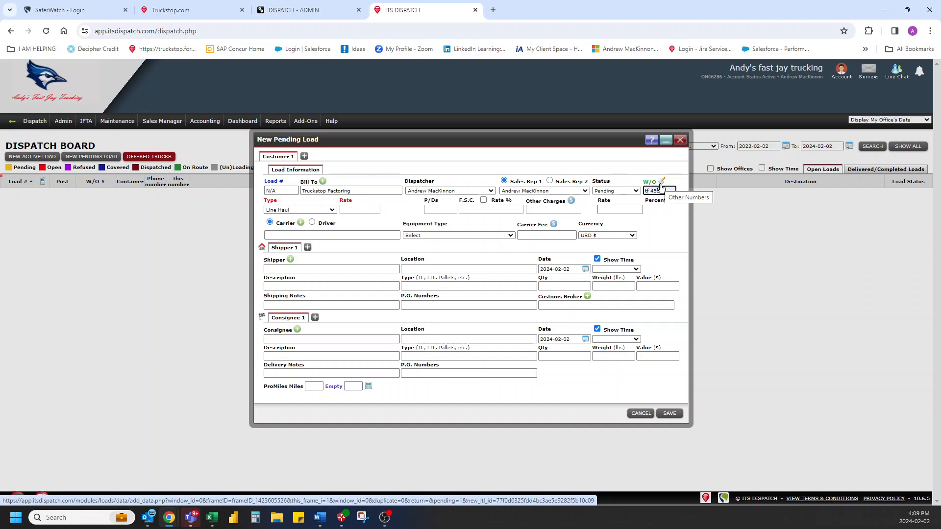
pyautogui.click(661, 181)
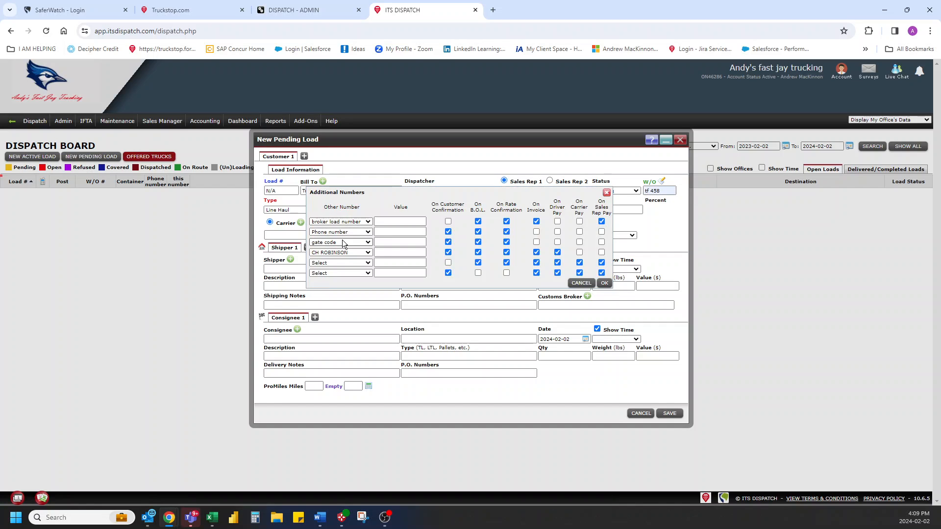
pyautogui.click(400, 241)
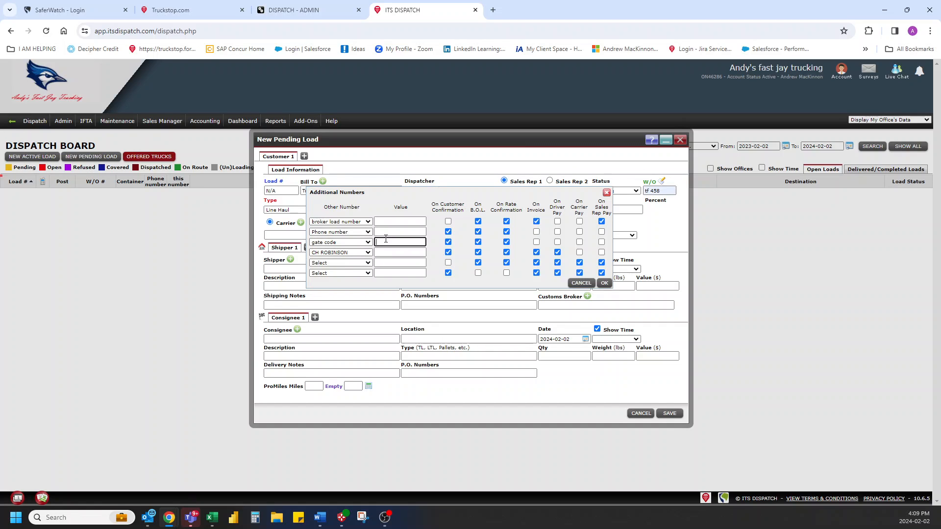
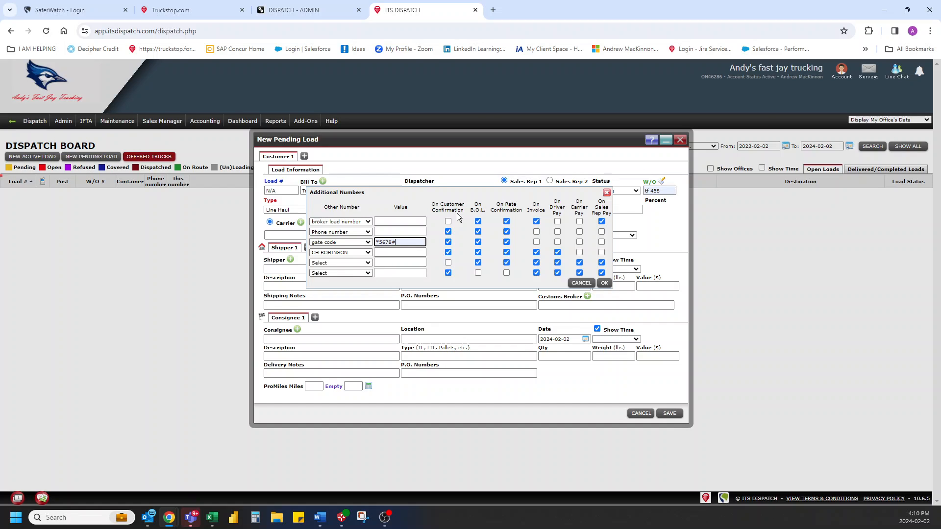
pyautogui.click(535, 241)
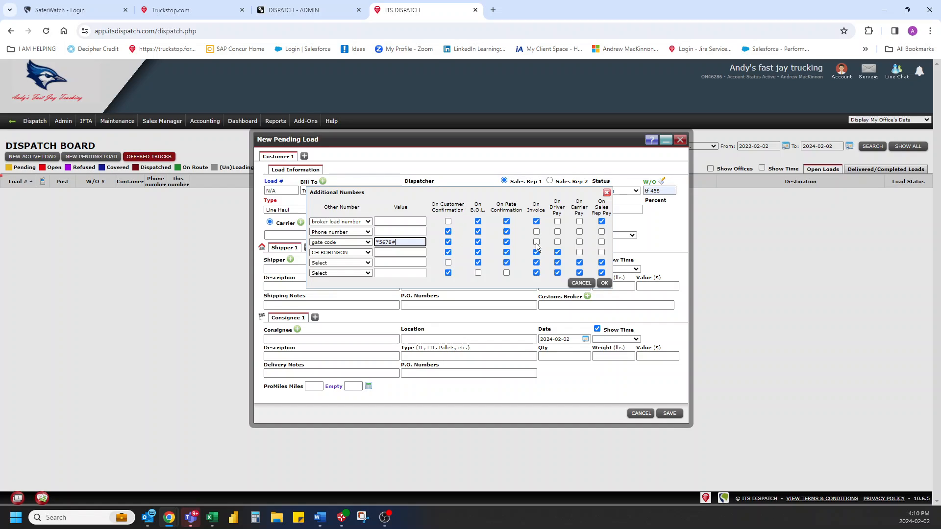
pyautogui.click(578, 242)
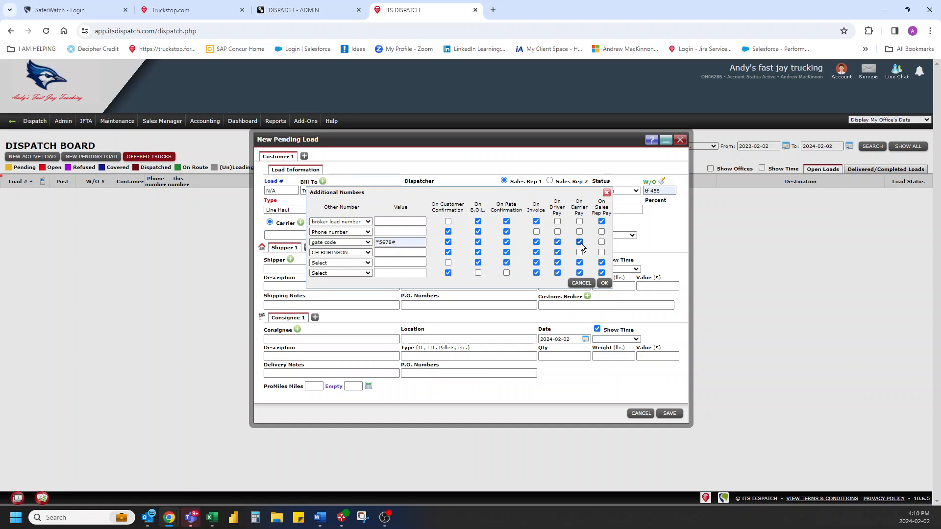
pyautogui.click(579, 241)
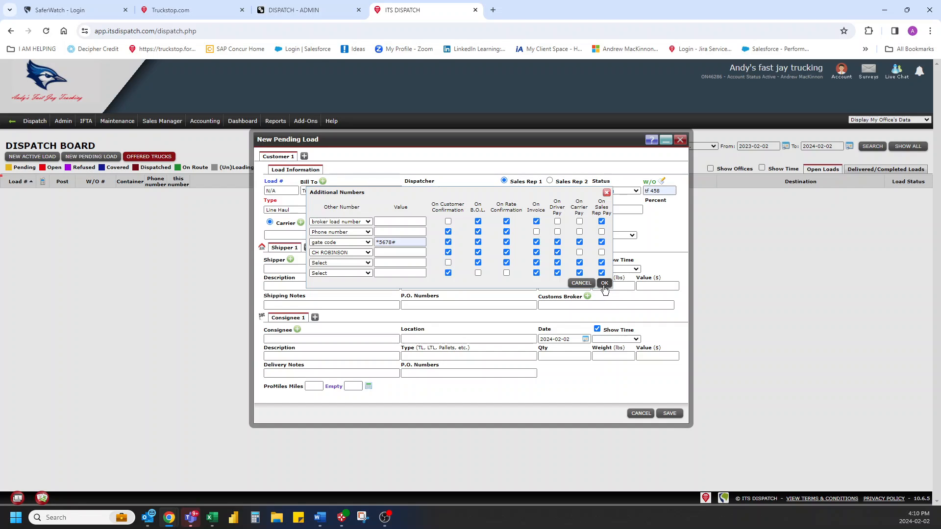
# - Save the additional numbers and set the line haul rate to 1500.00 at 100%
pyautogui.click(604, 283)
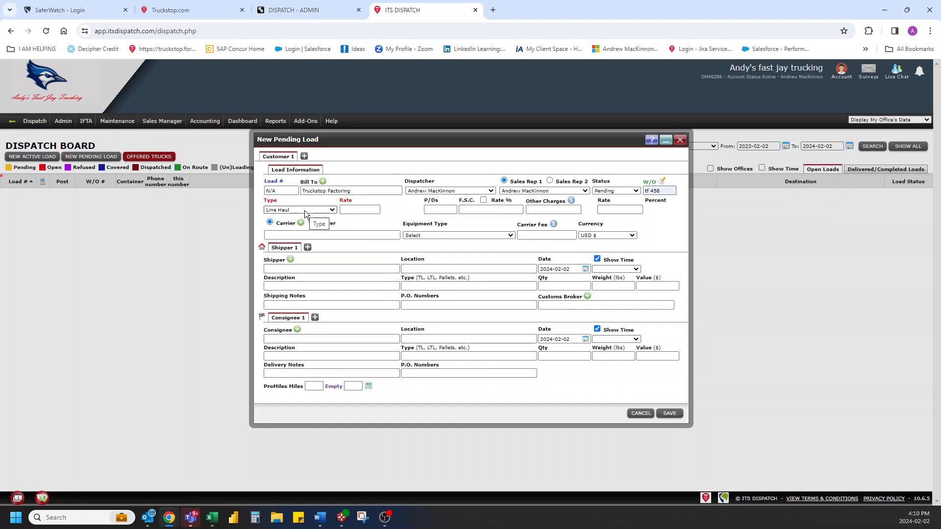
pyautogui.click(359, 209)
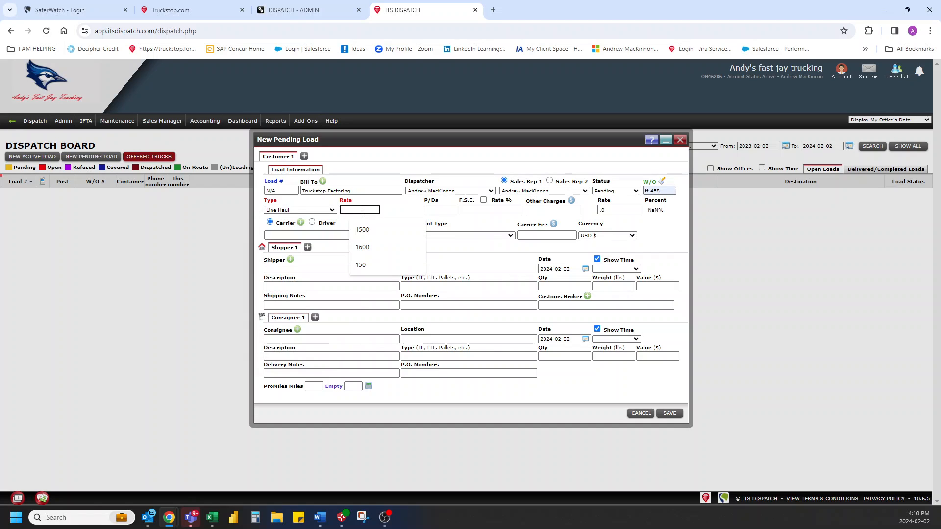
pyautogui.click(360, 265)
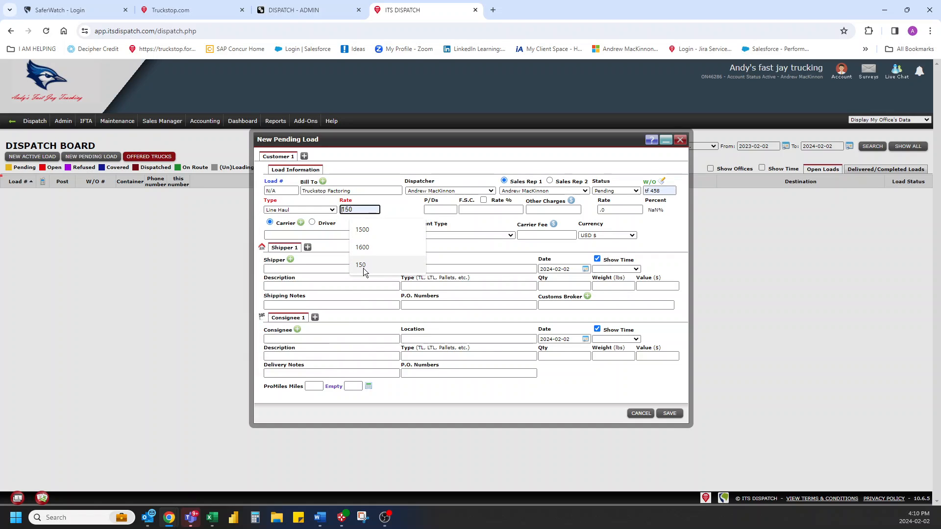
pyautogui.click(363, 229)
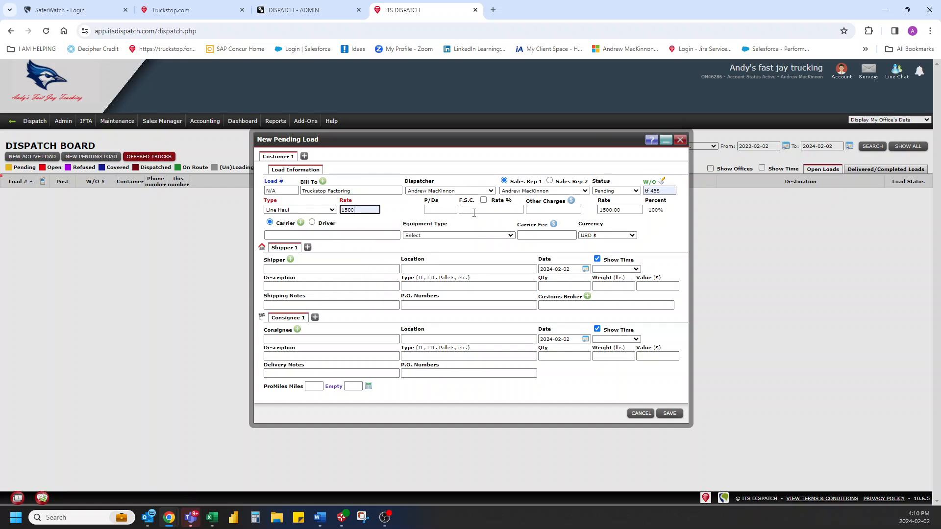
pyautogui.moveTo(535, 206)
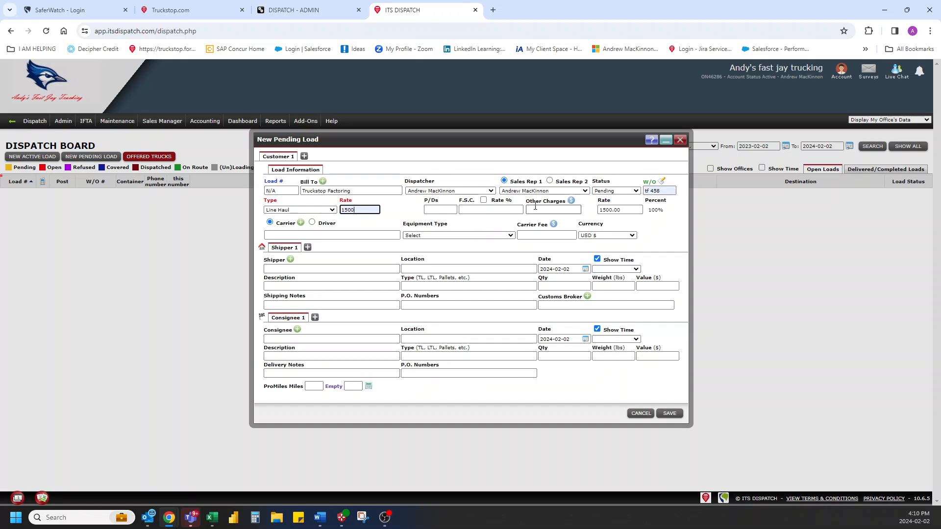
# - Add a 300 lumper other charge, raising the total rate to 1800.00
pyautogui.click(570, 201)
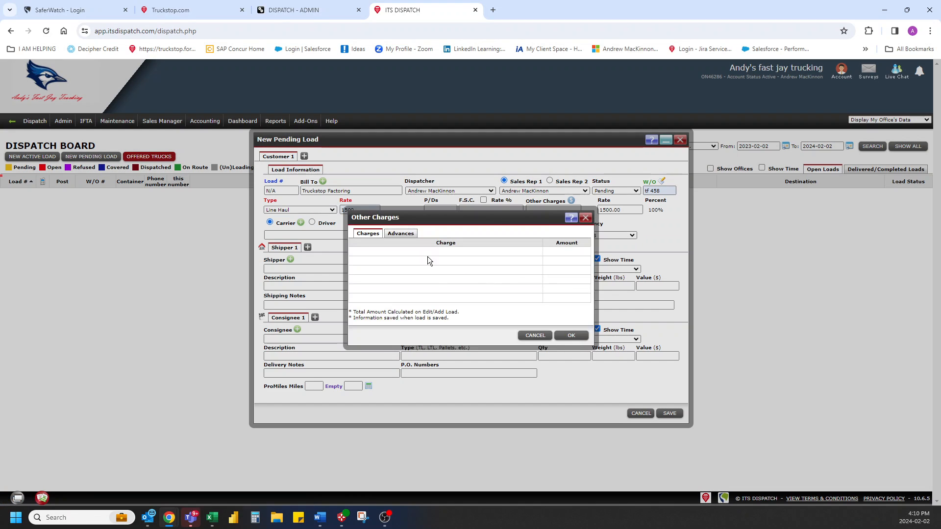
pyautogui.write('lumper')
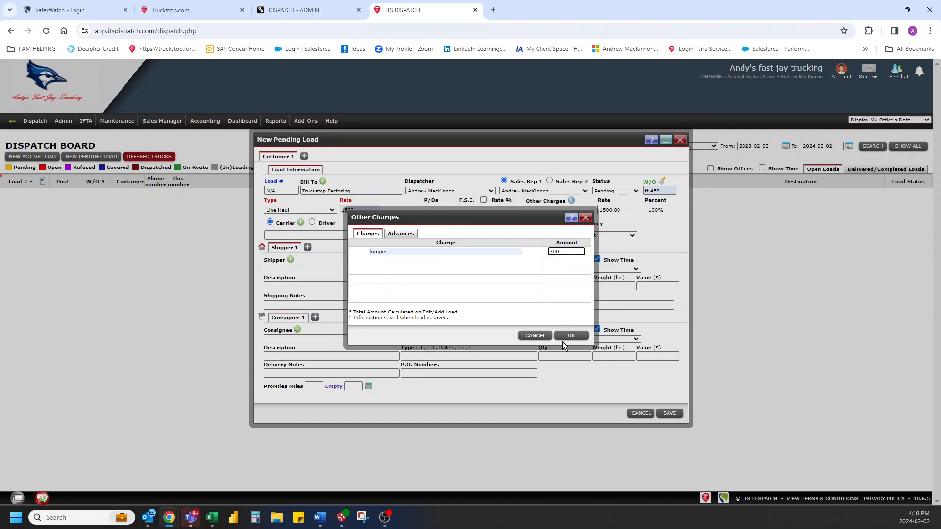
pyautogui.click(571, 335)
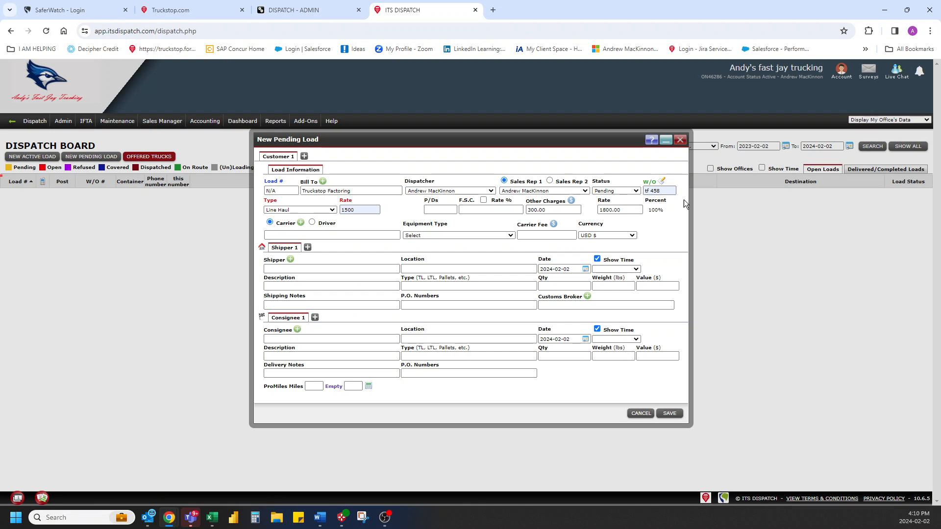
pyautogui.moveTo(308, 244)
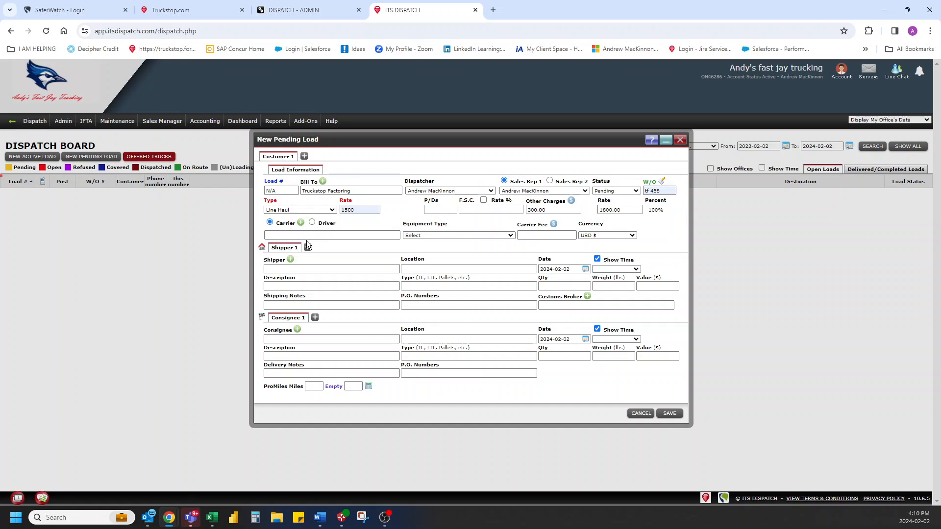
pyautogui.moveTo(270, 233)
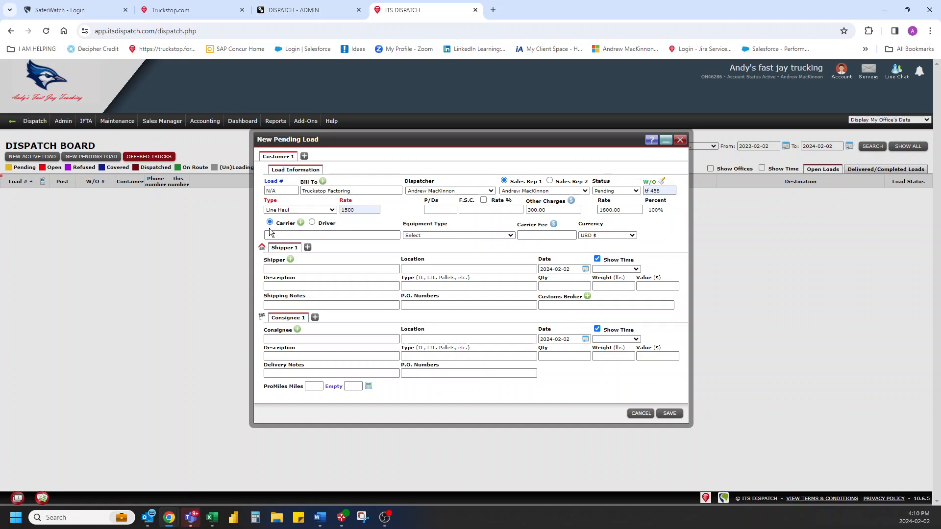
# - Choose A&R GARCIA TRUCKING, LLC as carrier and dismiss the expired-insurance alert
pyautogui.click(330, 235)
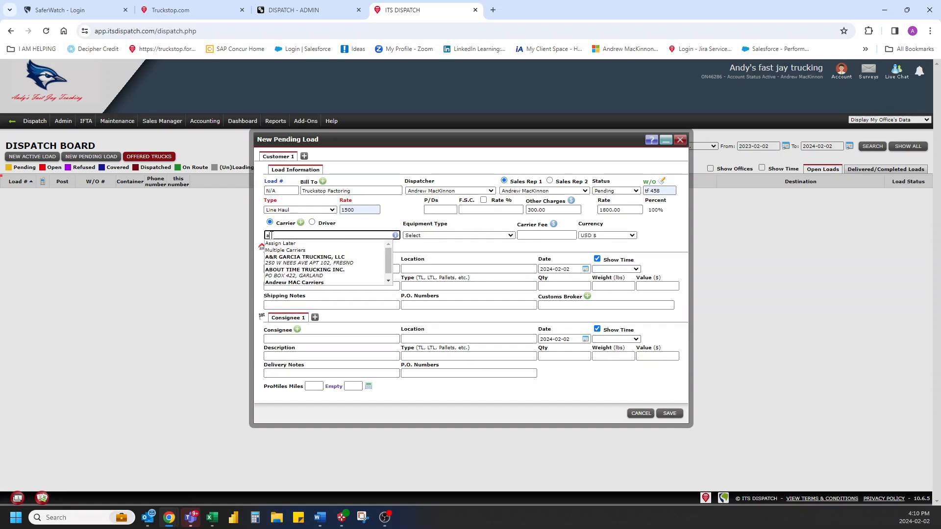
pyautogui.click(305, 257)
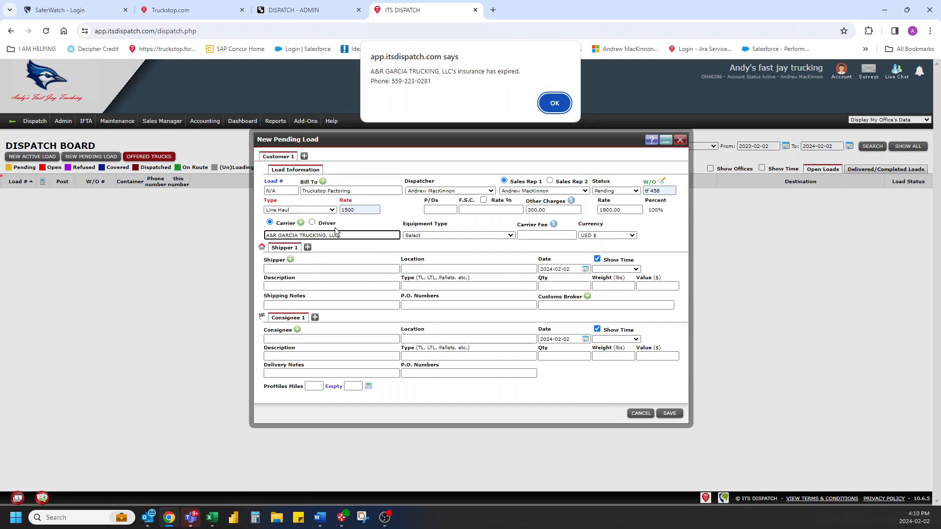
pyautogui.moveTo(515, 90)
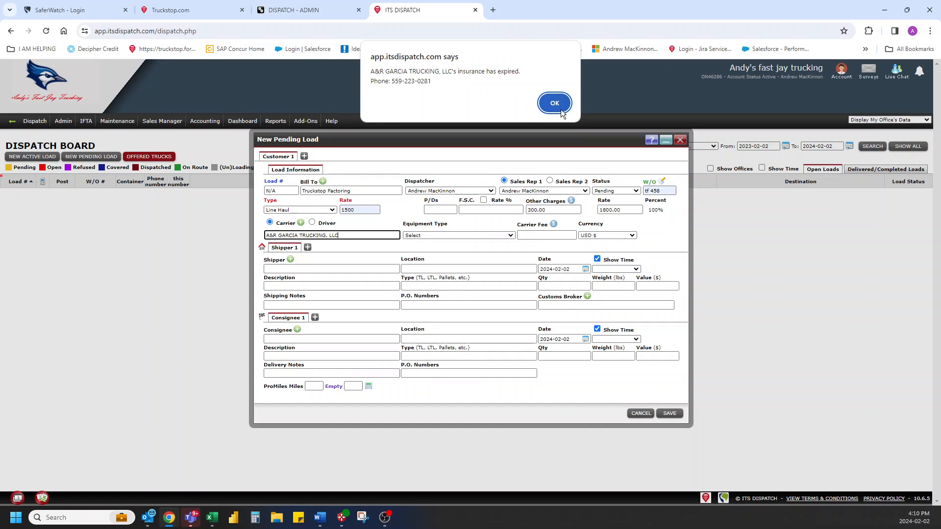
pyautogui.click(553, 102)
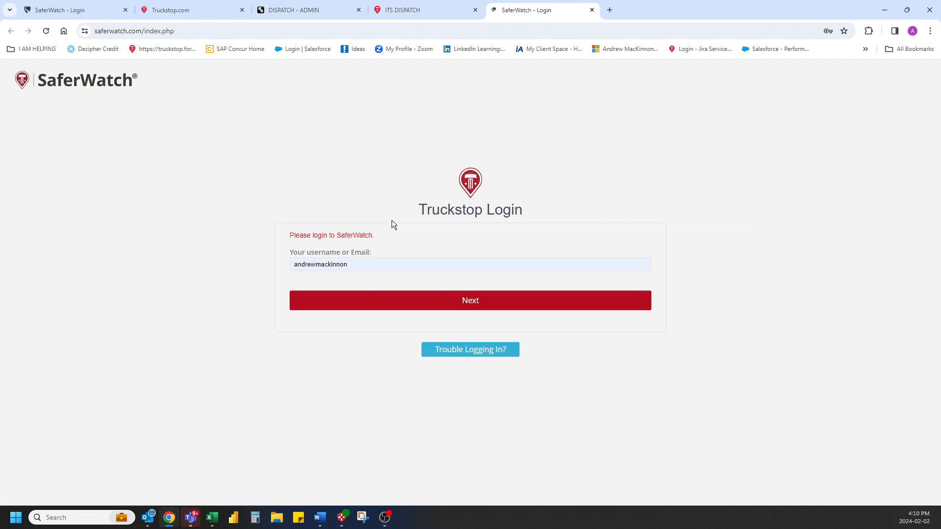
# - Pass the SaferWatch username and password steps to log in
pyautogui.click(470, 300)
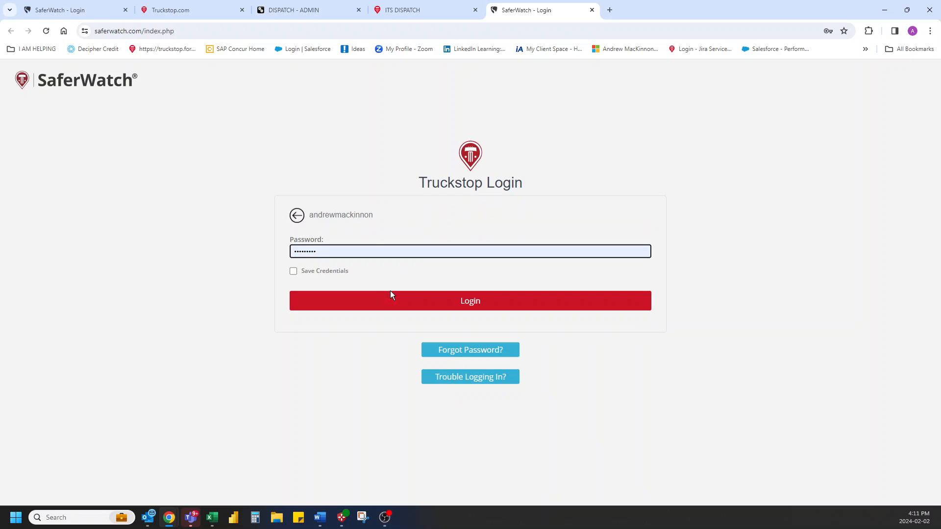
pyautogui.click(470, 301)
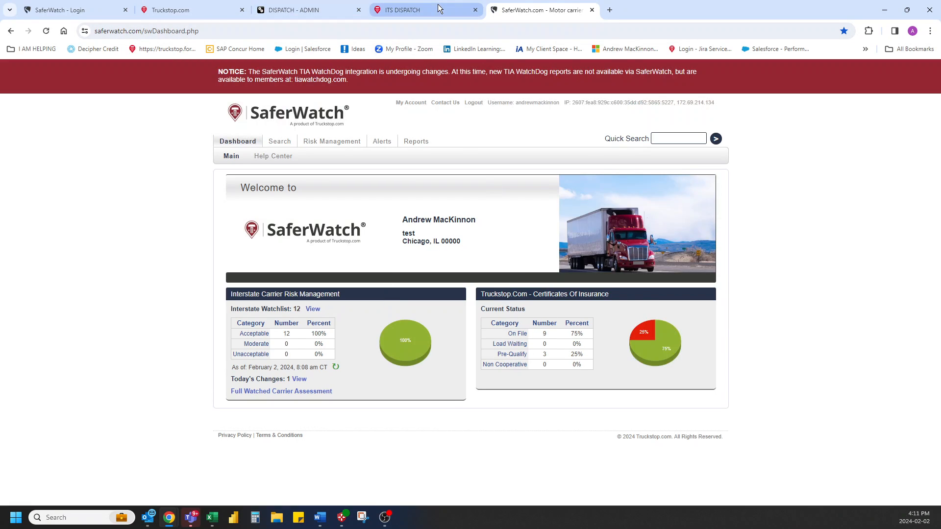
# - Return to the load in ITS Dispatch and set its equipment type to Van
pyautogui.click(400, 9)
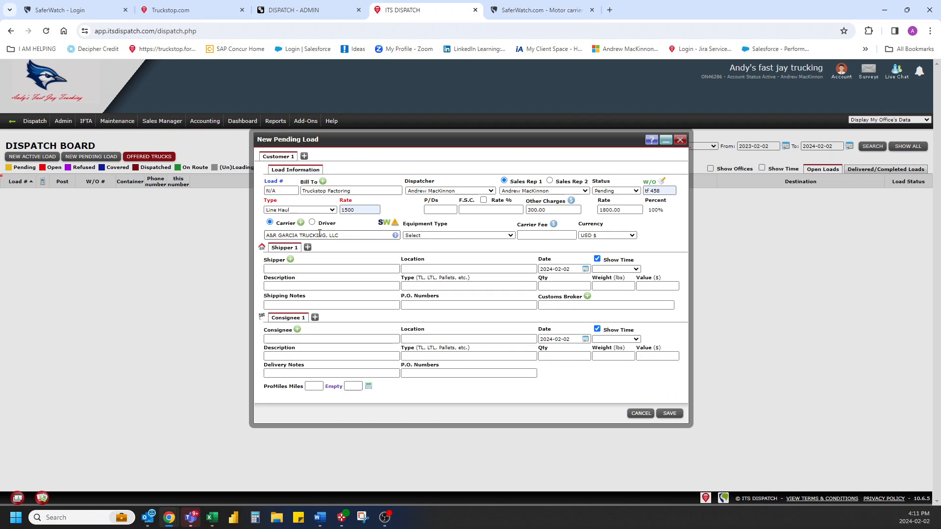
pyautogui.moveTo(395, 235)
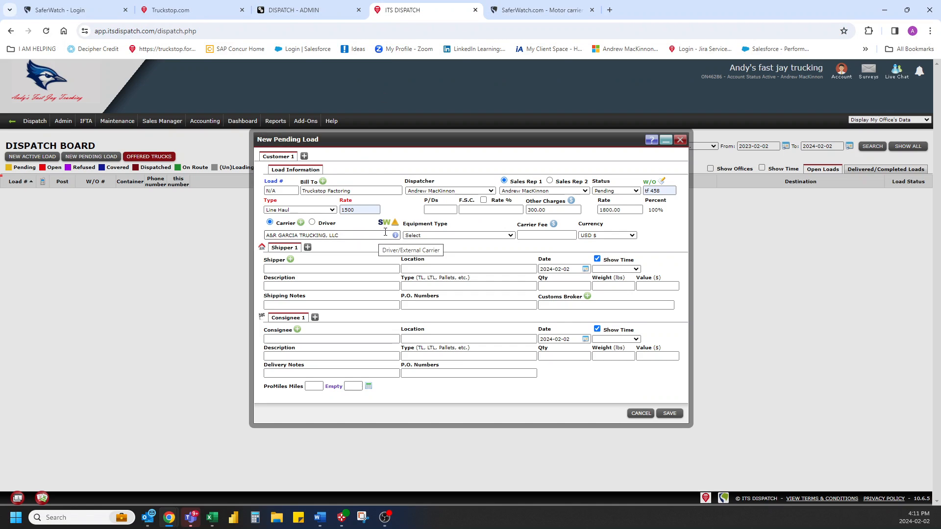
pyautogui.click(457, 235)
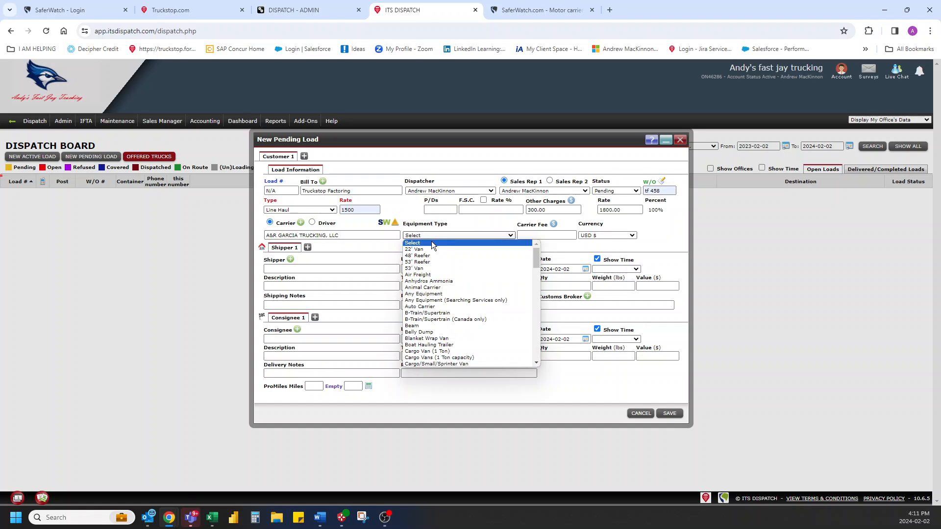
pyautogui.scroll(-3)
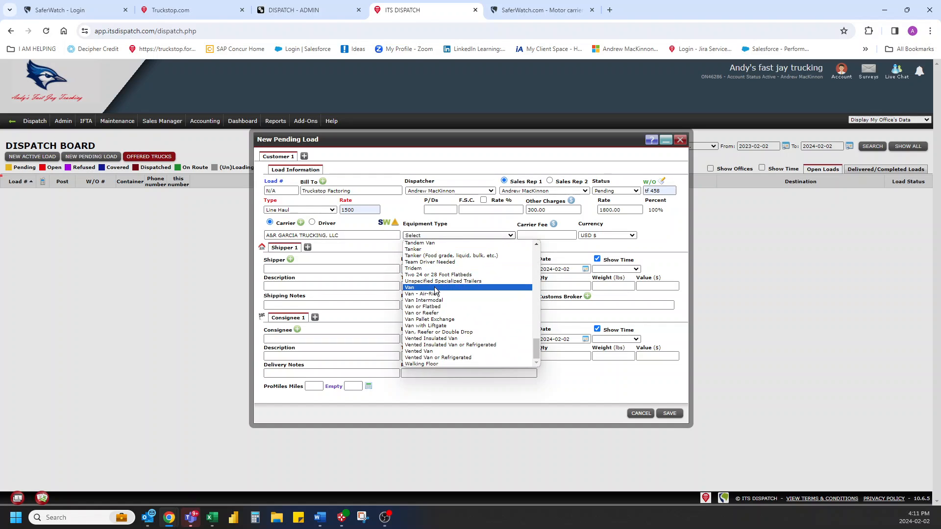
pyautogui.click(408, 286)
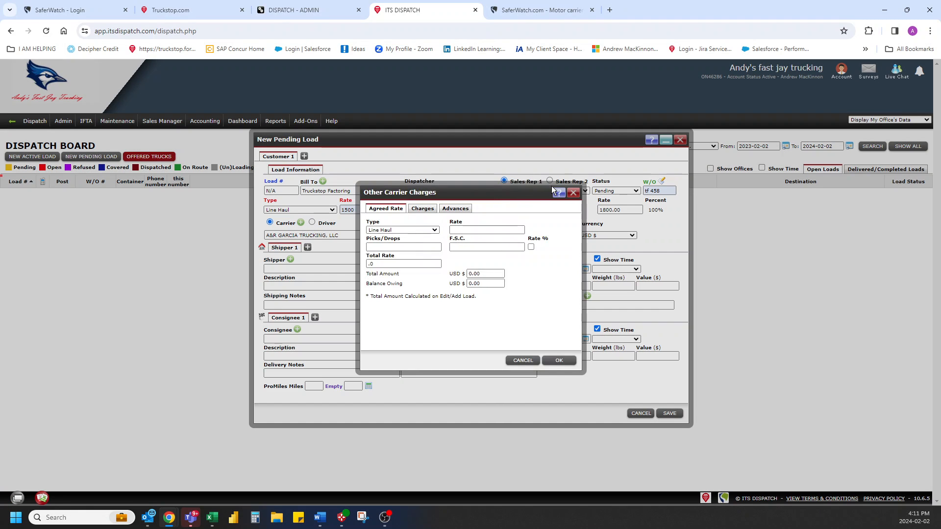
# - Enter an agreed carrier line haul rate of 1800
pyautogui.click(486, 230)
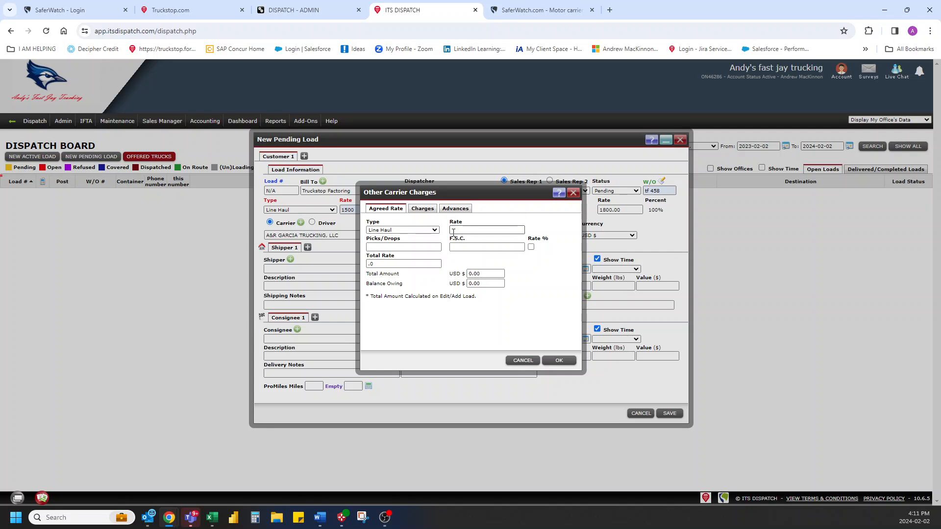
pyautogui.click(486, 230)
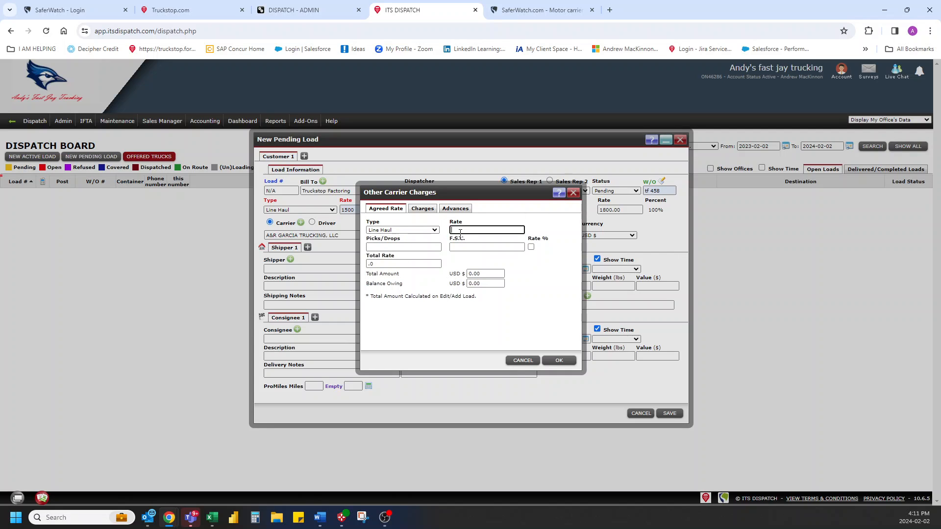
pyautogui.write('1800')
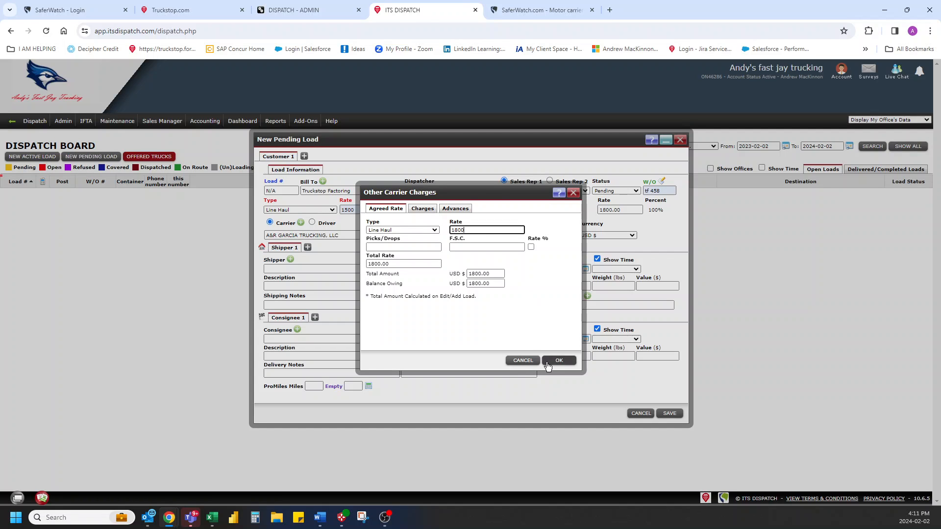
pyautogui.click(558, 360)
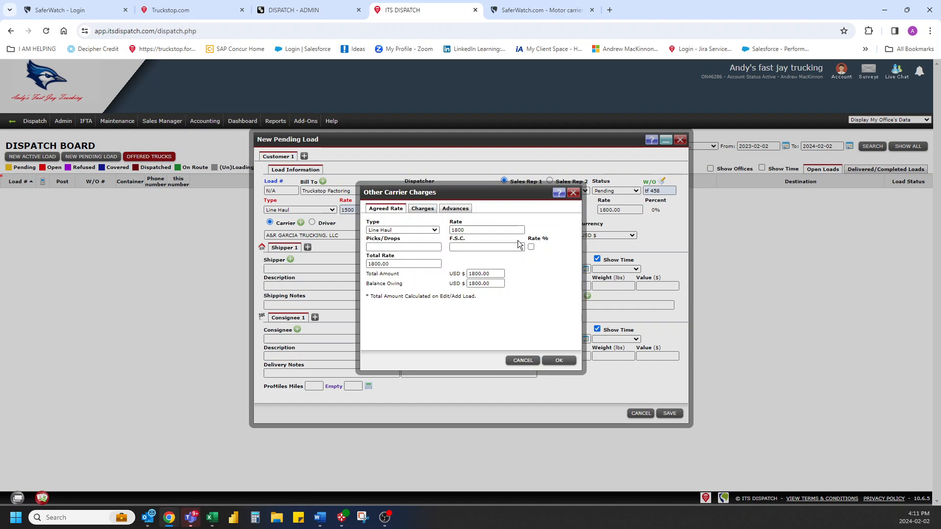
# - Review the carrier's Charges and Advances tabs, then close the carrier charges window
pyautogui.click(422, 208)
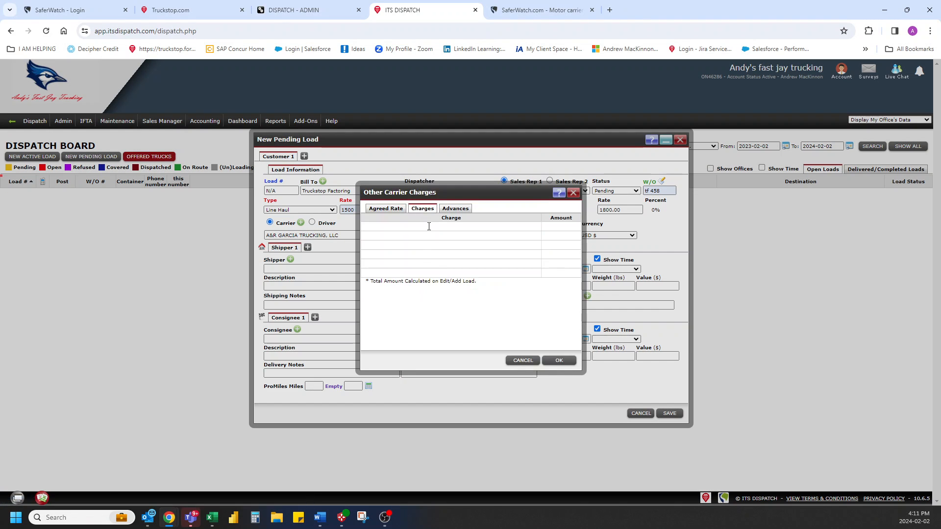
pyautogui.click(455, 208)
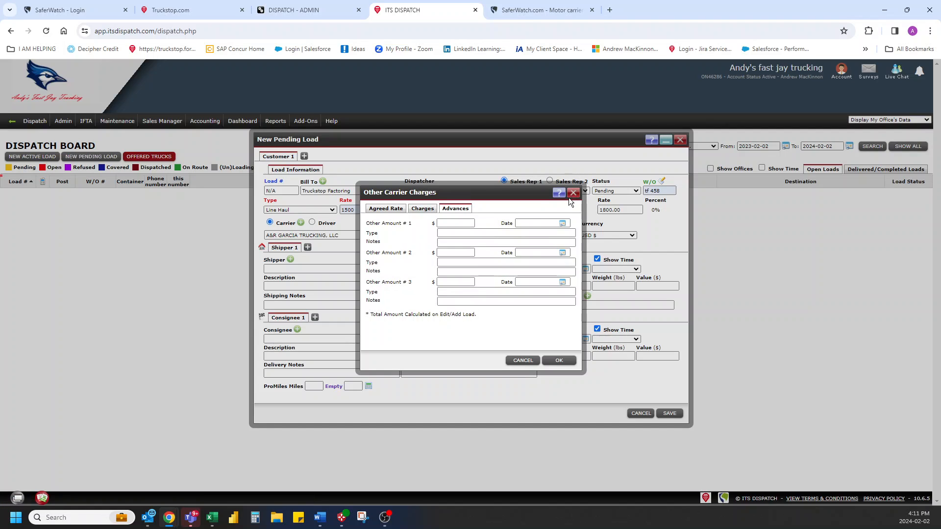
pyautogui.click(572, 193)
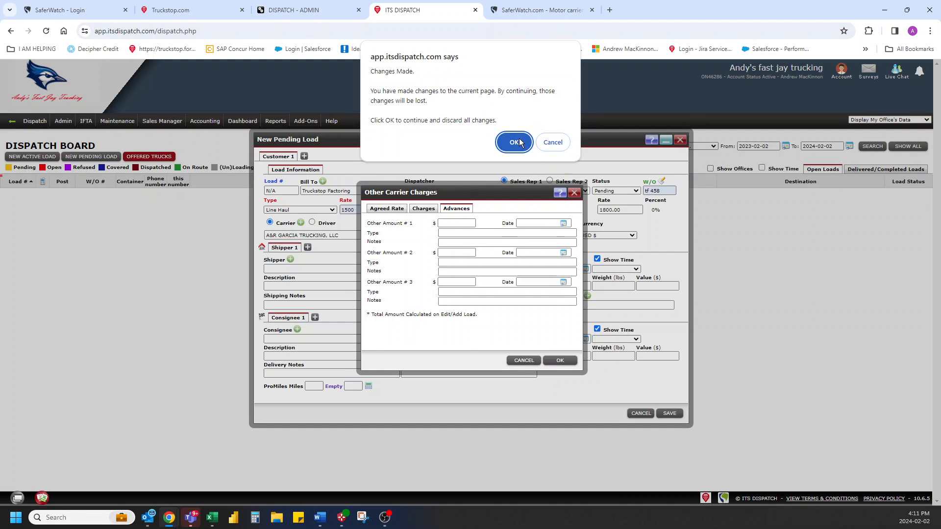
# - Keep the 1800.00 carrier fee and start entering AB Metalfab of Calgary as shipper
pyautogui.click(514, 142)
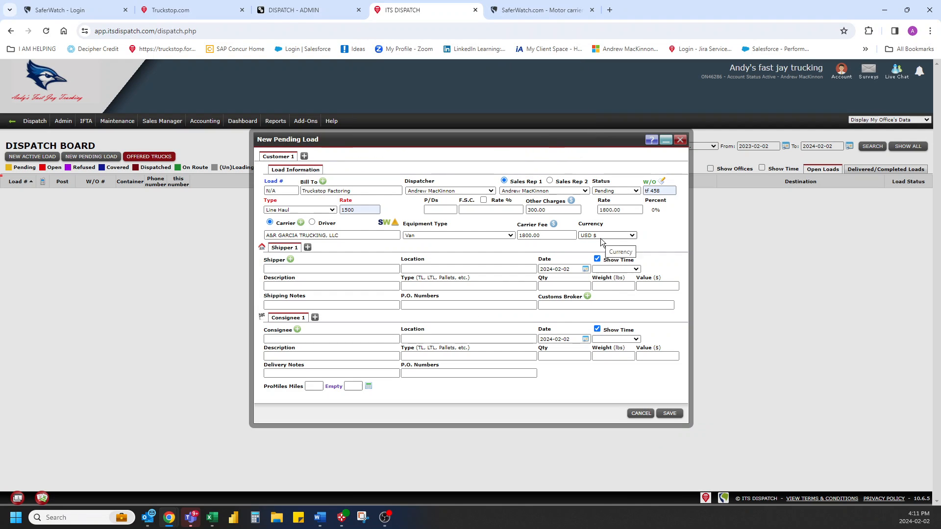
pyautogui.moveTo(424, 259)
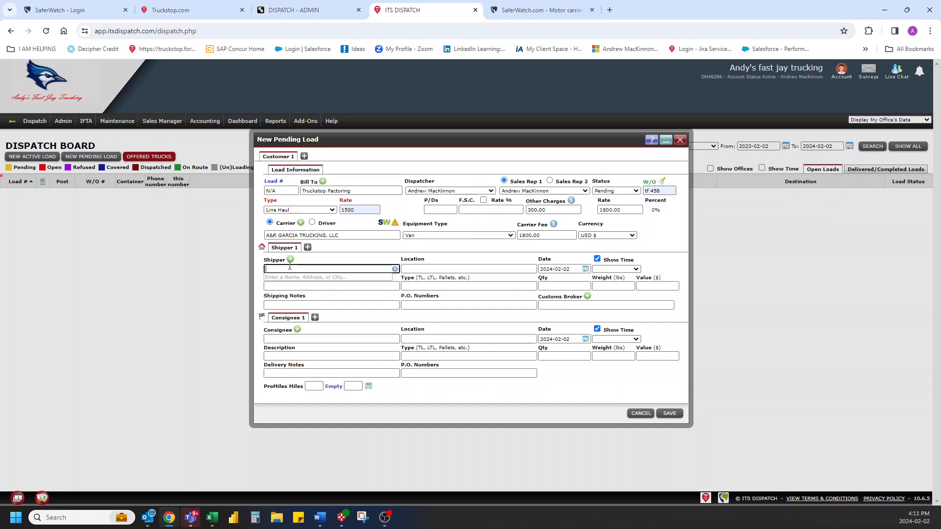
pyautogui.write('alfab')
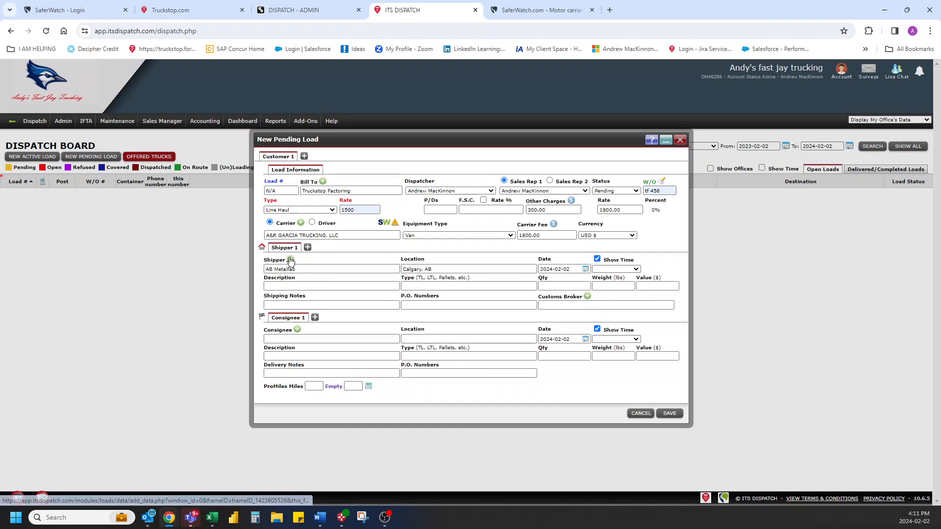
# - Open and cancel the add-shipper form, then choose a 02:00 AM pickup time
pyautogui.click(307, 247)
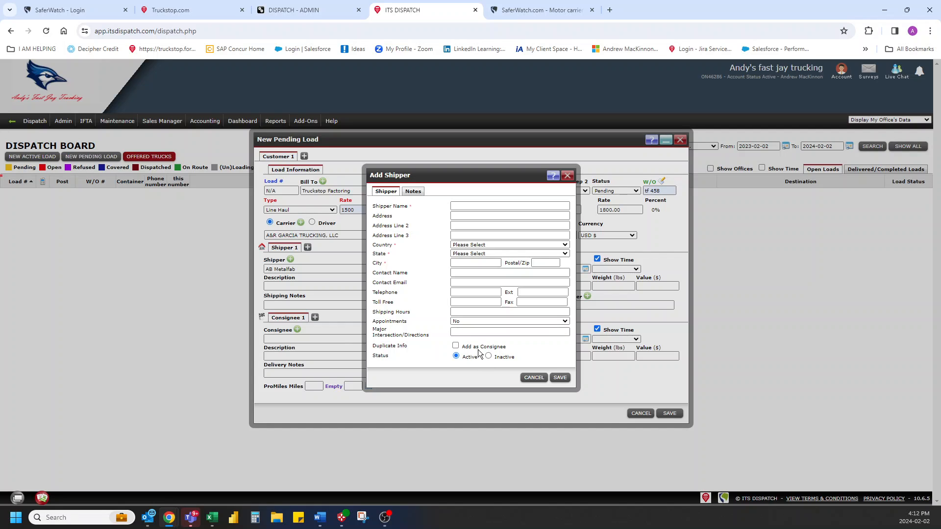
pyautogui.click(456, 346)
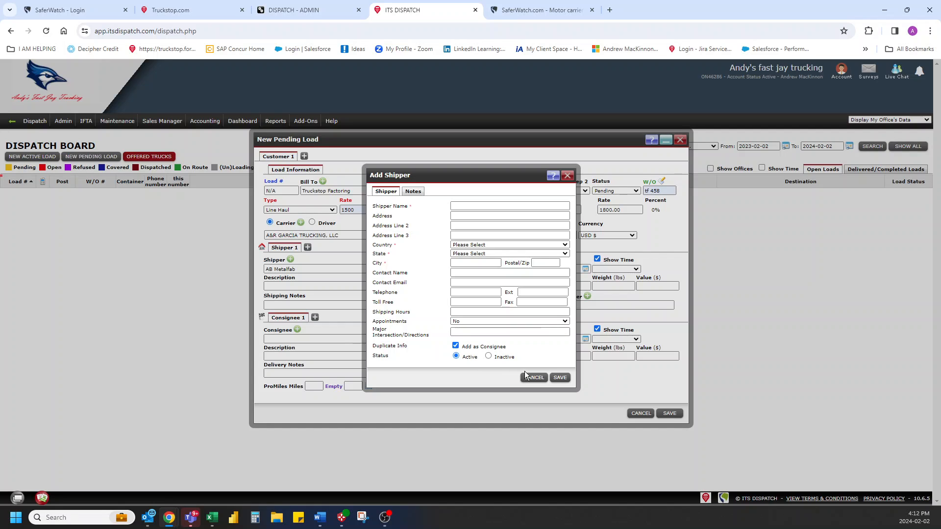
pyautogui.click(559, 377)
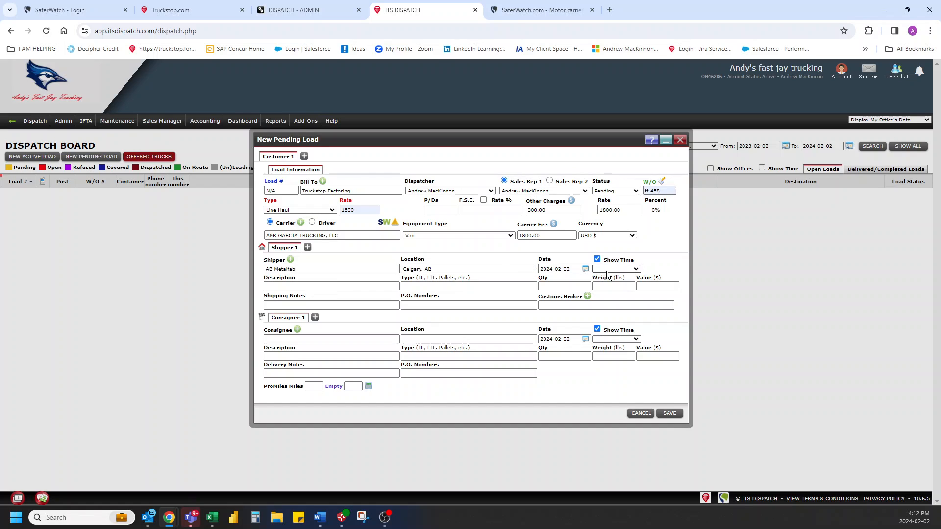
pyautogui.click(615, 269)
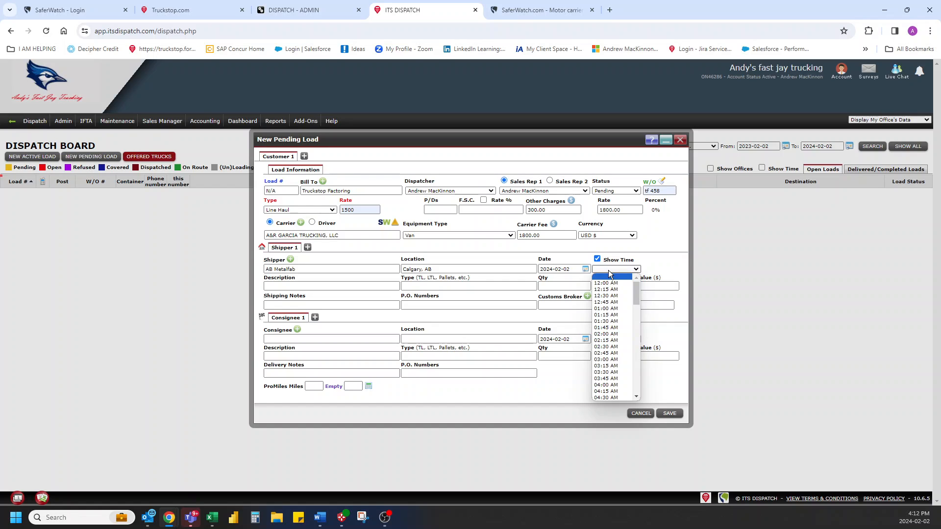
pyautogui.click(606, 359)
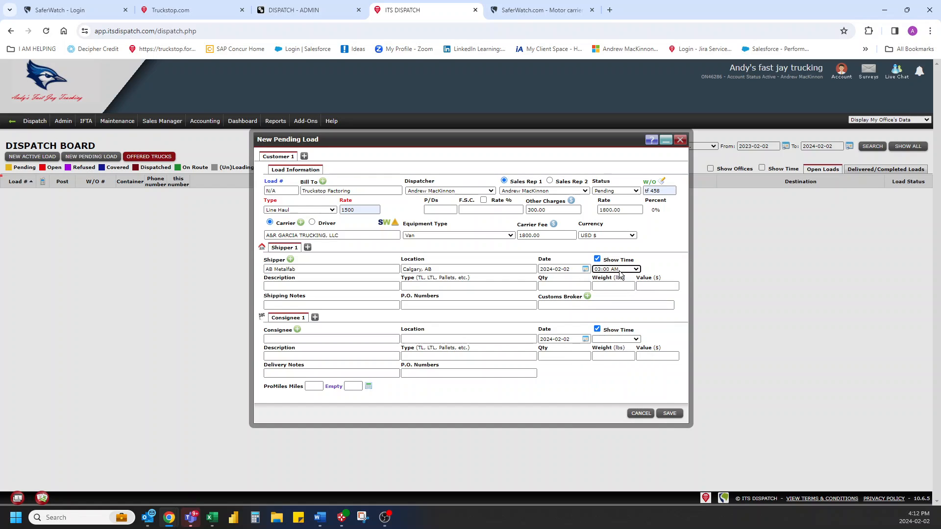
# - Fill the shipment description from suggestions, with type TL and weight 4000
pyautogui.click(331, 285)
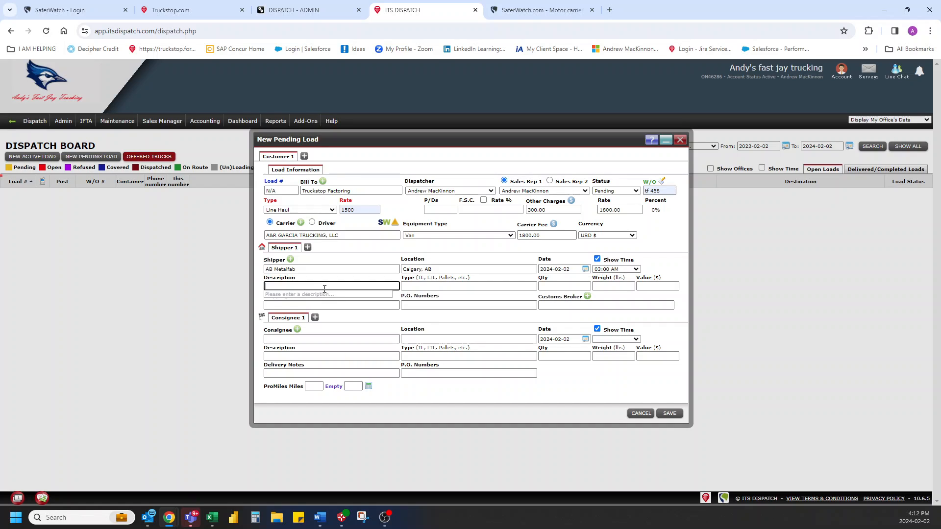
pyautogui.write('1.')
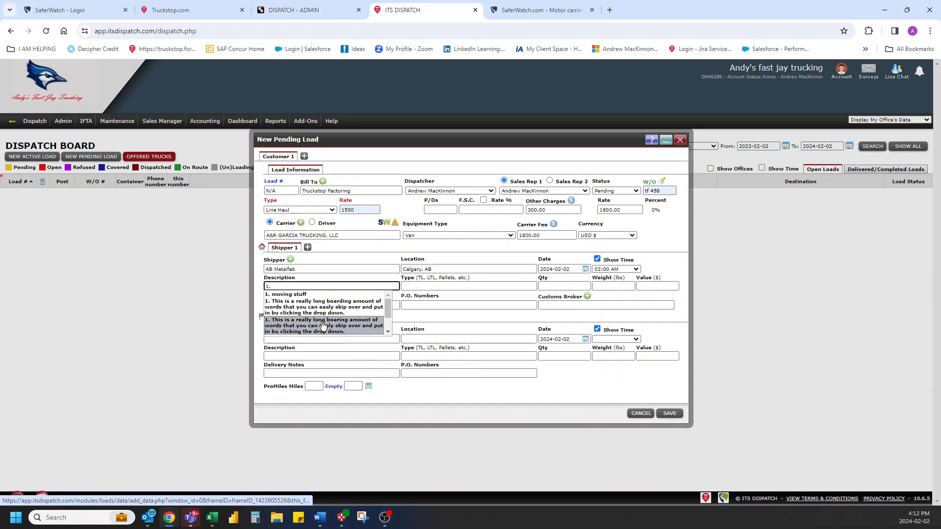
pyautogui.click(324, 326)
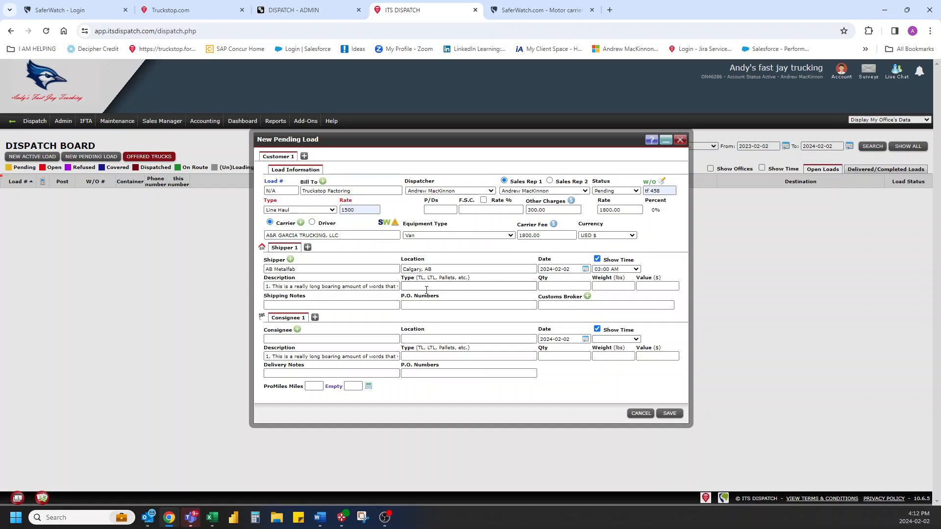
pyautogui.write('t')
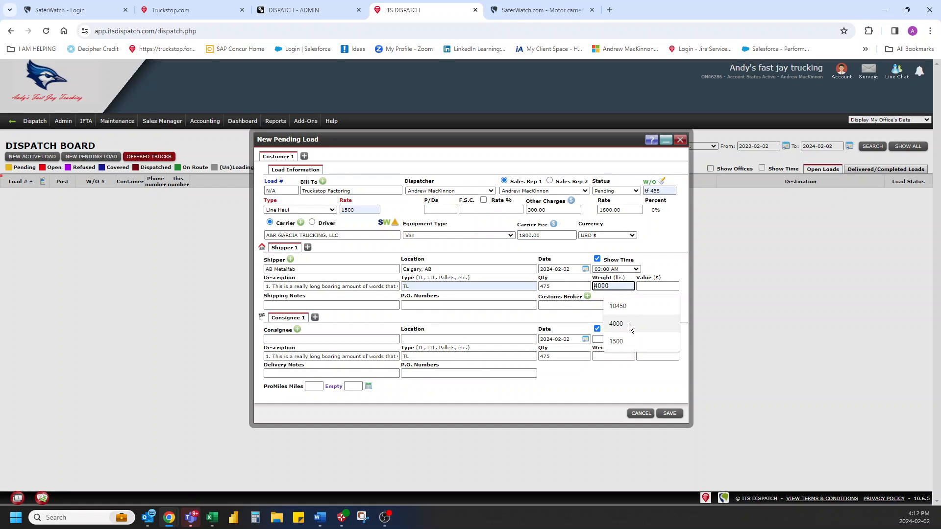
pyautogui.click(616, 324)
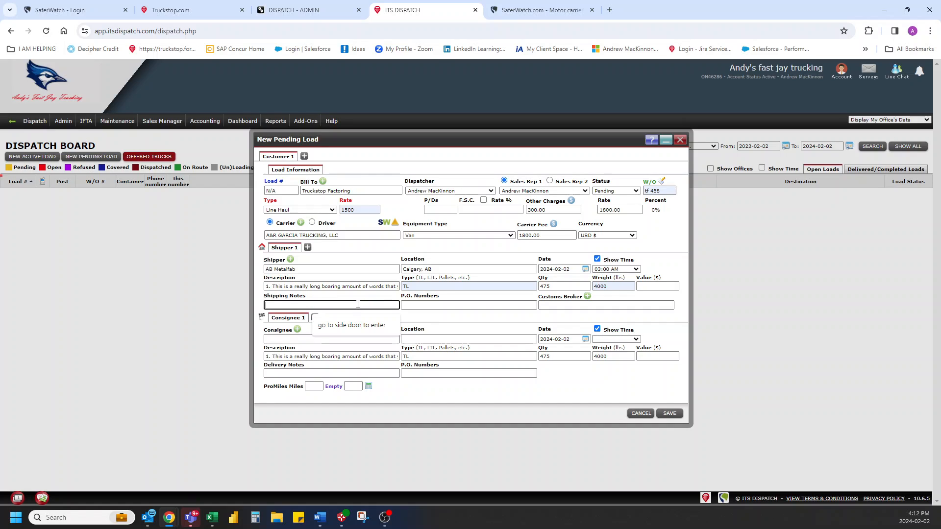
# - Add the note 'go to side door to enter' and dismiss the customs broker form
pyautogui.write('go to side door to enter')
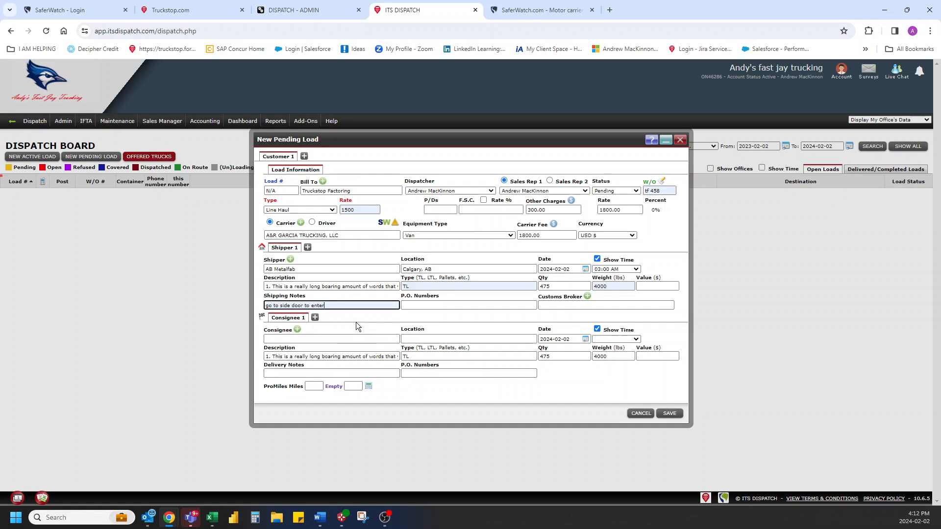
pyautogui.click(469, 305)
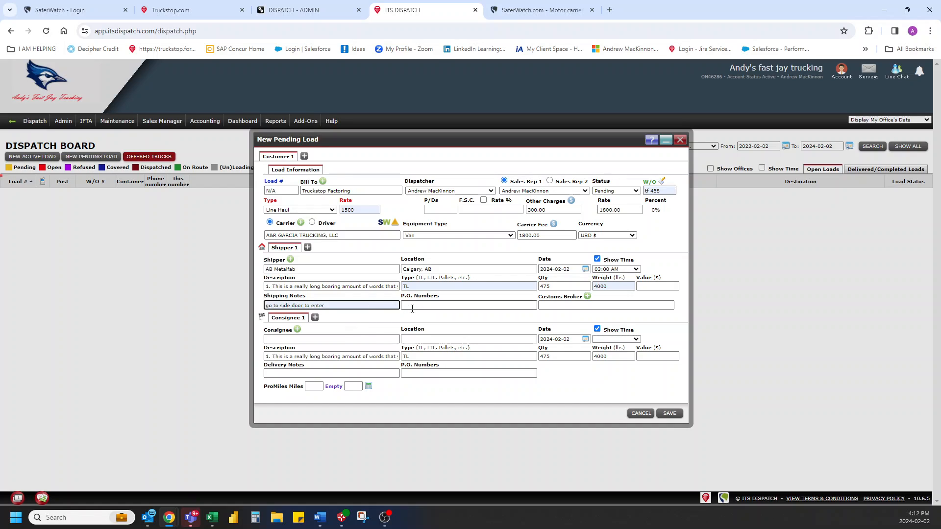
pyautogui.click(468, 305)
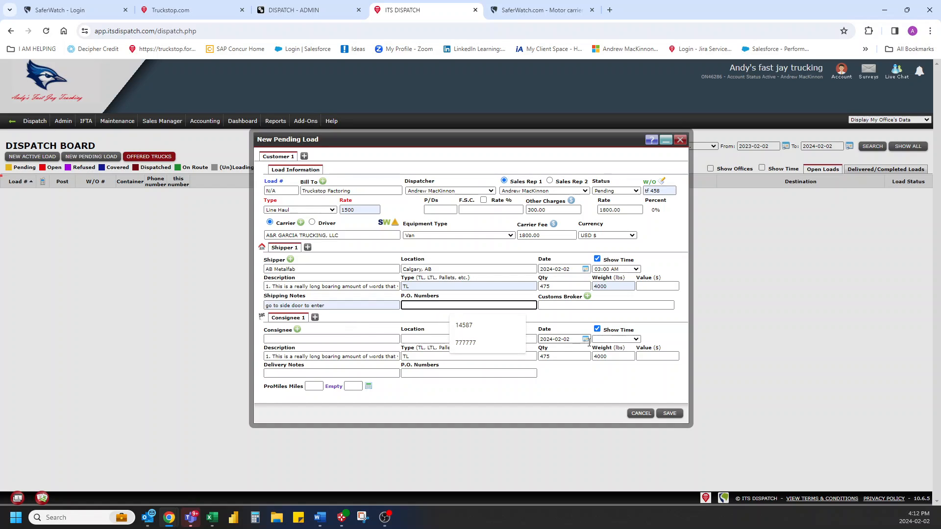
pyautogui.click(600, 305)
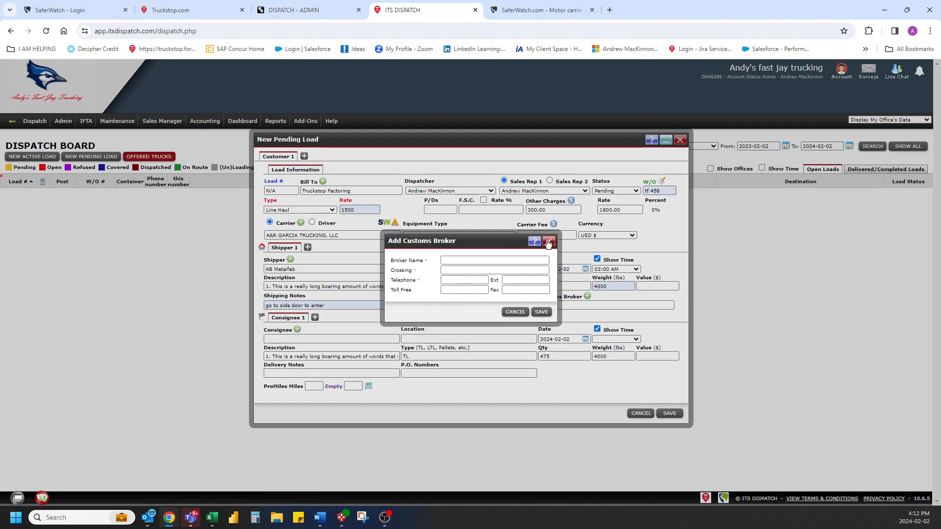
pyautogui.click(548, 241)
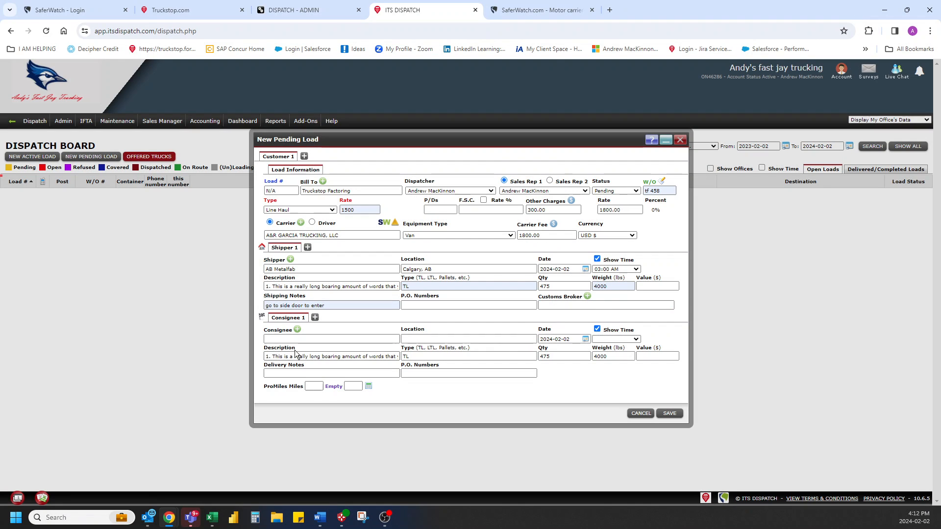
# - Set the consignee to GA metals in Danielsville, GA, delivering February 9, 2024
pyautogui.click(330, 339)
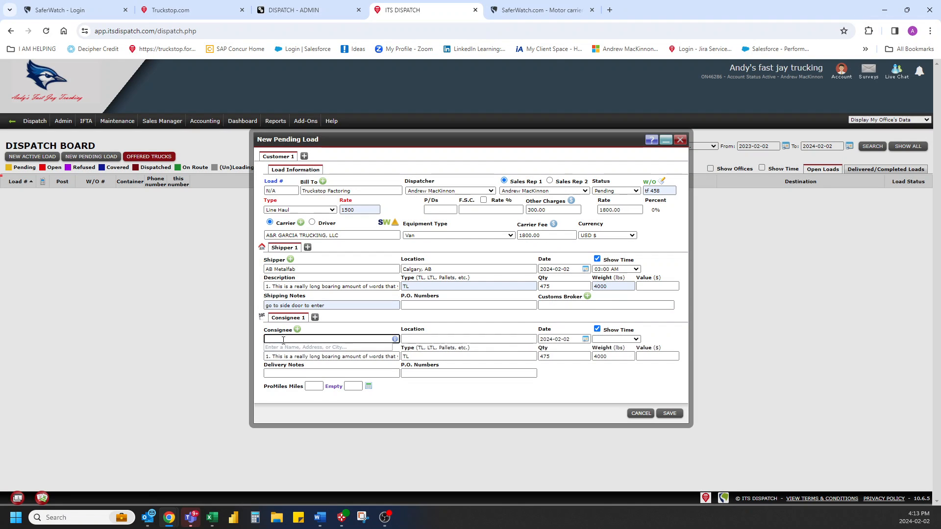
pyautogui.write('g')
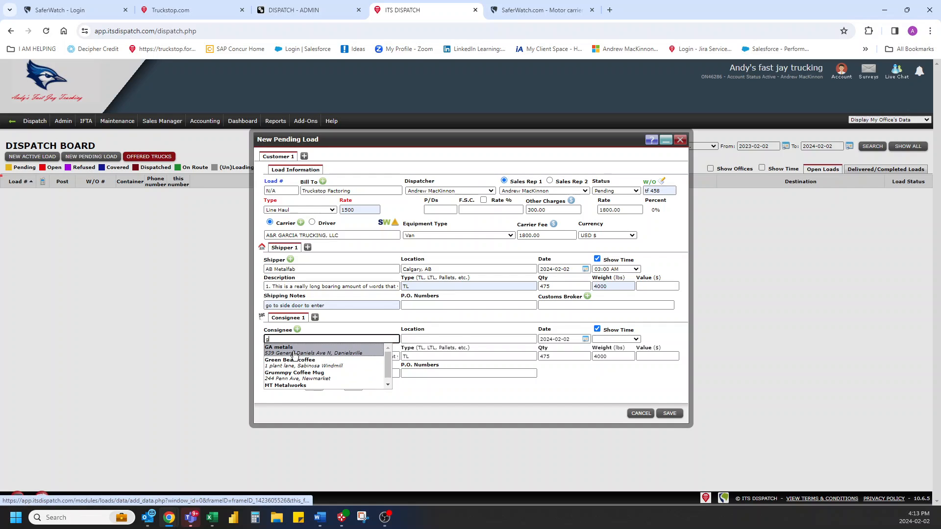
pyautogui.click(278, 347)
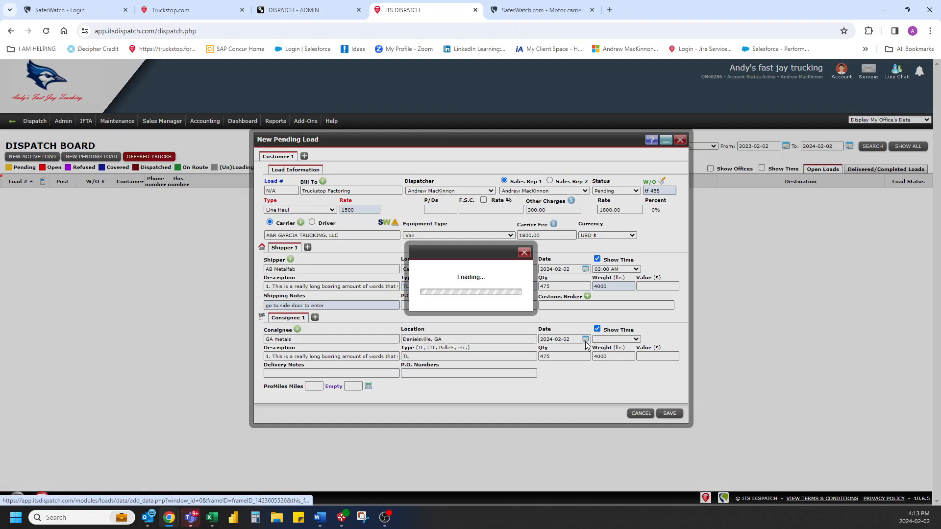
pyautogui.click(585, 339)
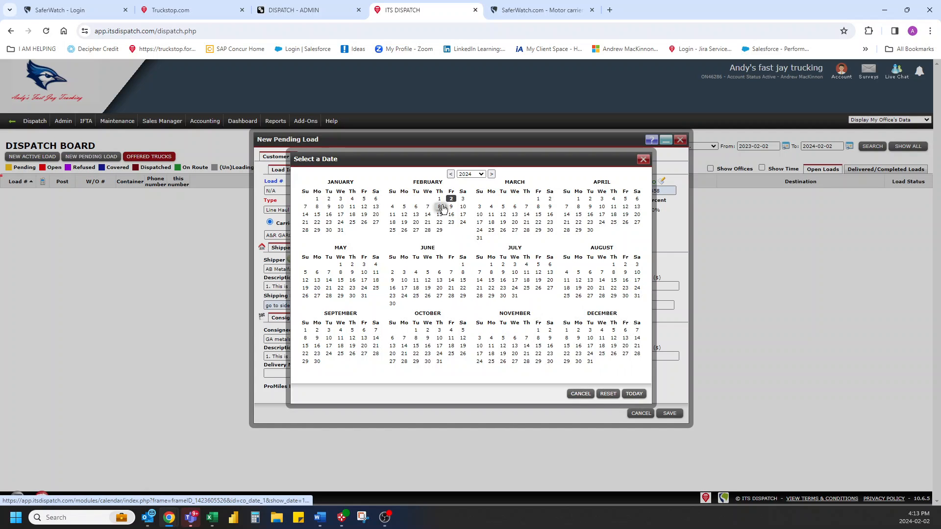
pyautogui.click(451, 198)
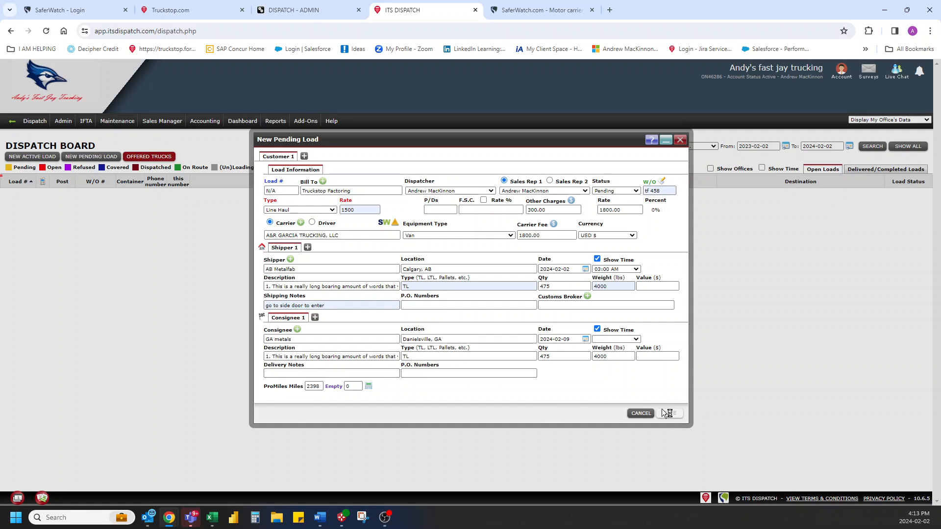
# - Save the pending load W/O tf 458 (Calgary to Danielsville) and reopen it
pyautogui.click(670, 413)
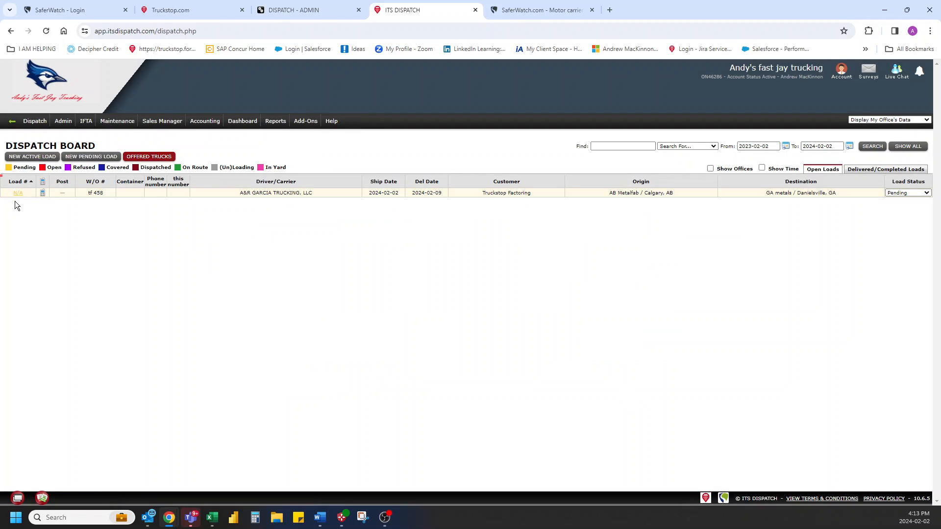
pyautogui.moveTo(898, 207)
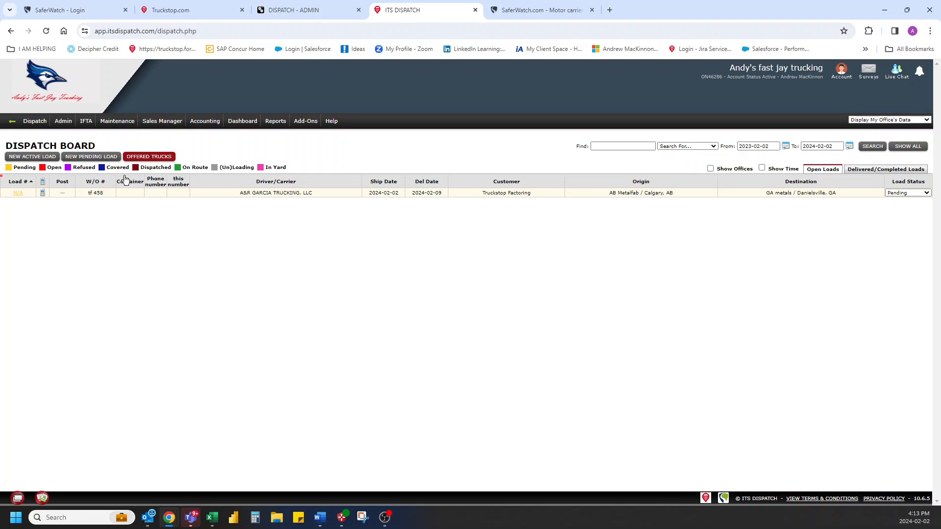
pyautogui.click(18, 192)
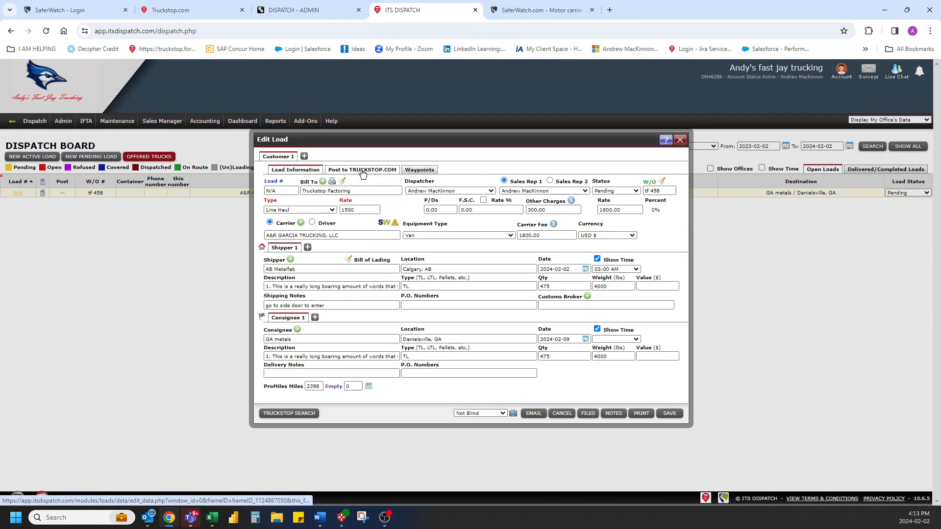
# - Attempt posting the load to Truckstop and dismiss the missing-fields warning
pyautogui.click(362, 169)
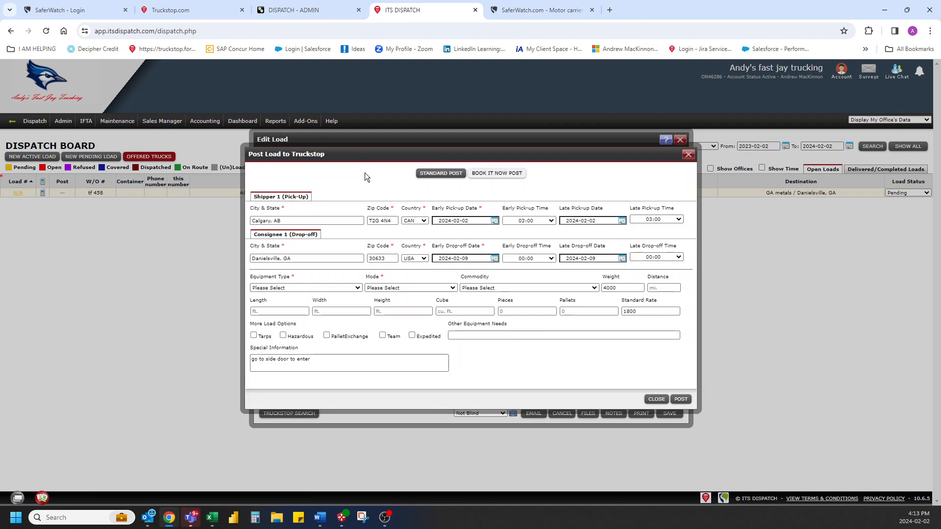
pyautogui.moveTo(498, 170)
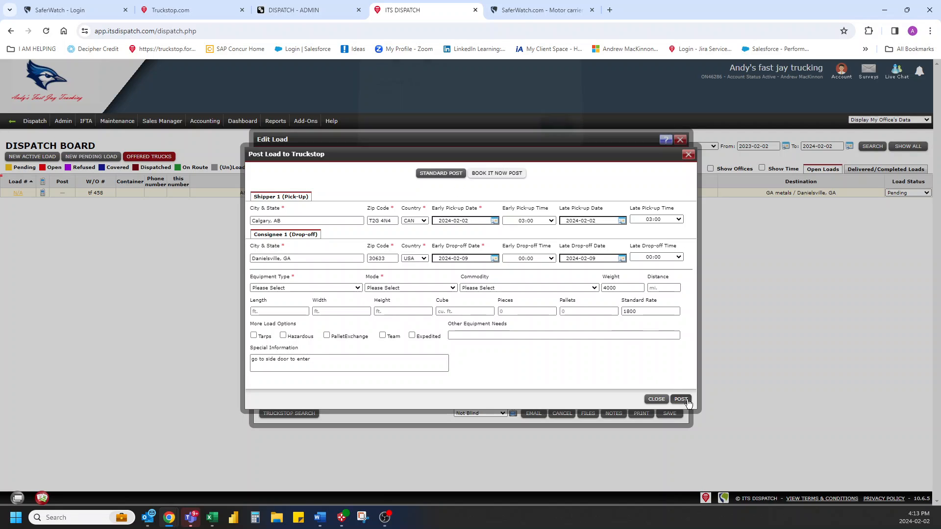
pyautogui.click(680, 399)
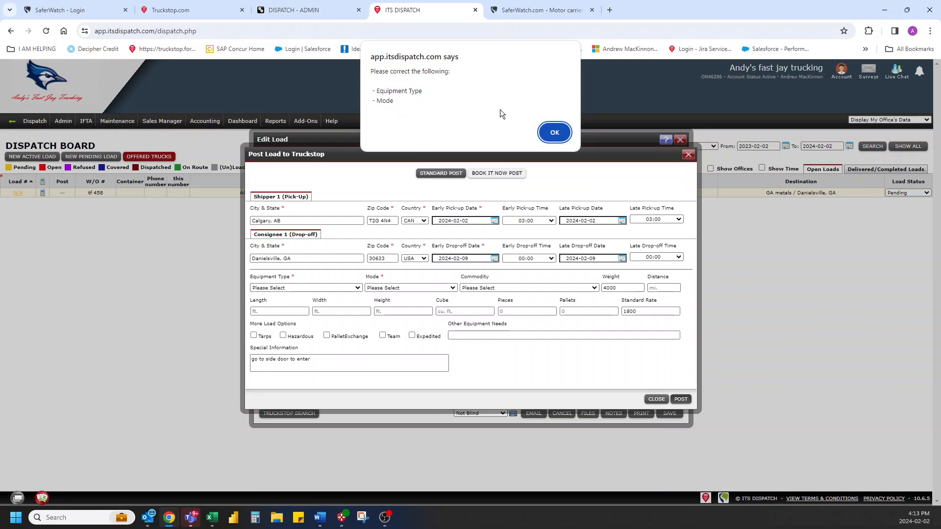
pyautogui.click(554, 132)
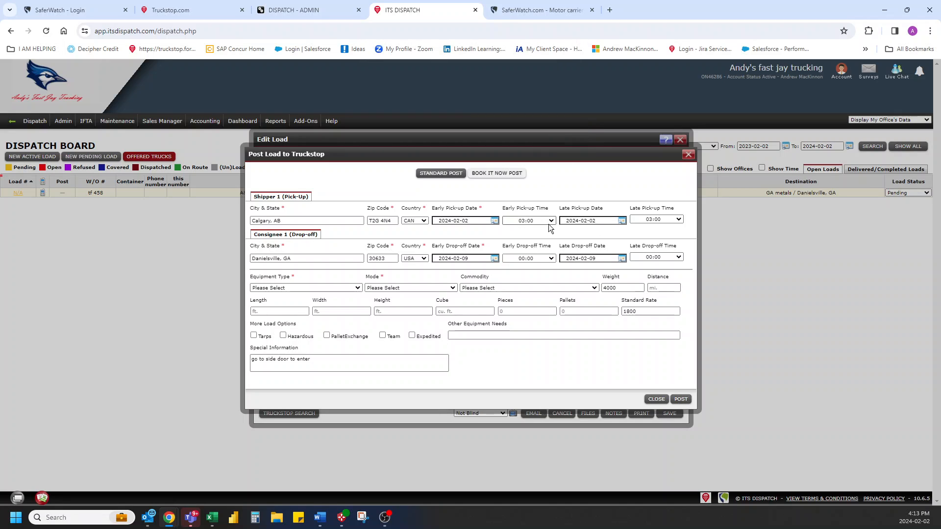
pyautogui.moveTo(317, 345)
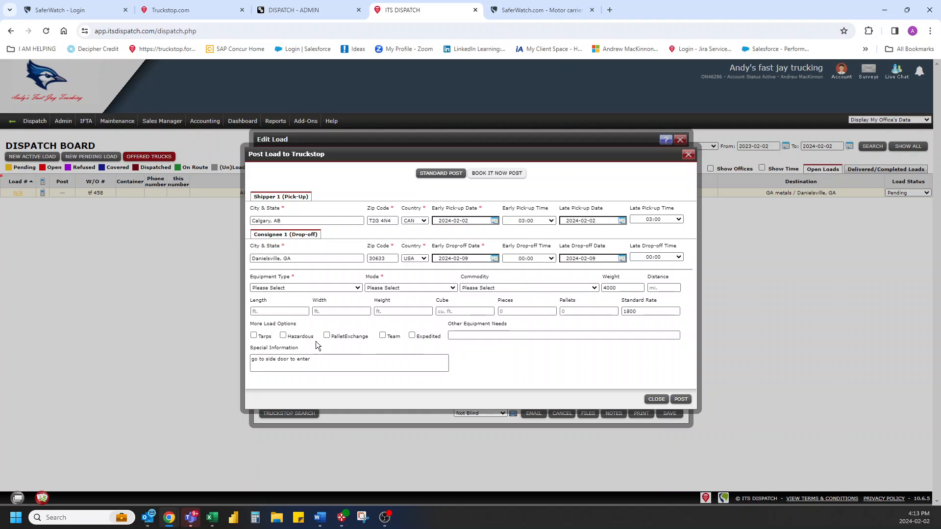
# - Enter trailer length 53, mode TL, and browse the commodity list
pyautogui.click(276, 310)
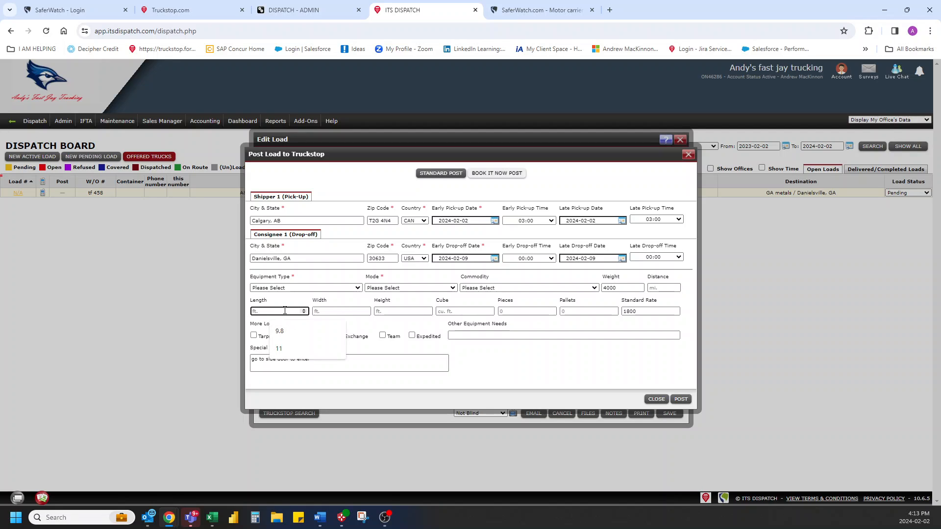
pyautogui.write('53')
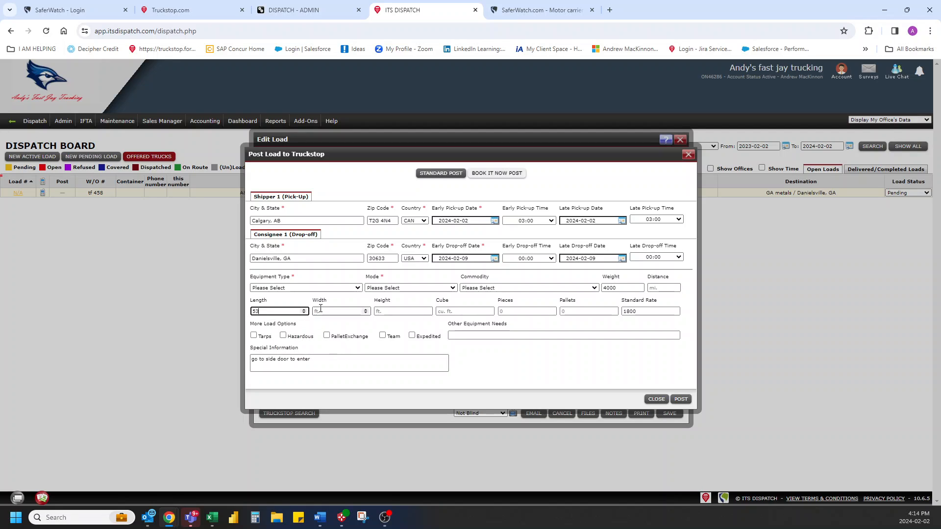
pyautogui.click(409, 288)
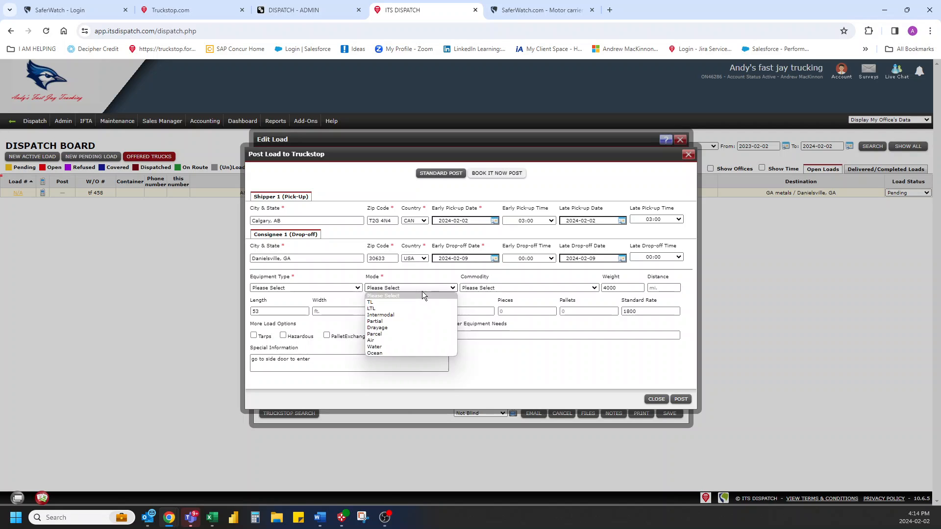
pyautogui.click(370, 302)
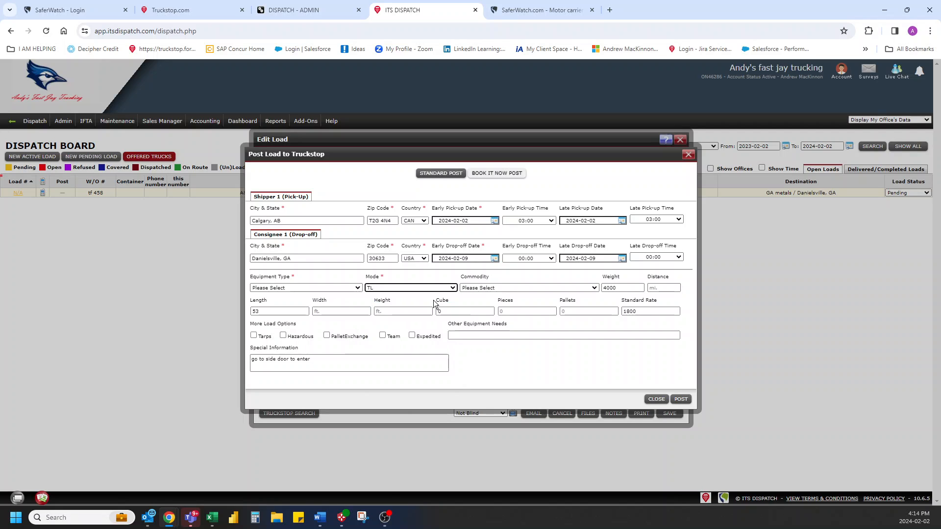
pyautogui.click(529, 288)
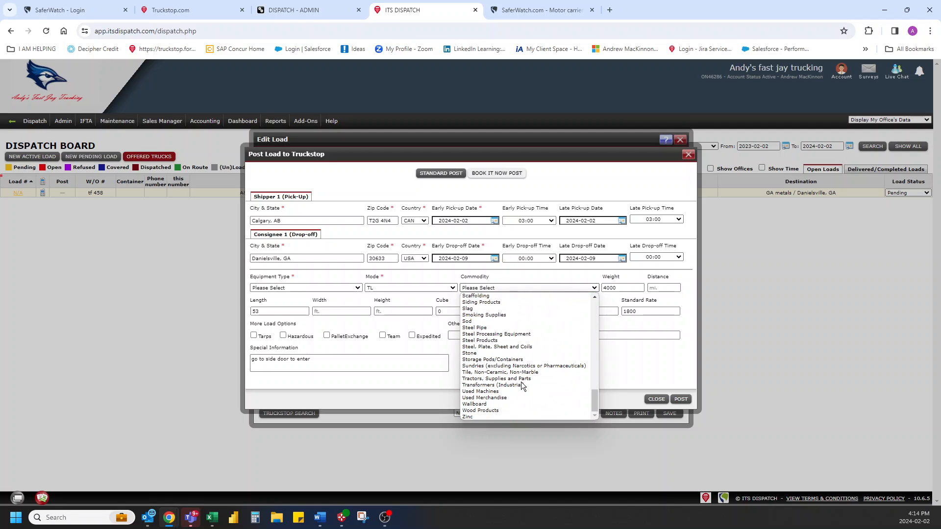
pyautogui.scroll(3)
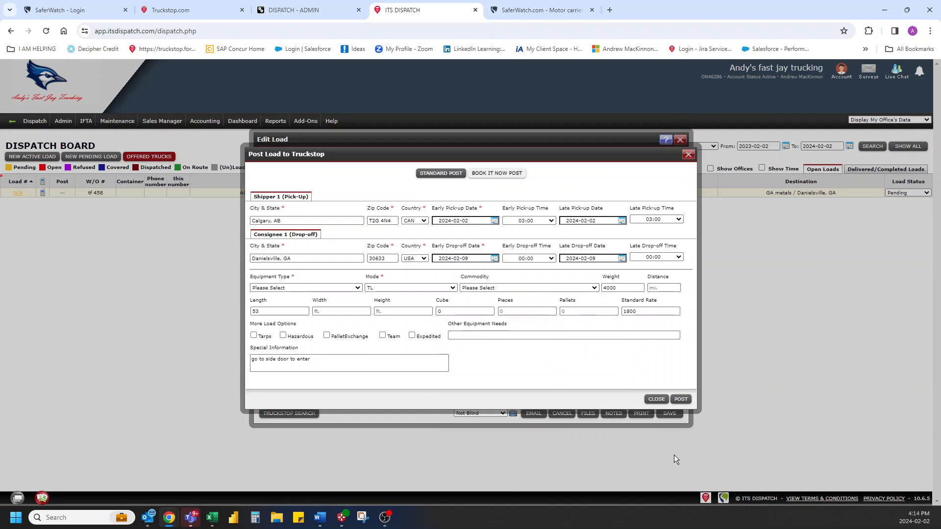
pyautogui.moveTo(666, 230)
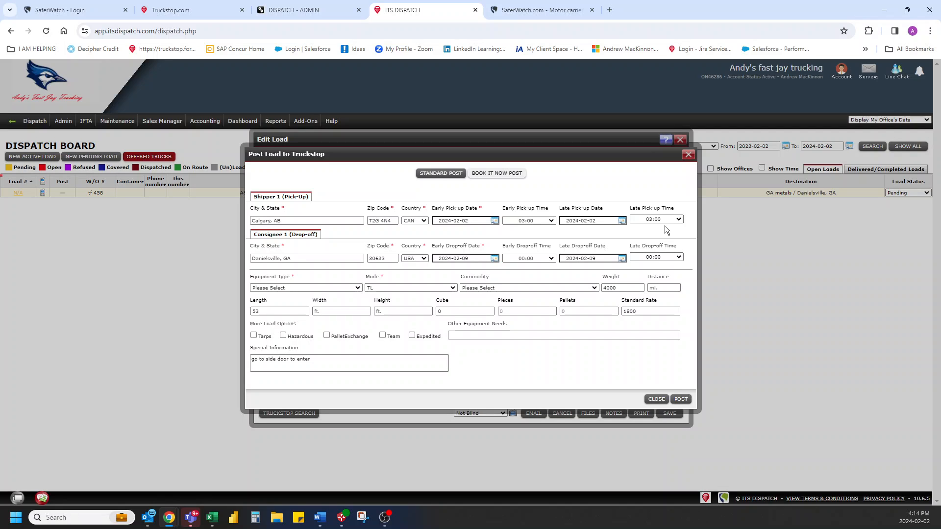
pyautogui.moveTo(676, 156)
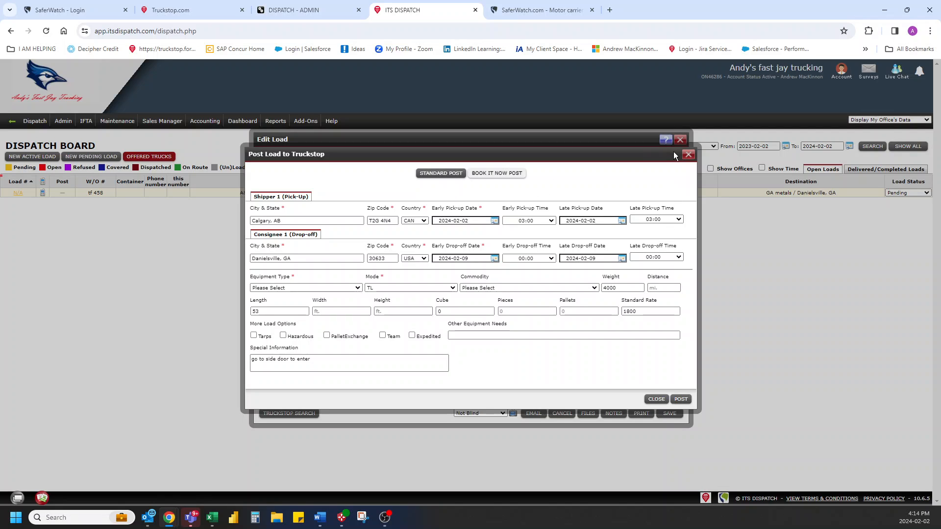
# - Close the Truckstop form, switch the status to Open, and save the load
pyautogui.click(688, 155)
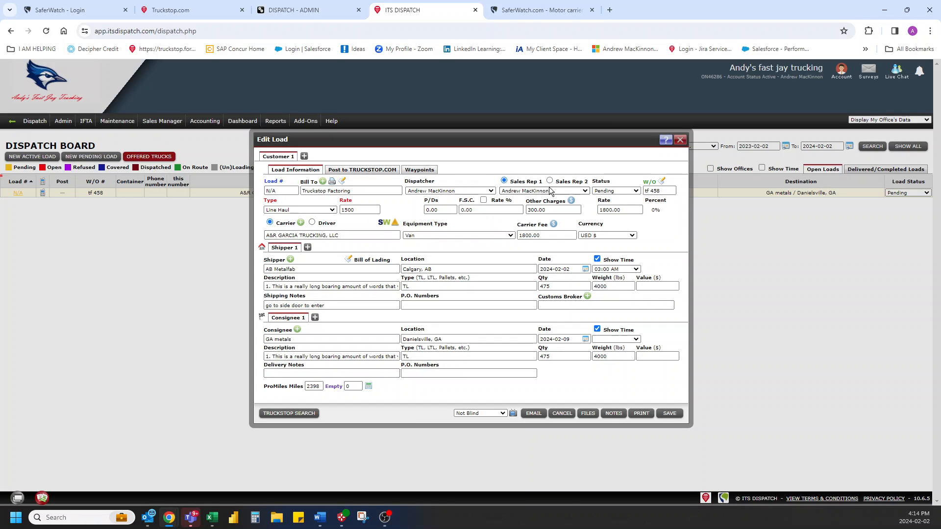
pyautogui.click(614, 190)
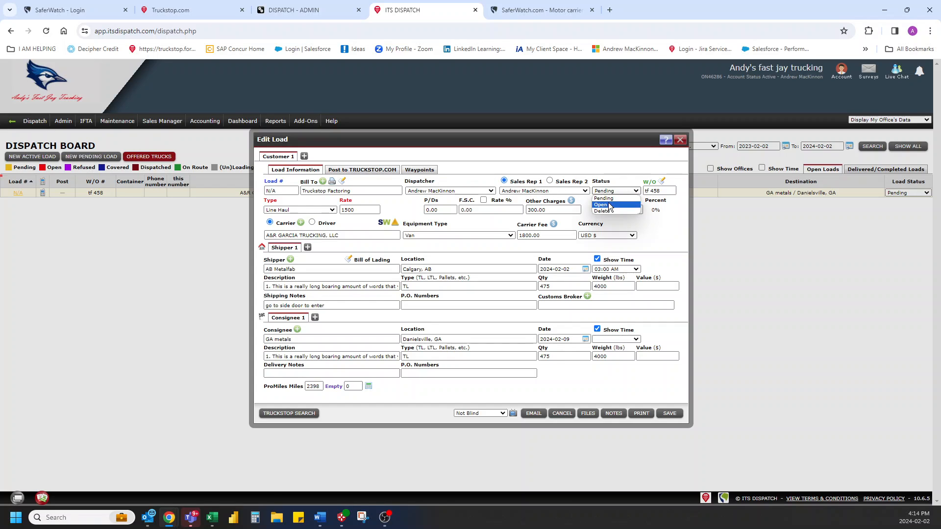
pyautogui.click(601, 204)
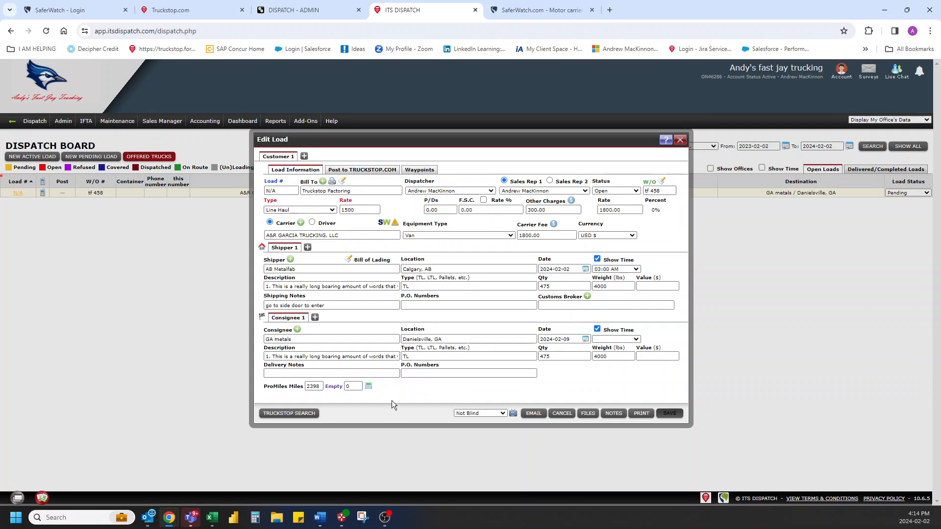
pyautogui.click(669, 412)
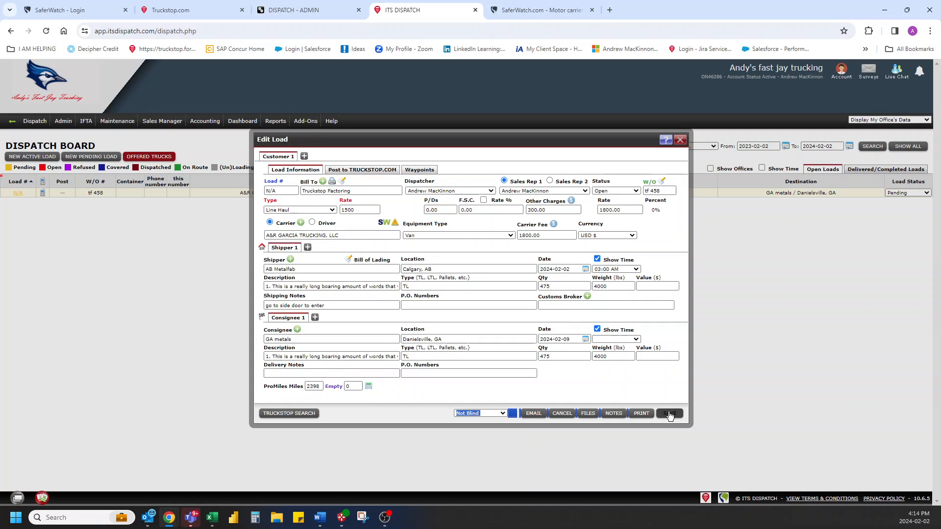
pyautogui.click(669, 415)
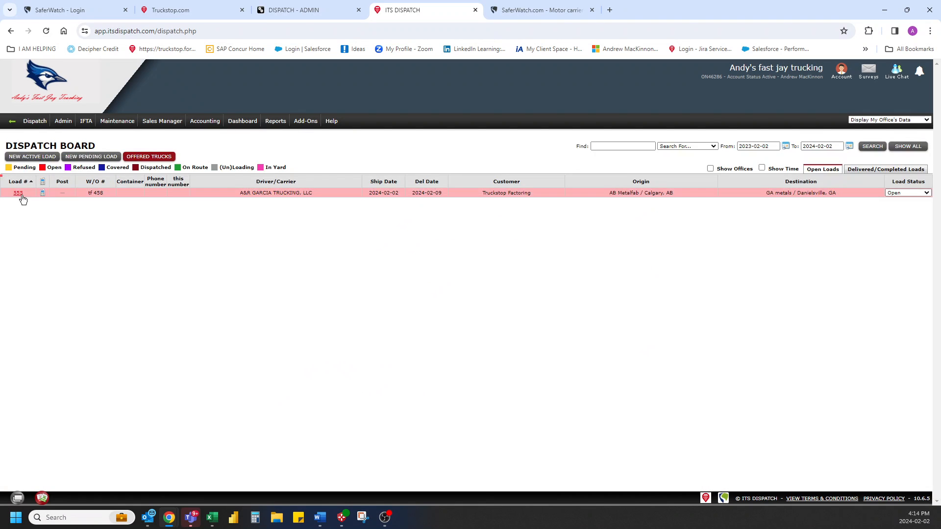
pyautogui.moveTo(38, 200)
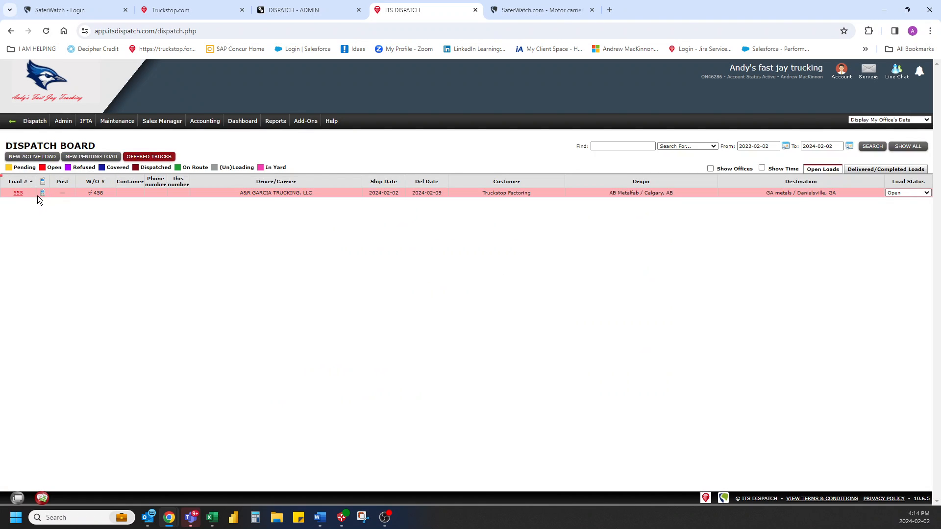
pyautogui.moveTo(18, 193)
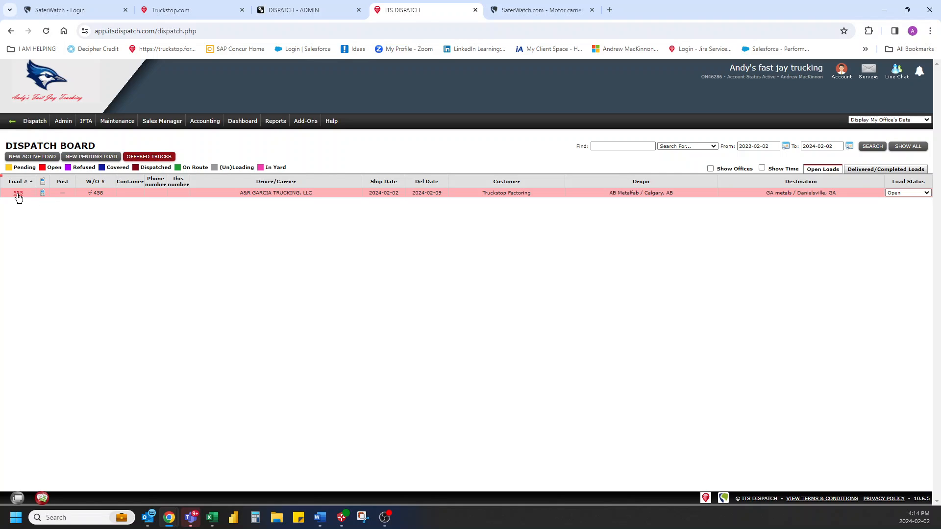
# - Choose Completed from load 555's status choices on the dispatch board
pyautogui.click(18, 193)
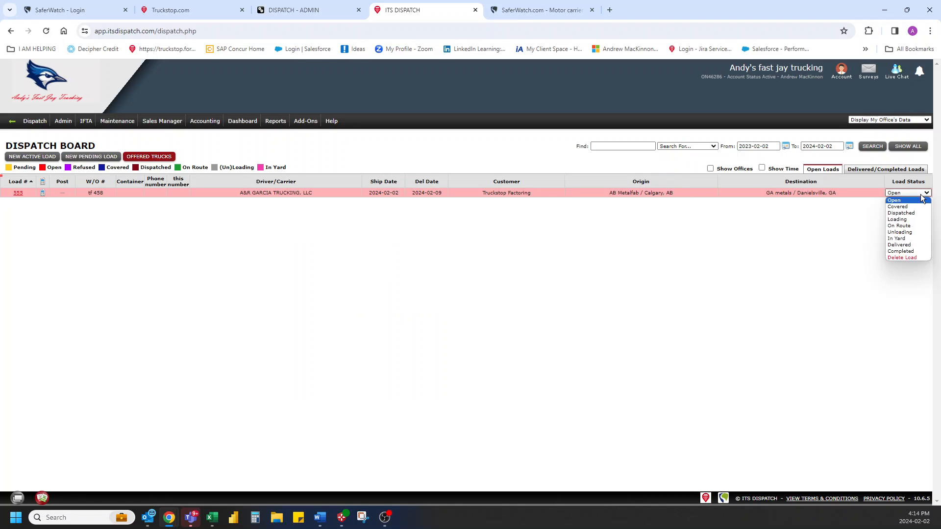
pyautogui.moveTo(904, 245)
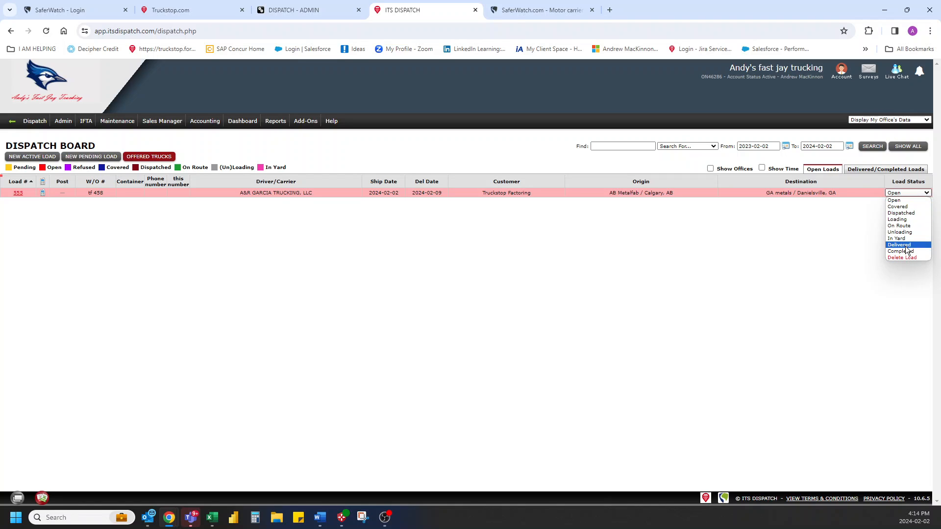
pyautogui.click(899, 244)
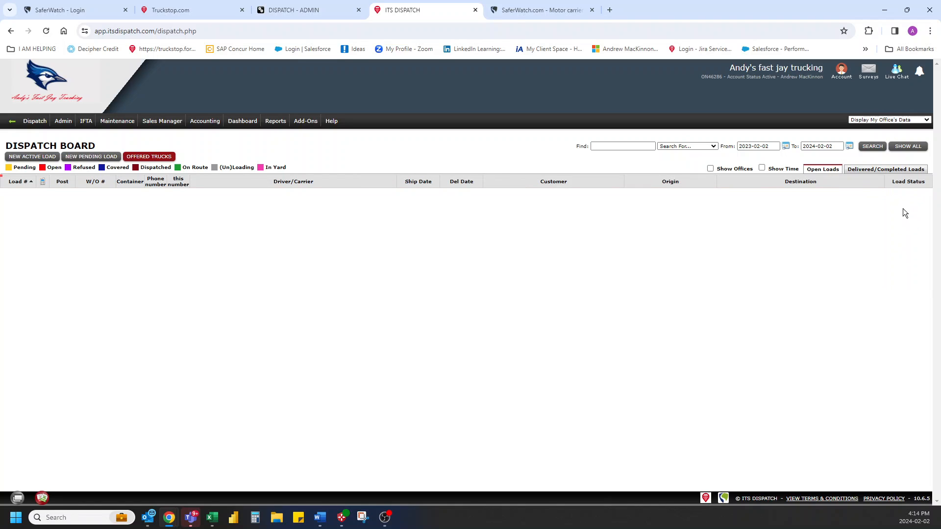
pyautogui.click(205, 121)
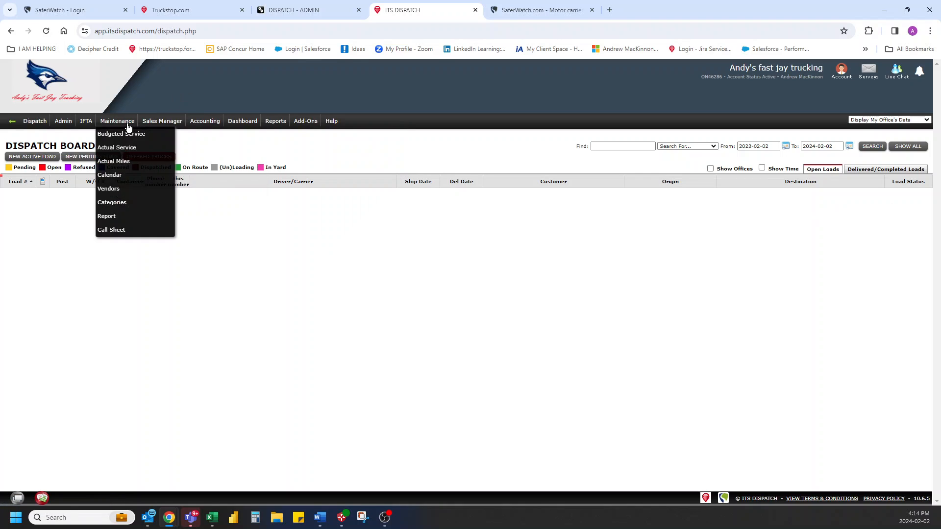
# - Open load 555 from the Delivered tab, view its receivables notes, then reopen Edit Load
pyautogui.click(205, 121)
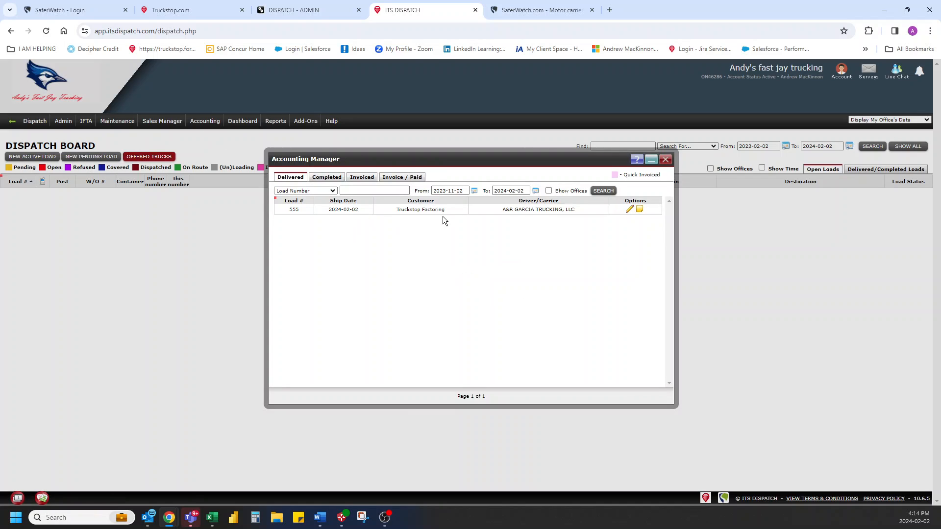
pyautogui.click(629, 209)
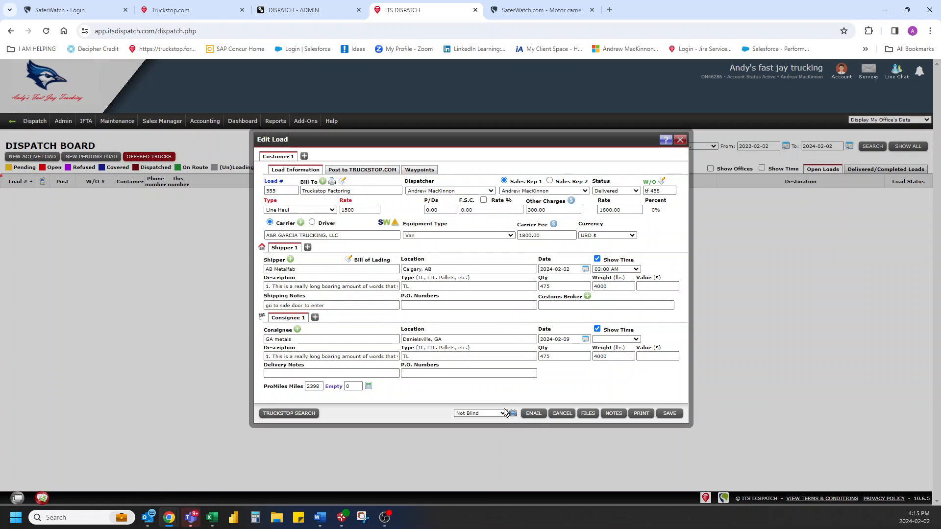
pyautogui.moveTo(673, 146)
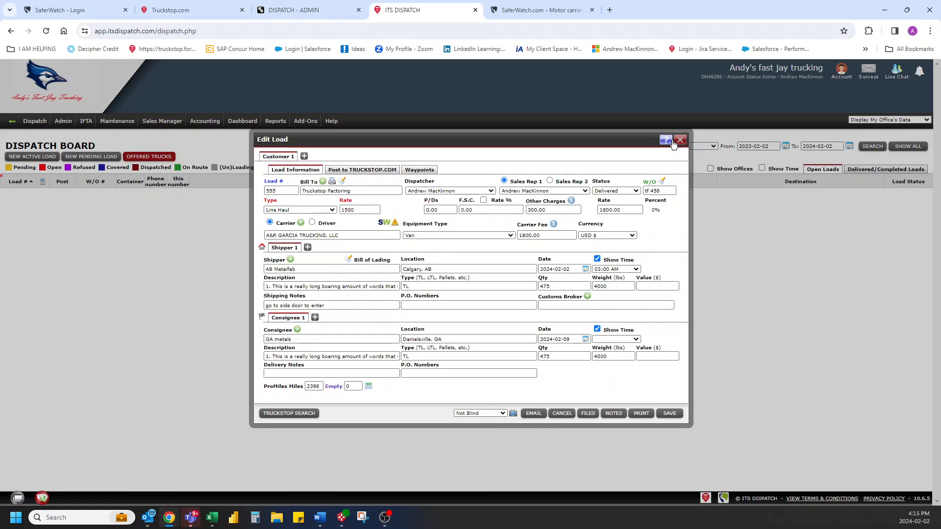
pyautogui.click(680, 139)
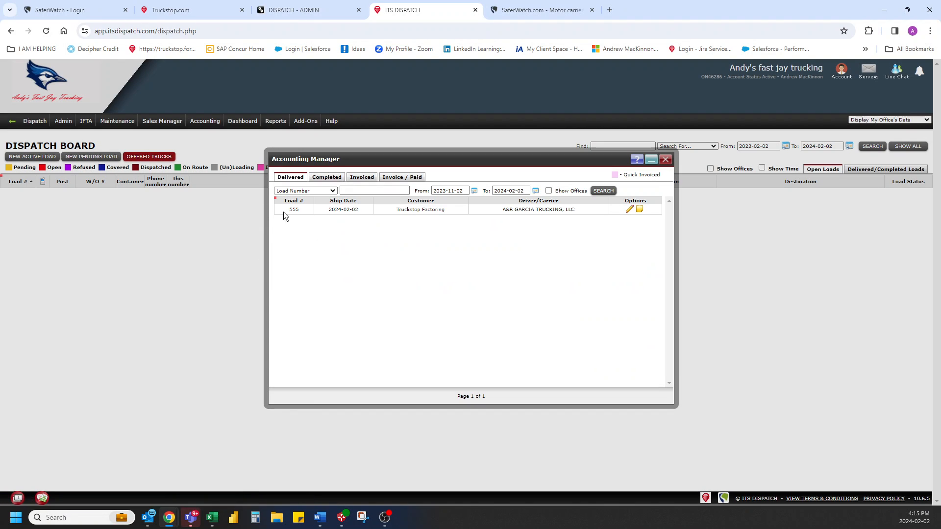
pyautogui.click(639, 209)
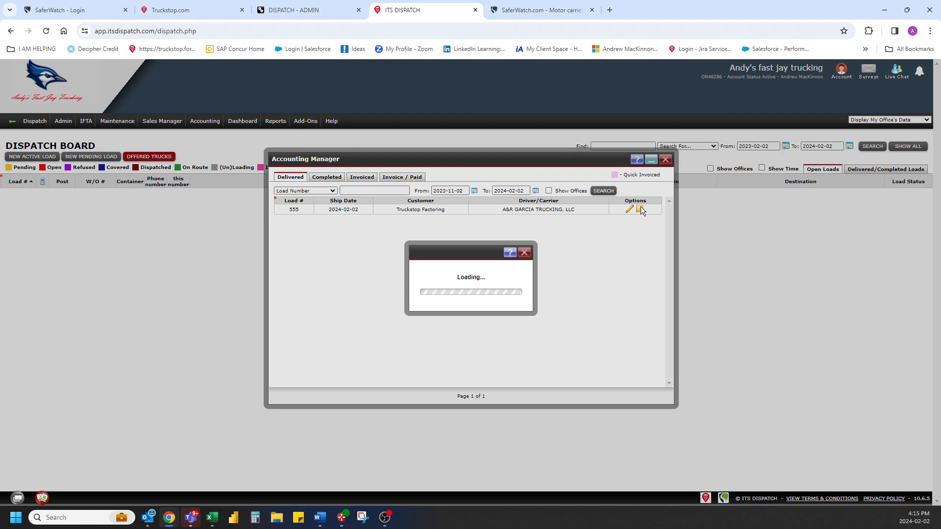
pyautogui.click(629, 209)
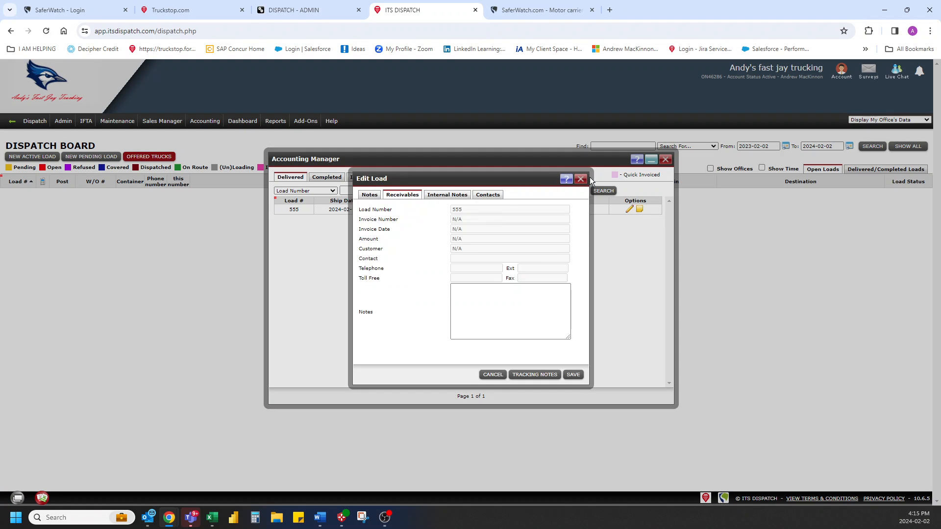
pyautogui.click(580, 179)
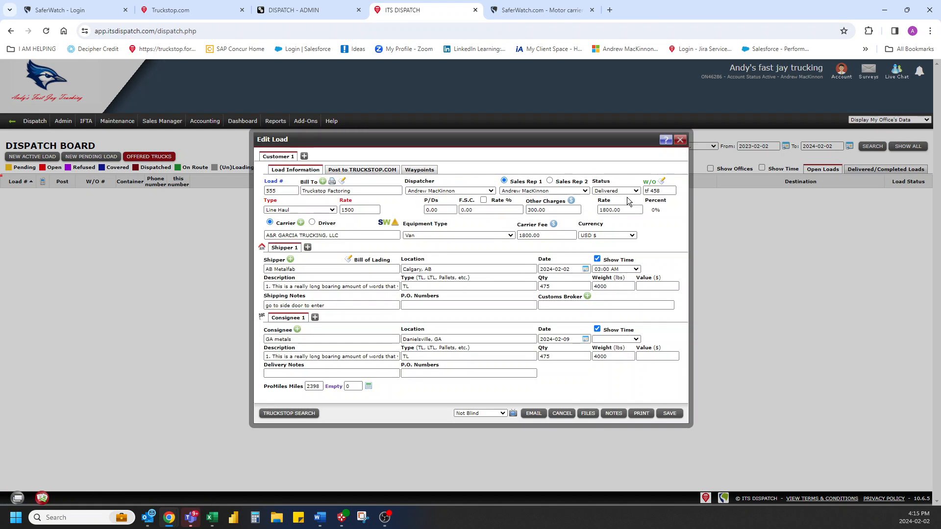
# - Pick Completed from the Status dropdown in load 555's Edit Load form
pyautogui.click(637, 190)
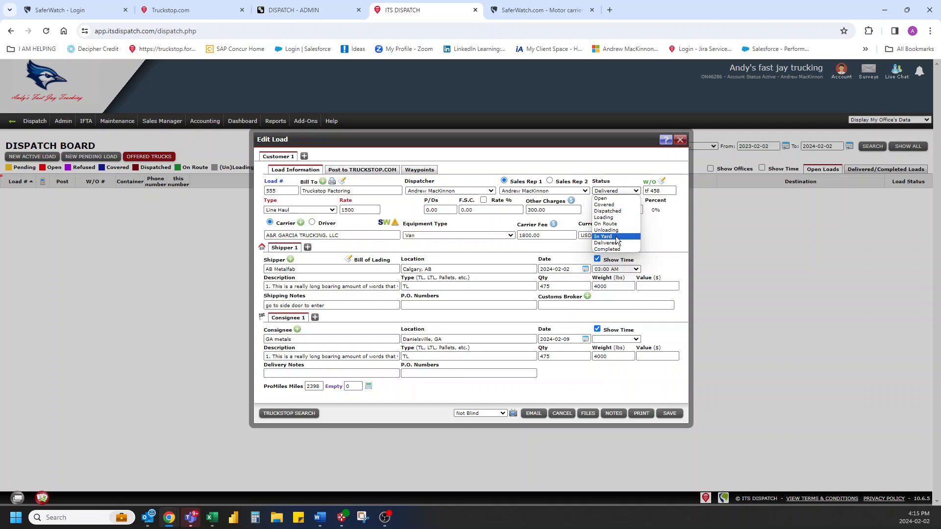
pyautogui.click(608, 249)
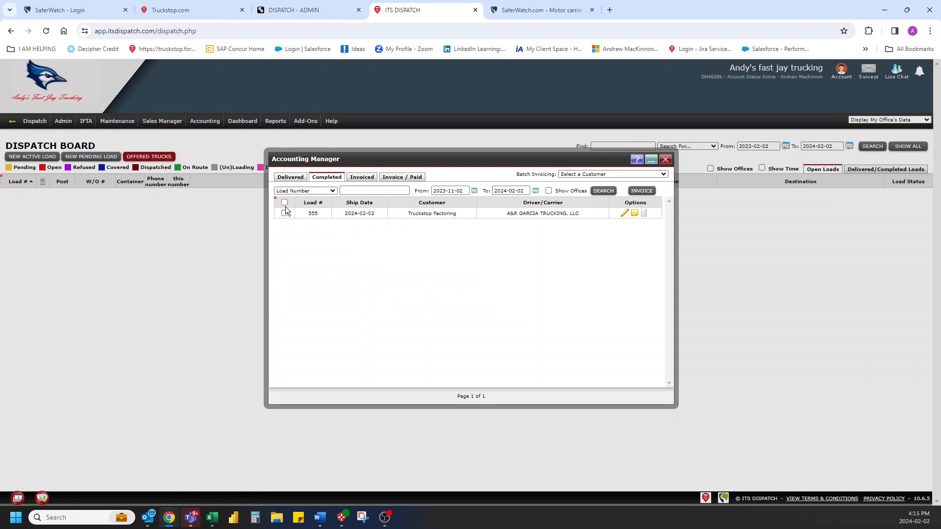
# - Invoice load 555, confirming the invoice number assignment so it leaves the Completed list
pyautogui.click(285, 203)
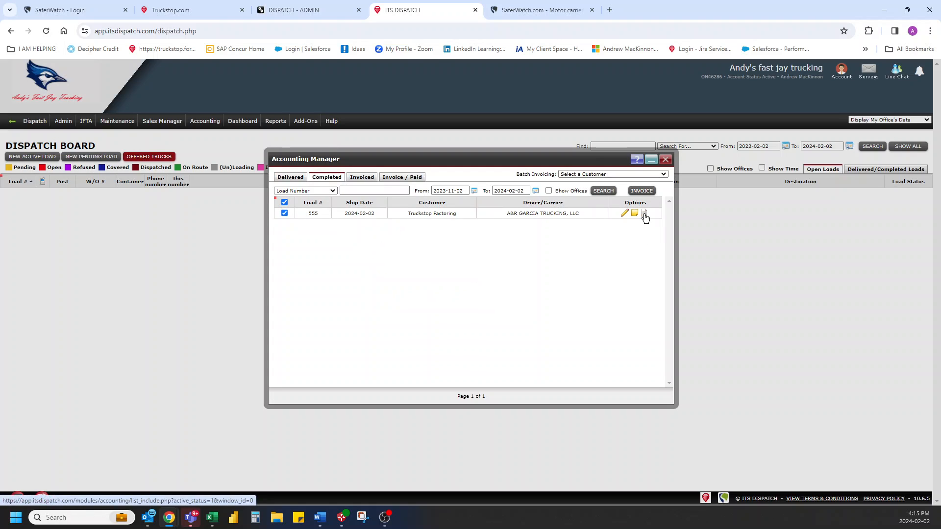
pyautogui.moveTo(645, 215)
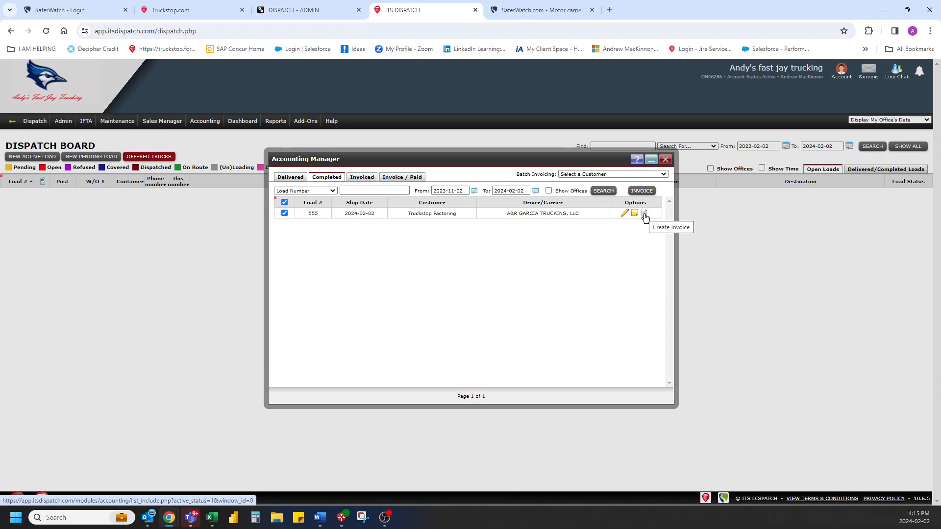
pyautogui.click(644, 213)
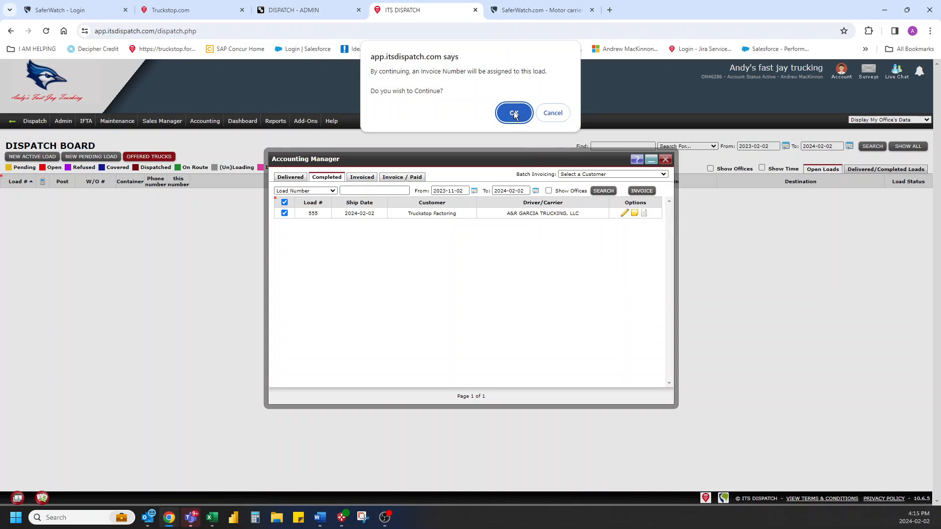
pyautogui.click(513, 113)
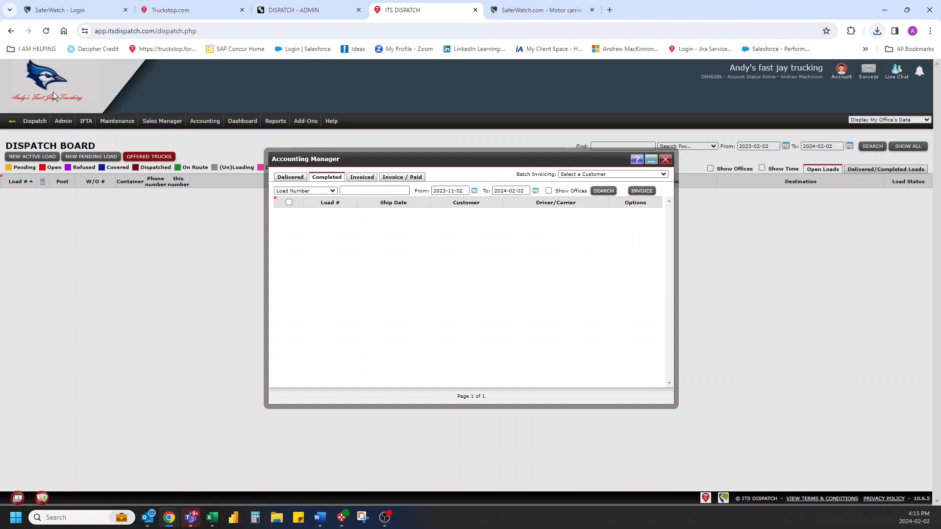
pyautogui.moveTo(374, 183)
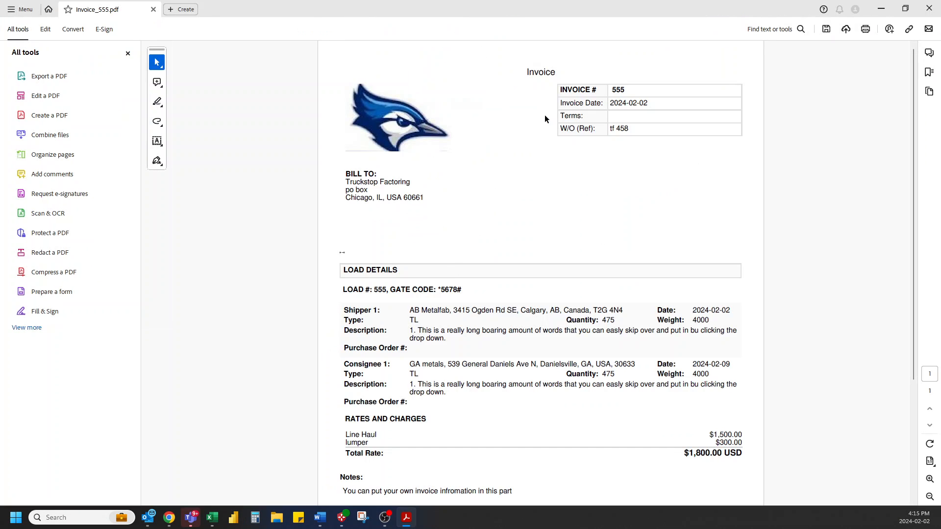
pyautogui.moveTo(438, 115)
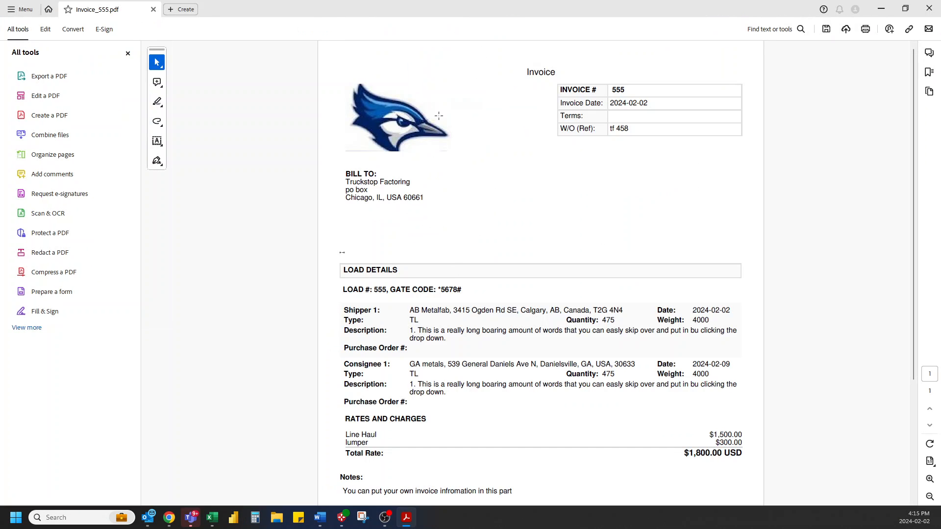
pyautogui.moveTo(379, 161)
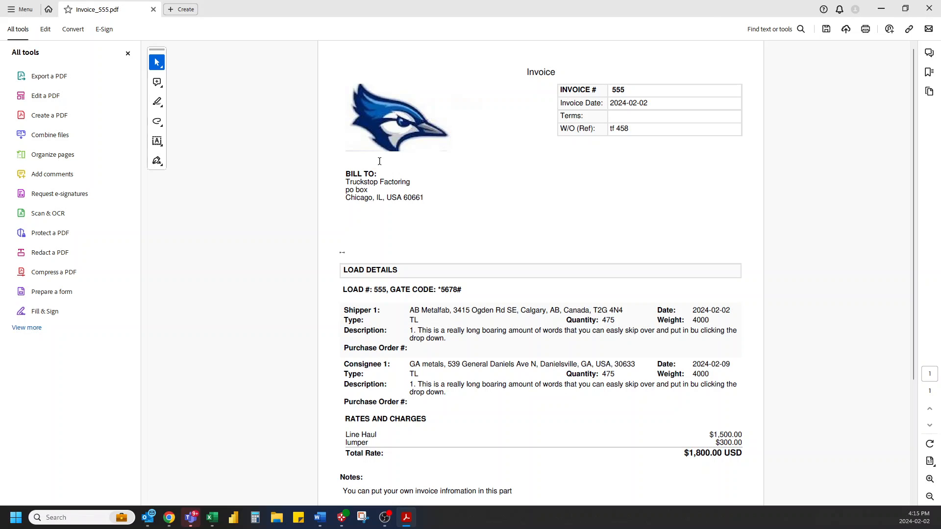
# - Review Invoice_555.pdf showing the $1,800.00 total, then close it without saving
pyautogui.scroll(-3)
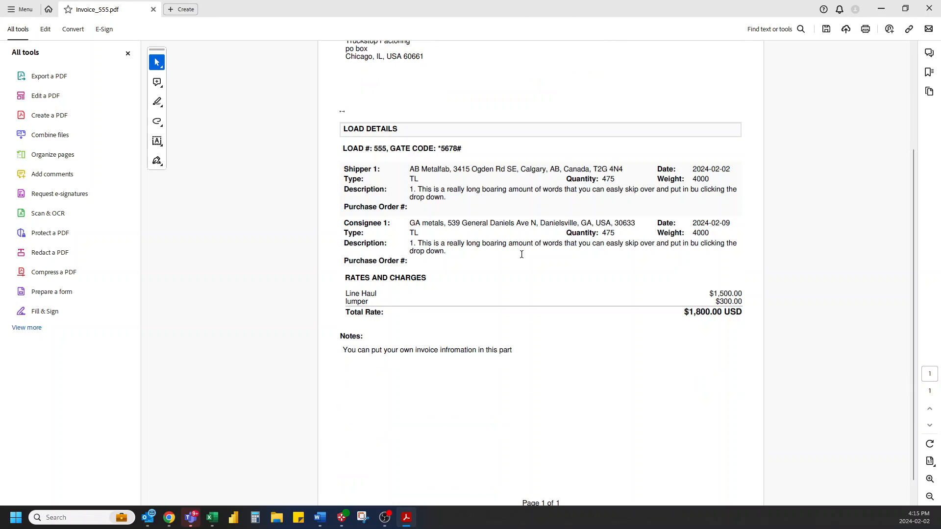
pyautogui.scroll(-3)
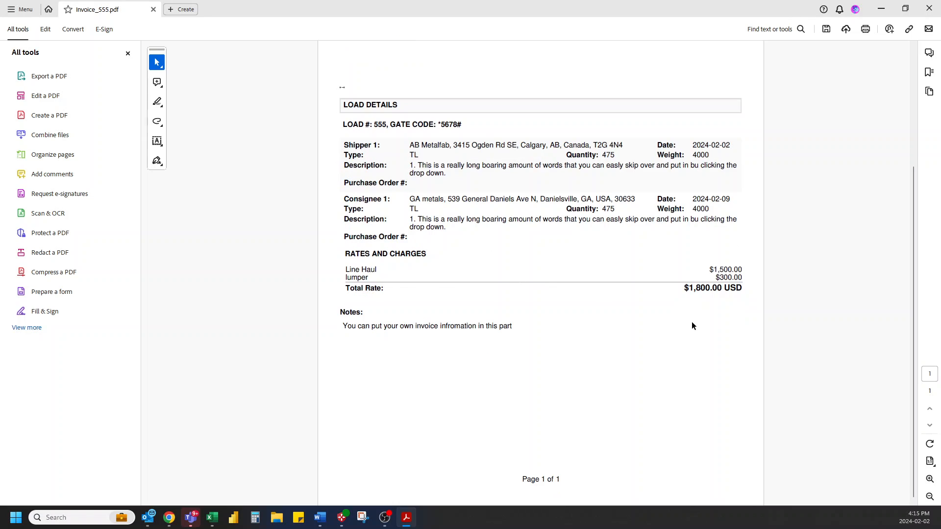
pyautogui.scroll(3)
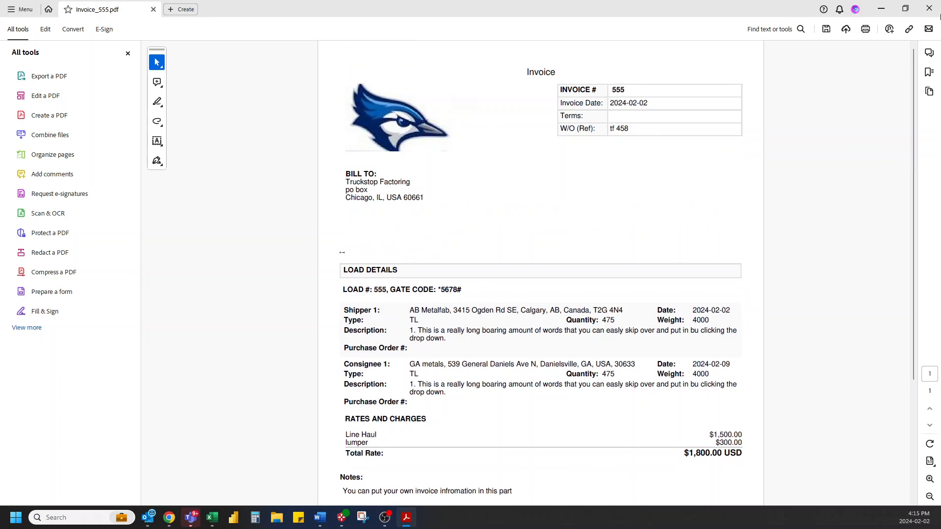
pyautogui.click(929, 9)
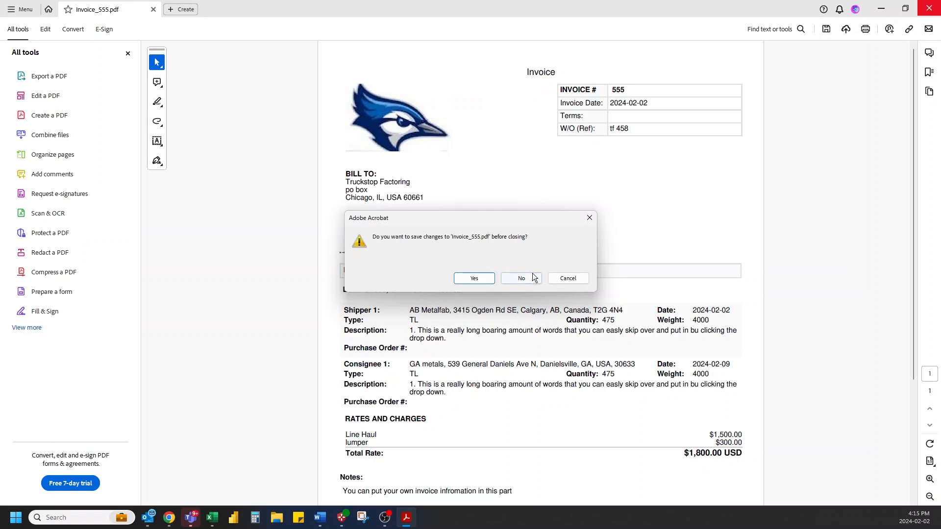
pyautogui.click(520, 278)
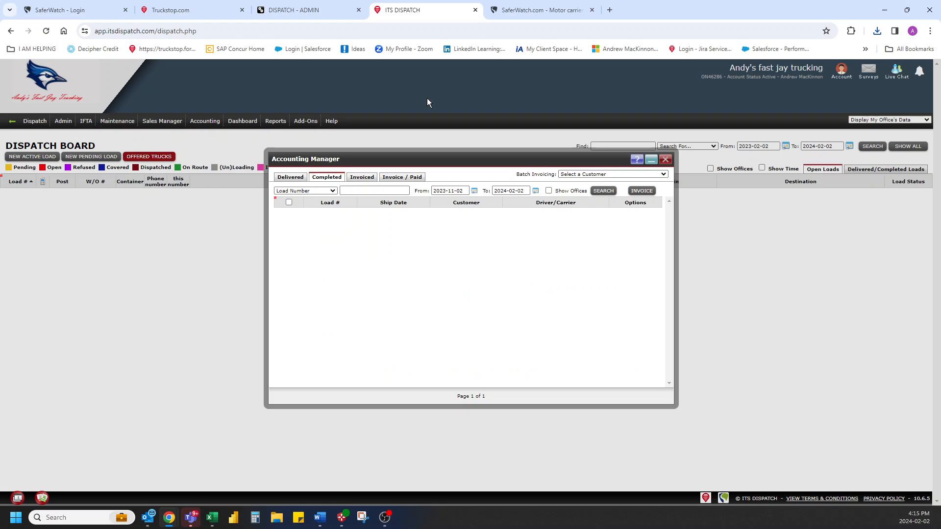
# - View invoice 555 under the Invoice/Paid and Invoiced tabs, ending on Invoice/Paid
pyautogui.click(362, 177)
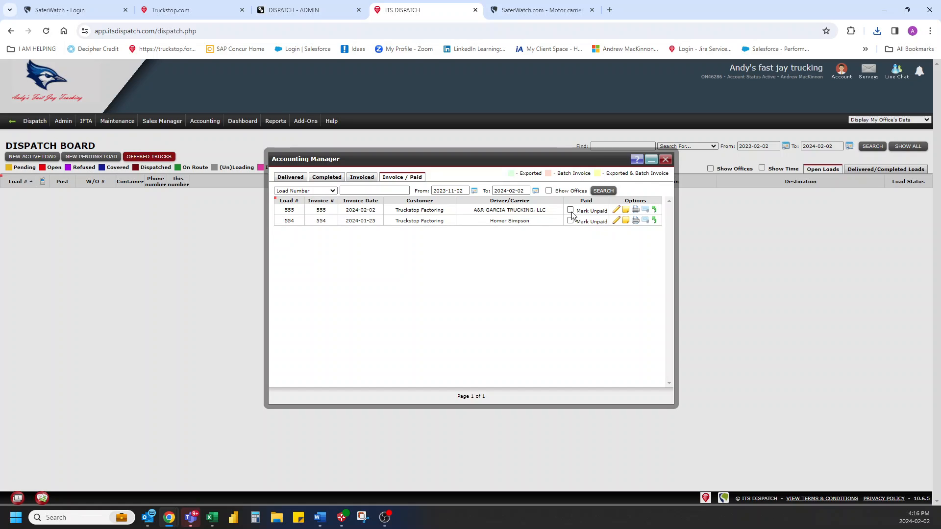
pyautogui.click(570, 210)
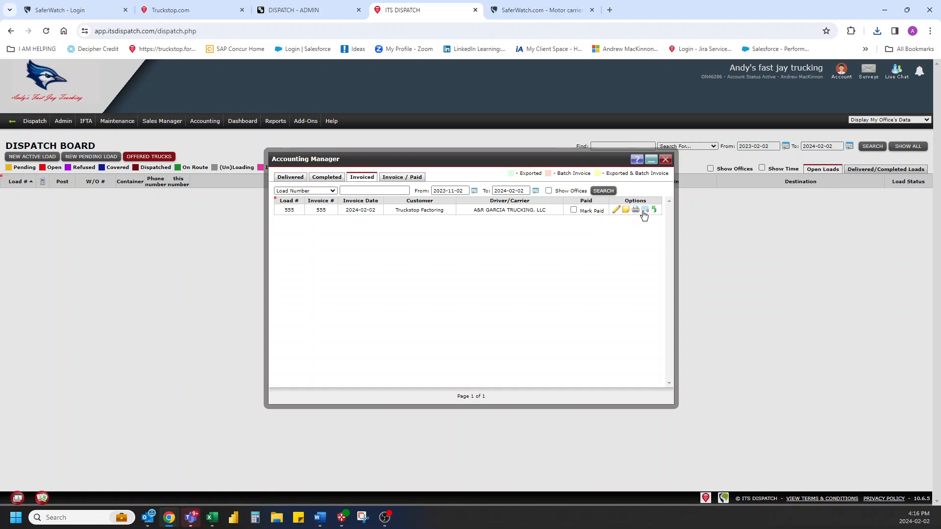
pyautogui.click(635, 209)
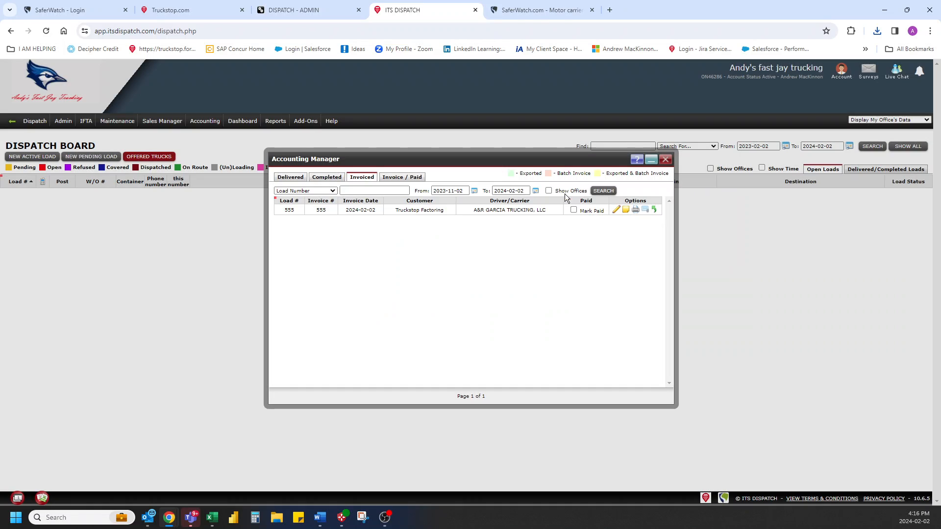
pyautogui.click(401, 176)
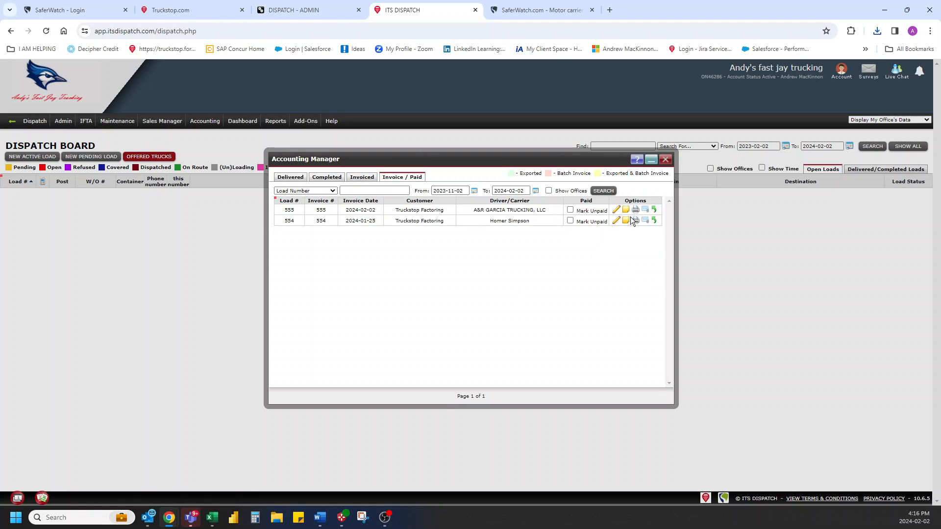
pyautogui.moveTo(666, 159)
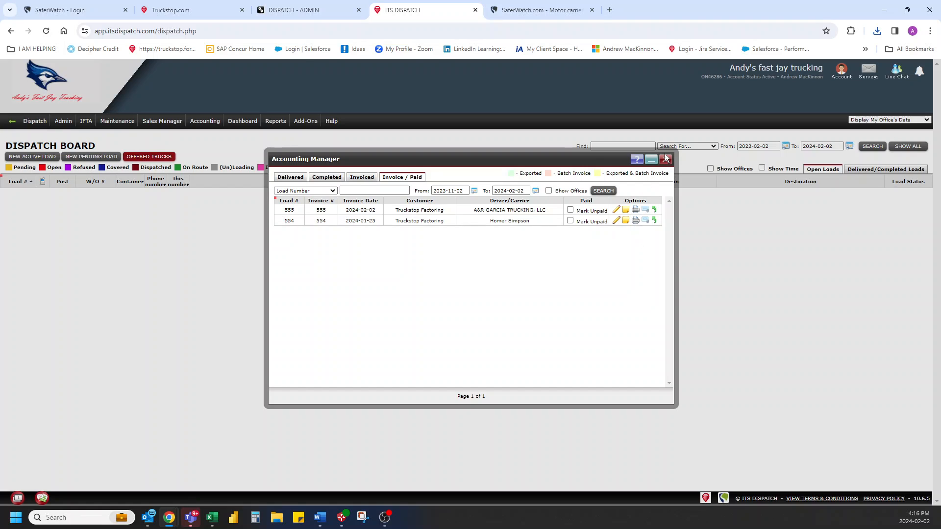
# - Close the Accounting Manager window to return to the empty dispatch board
pyautogui.click(665, 159)
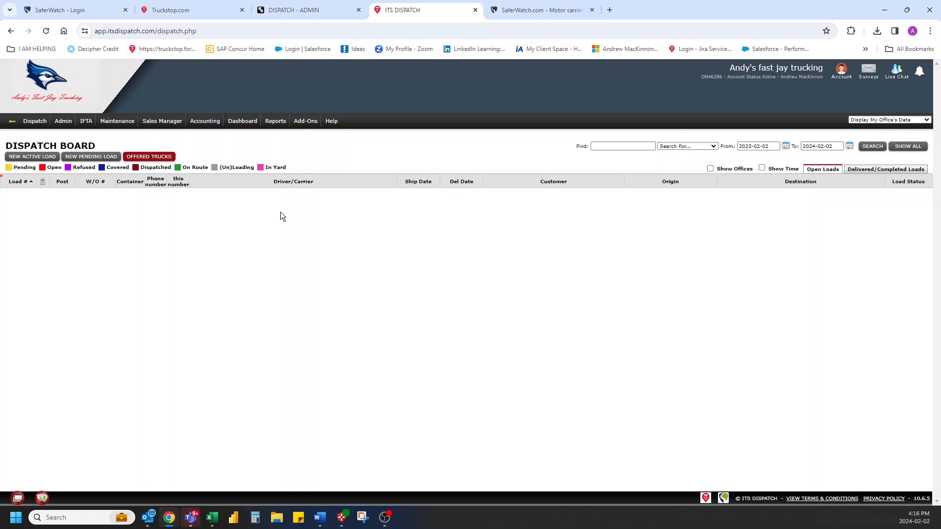
pyautogui.moveTo(270, 218)
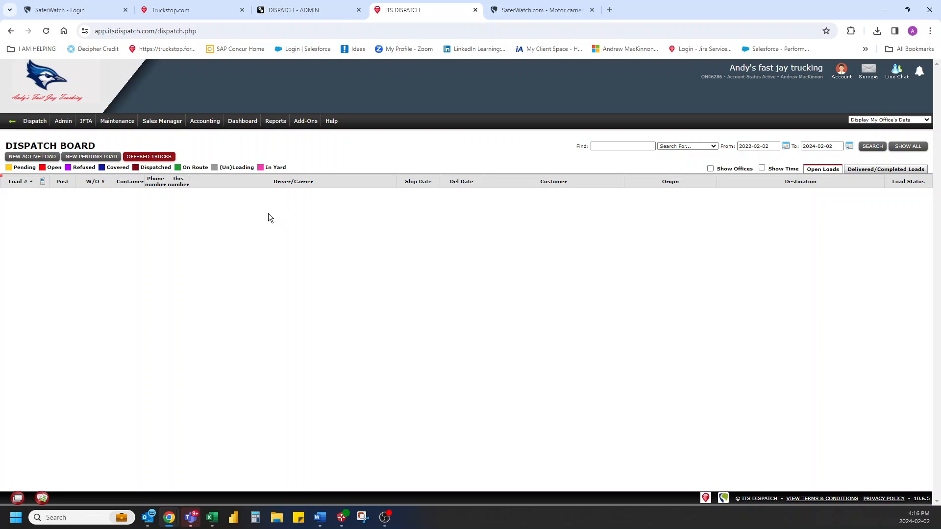